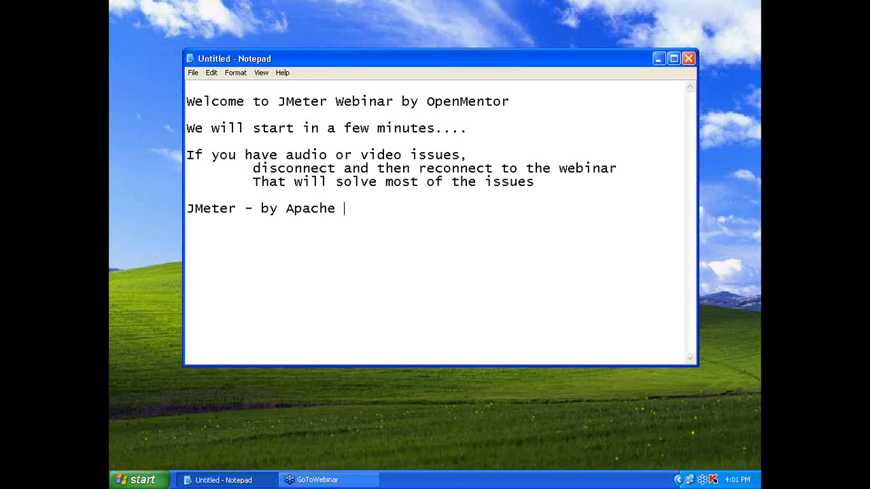
- Type the note 'Load testing tool'
text(Load)
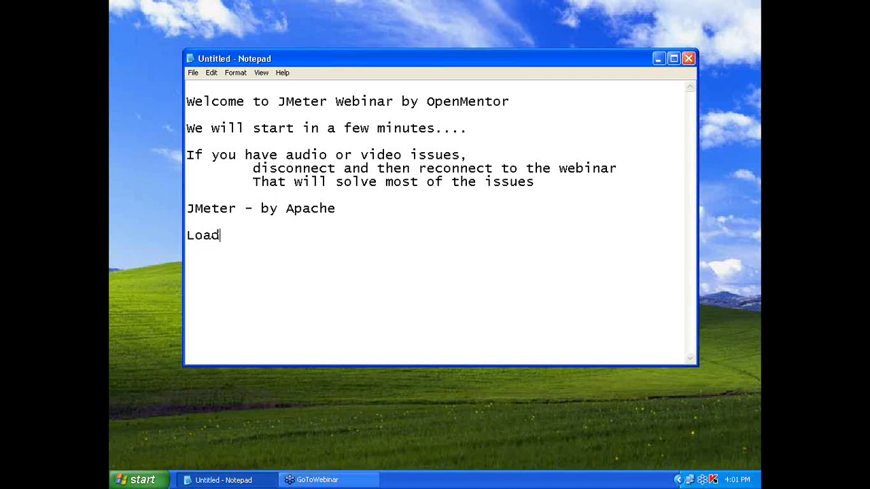
text(testin)
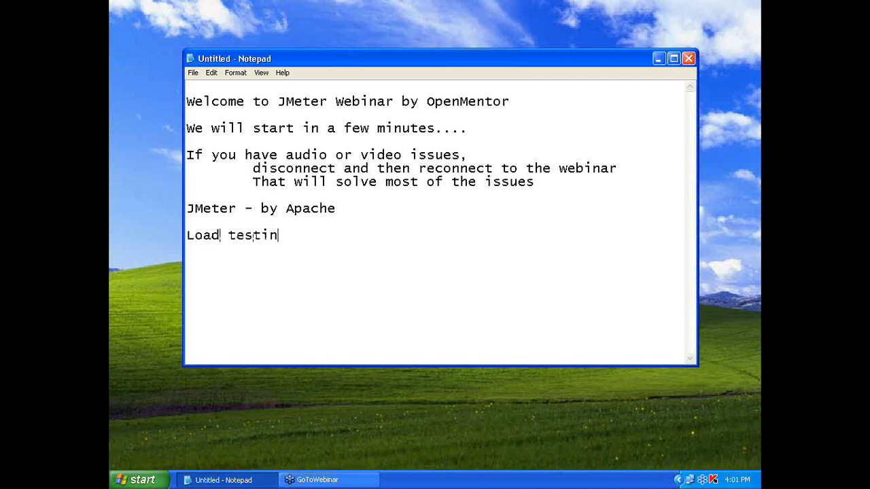
text(g tool)
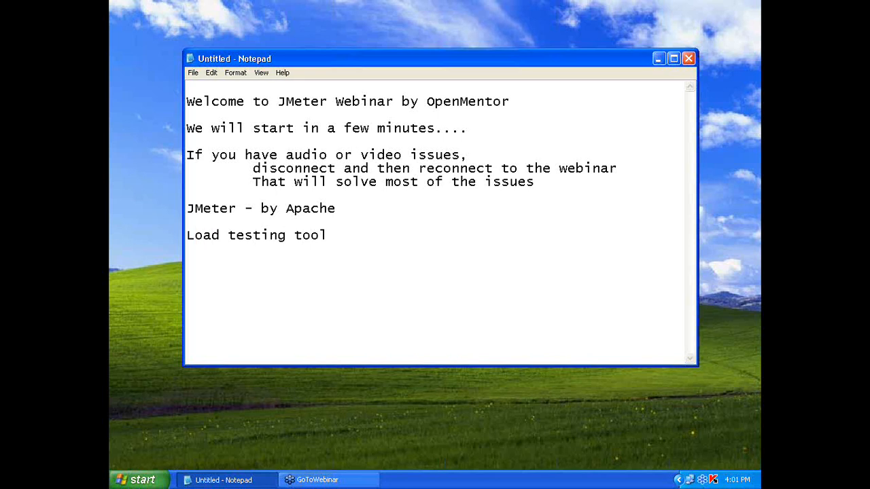
- Add 'Multiple users - Concurrent' with an indented 'slowdown or crash' line beneath
text(Multiple users)
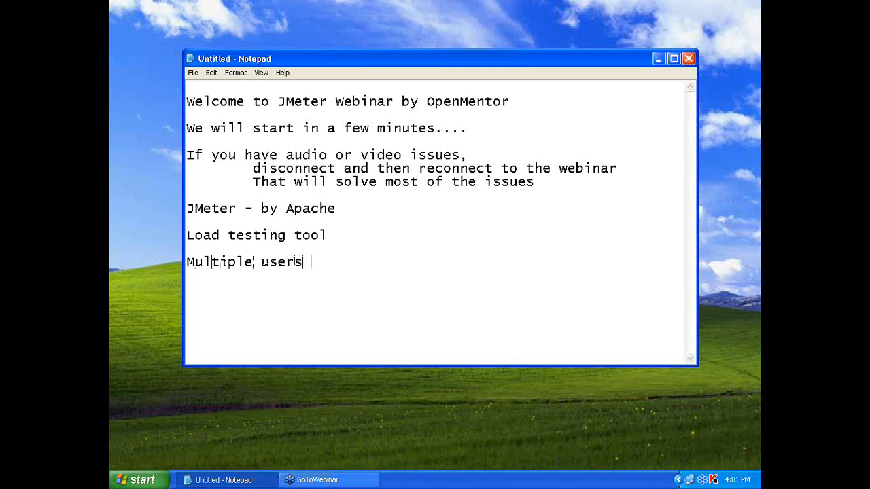
text(-)
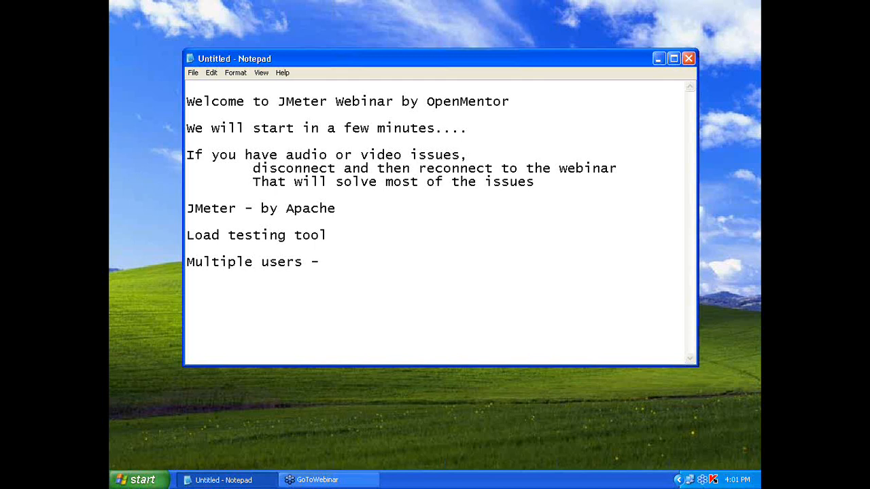
text(Concurr)
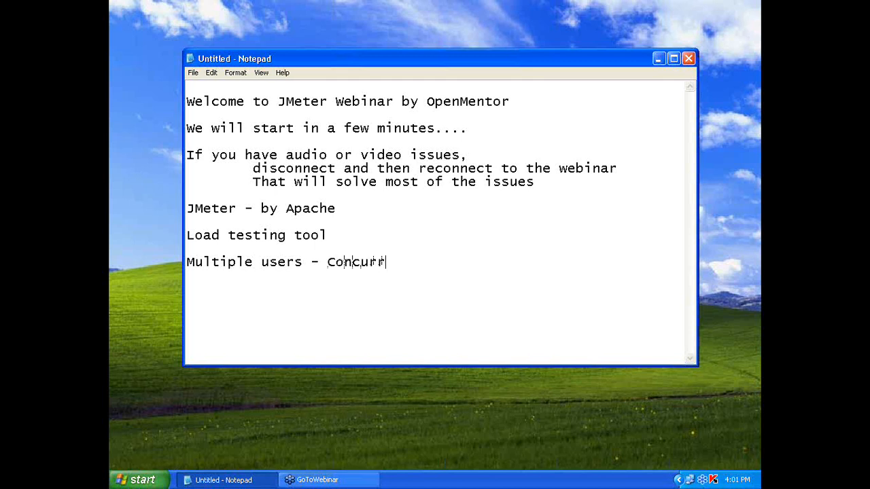
text(ent)
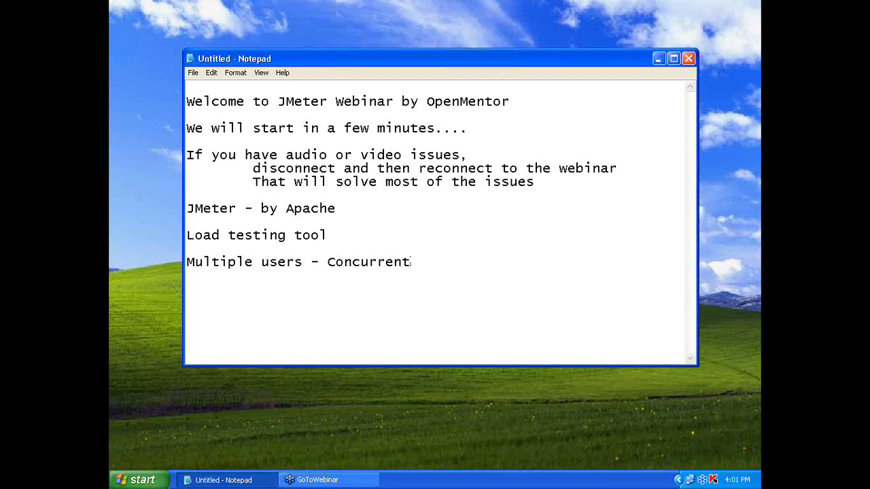
text(.)
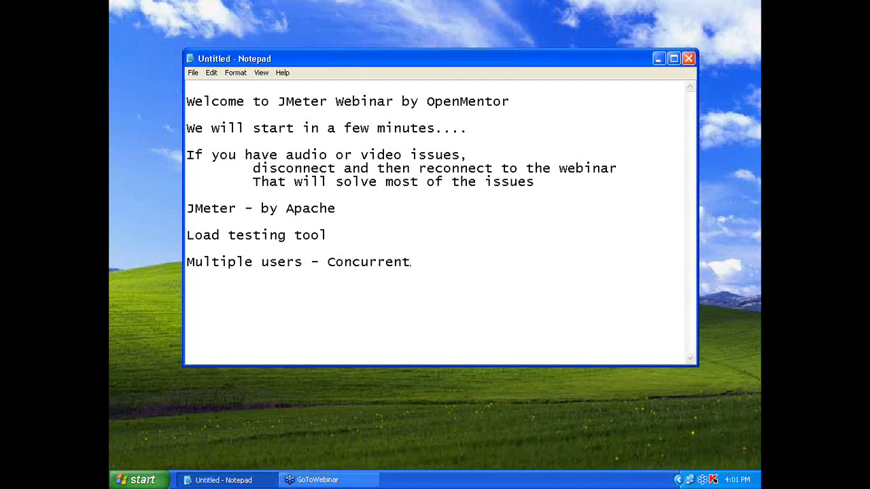
text(slowdown or c)
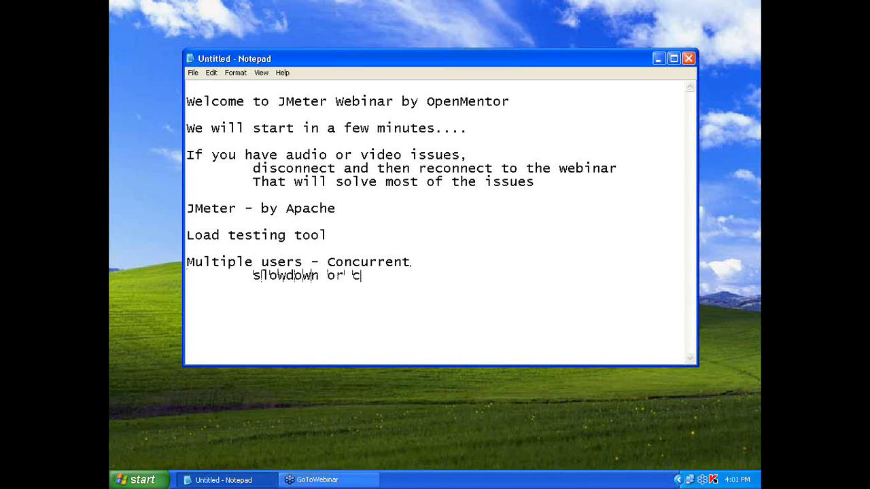
text(rash)
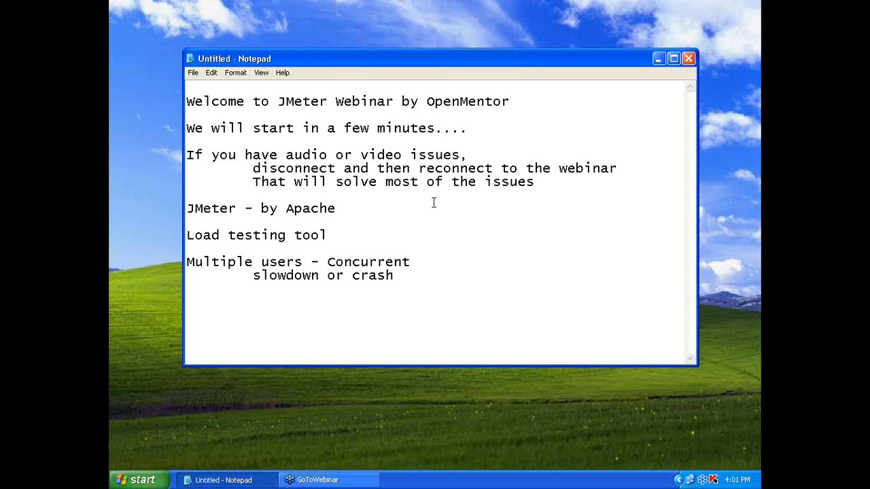
- Type the 'Performance Testing' heading and the indented line 'Users Data Time'
text(Perfor)
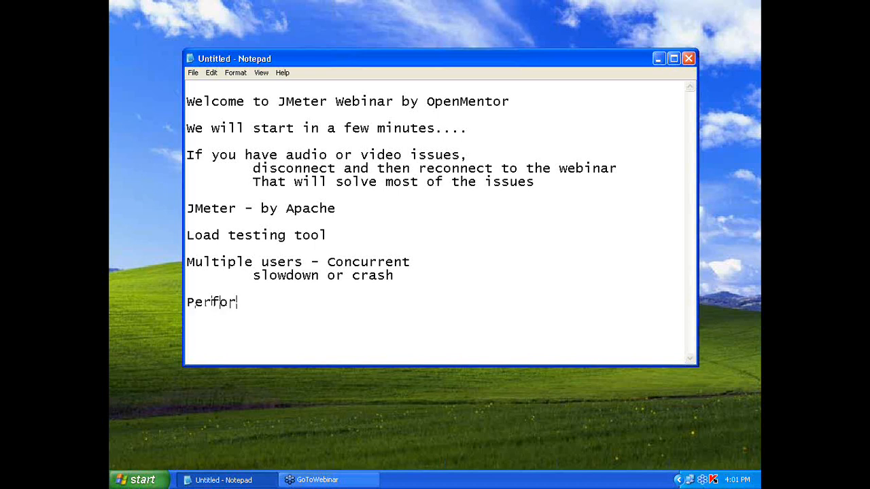
text(mance Testing)
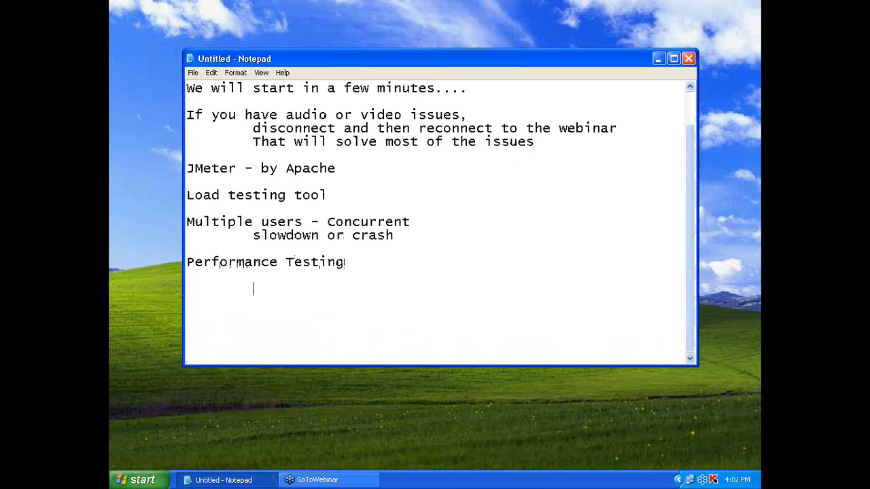
text(Users   Data    Time)
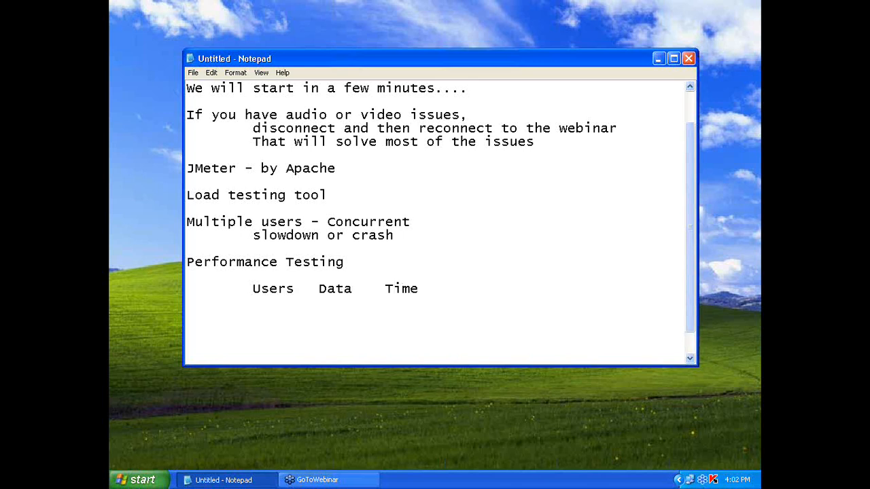
mouse_move(746, 36)
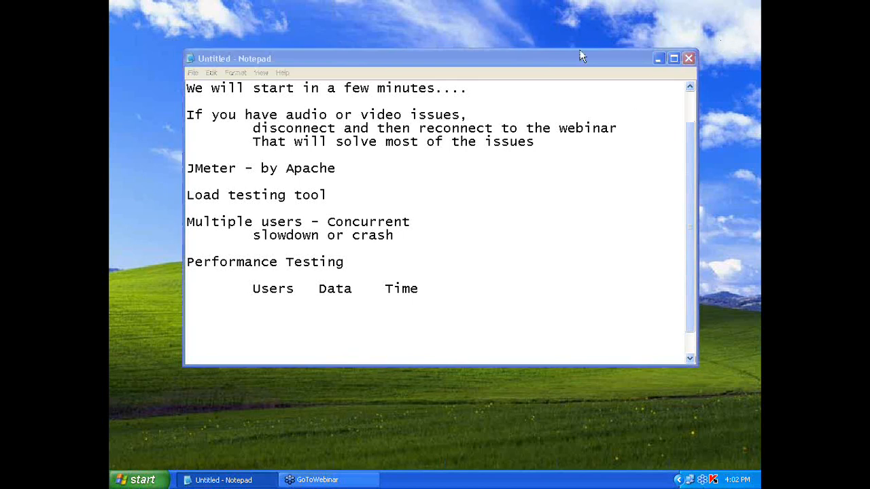
mouse_move(577, 36)
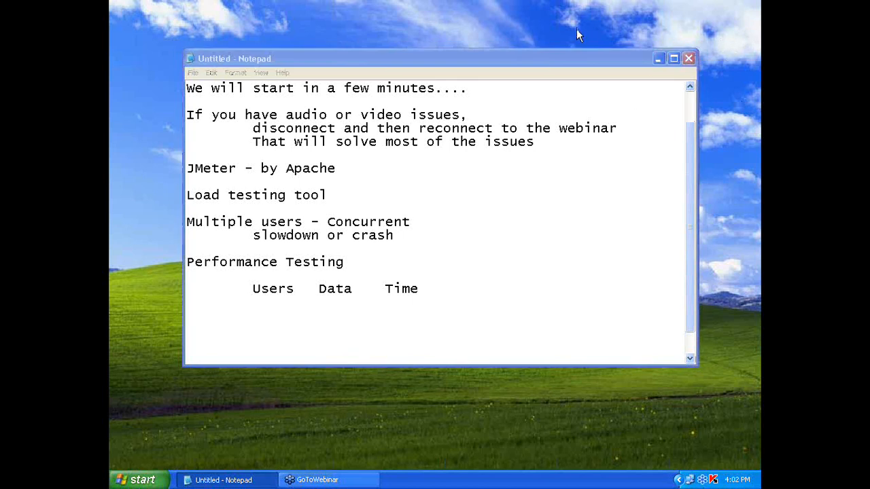
mouse_move(403, 309)
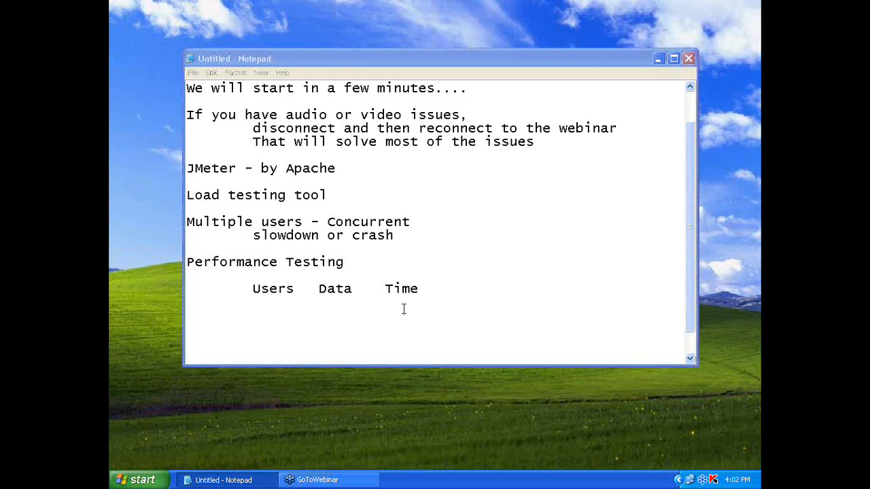
scroll(down, 3)
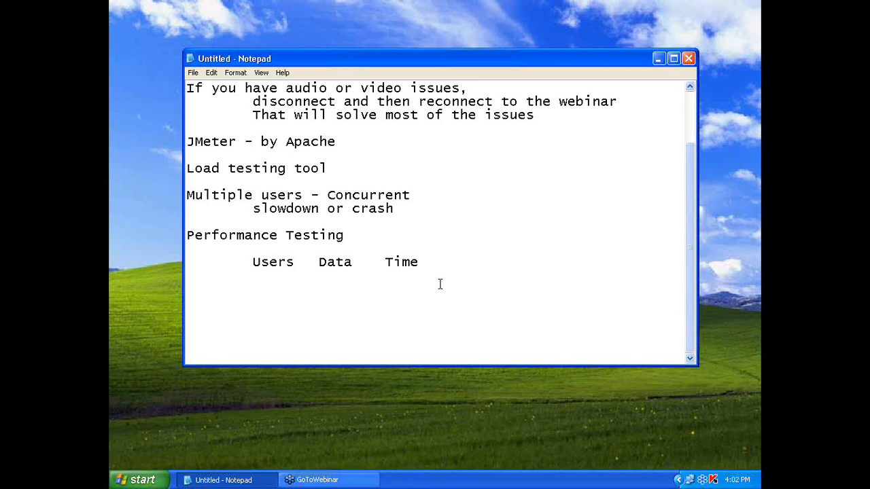
- Add a 'Jmeter' note with the indented line 'Open source, free'
text(J)
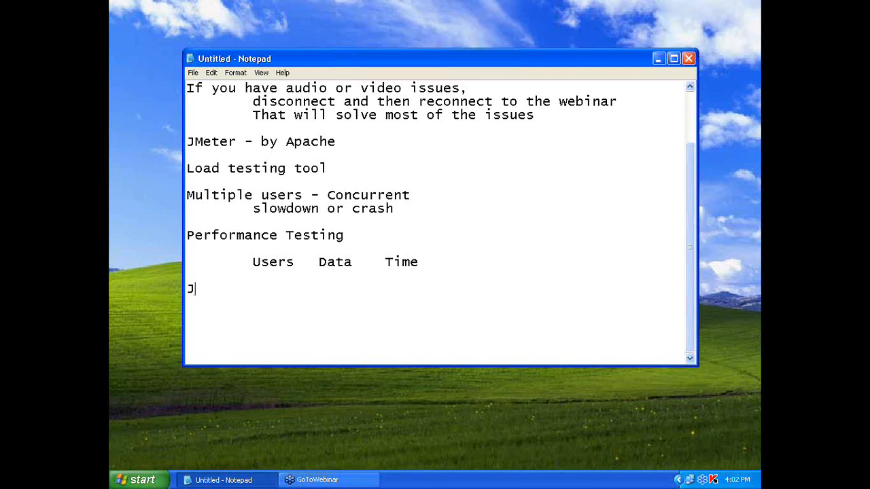
text(met)
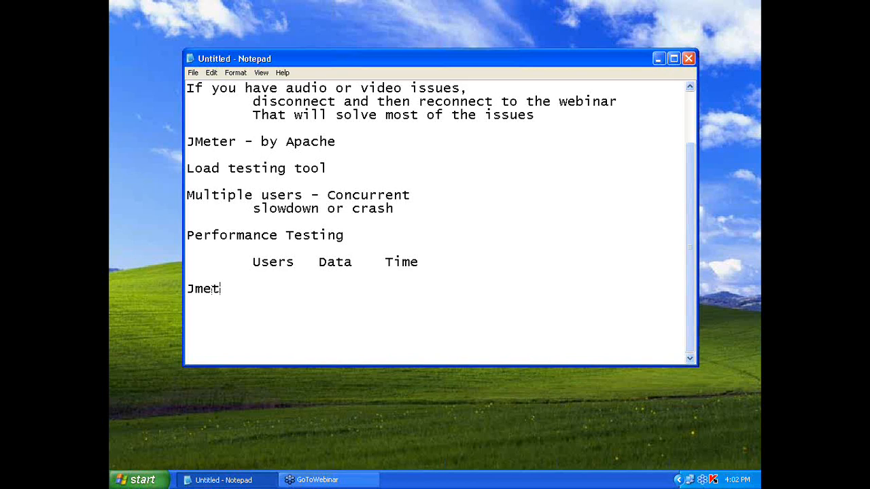
text(er)
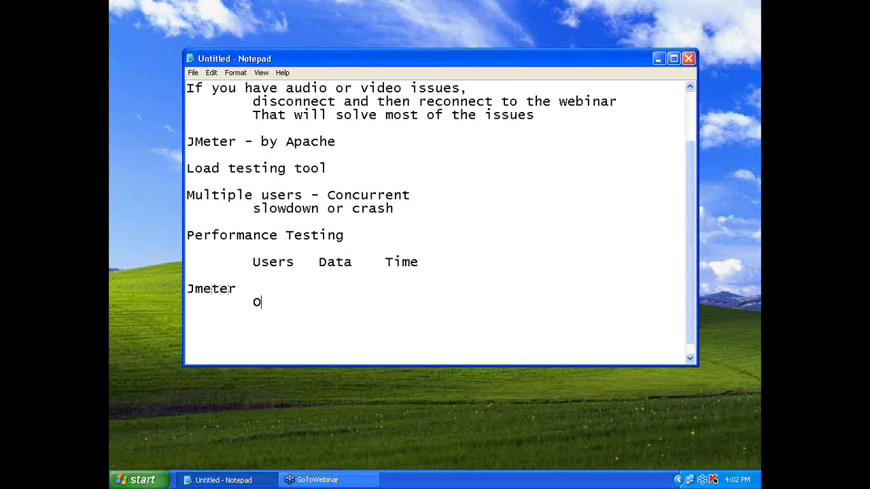
text(pen source,,)
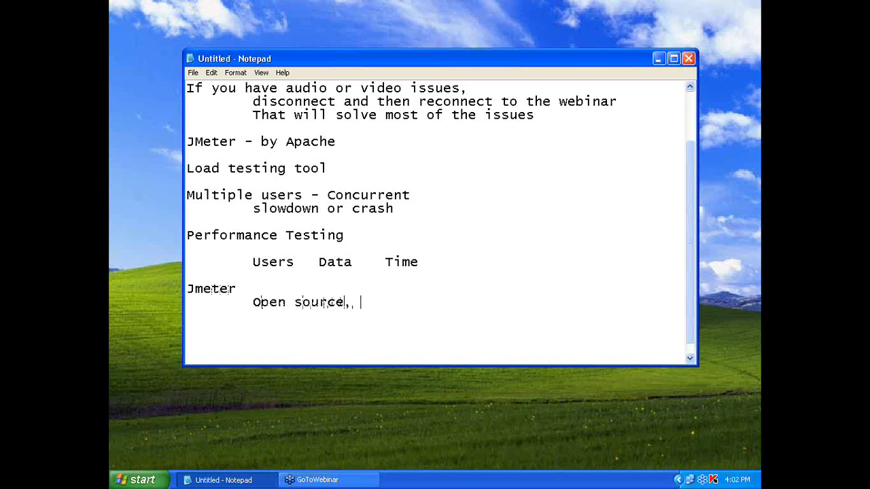
text(free)
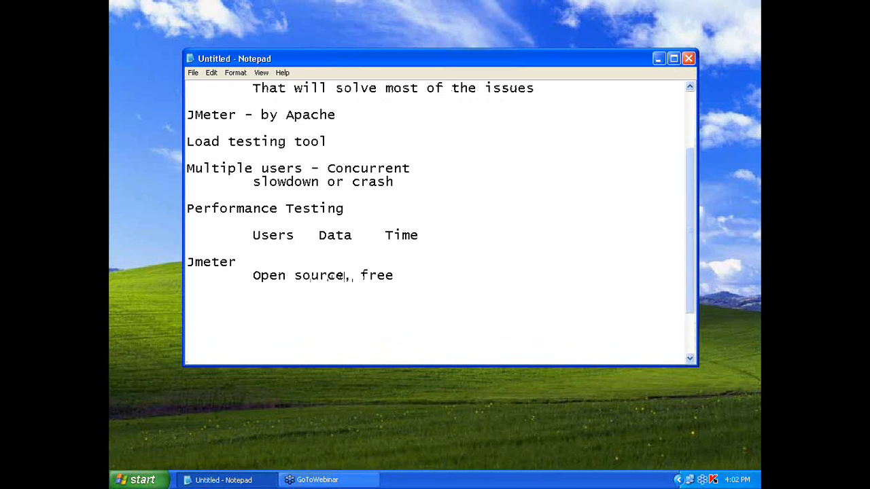
- Add the 'HTTP or FTP or SOAP' line followed by 'JDBC connector'
scroll(down, 3)
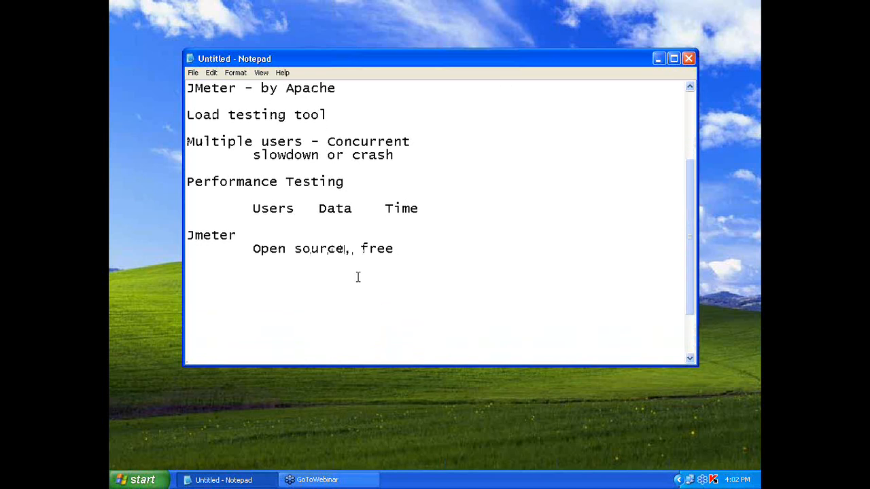
text(HTTP)
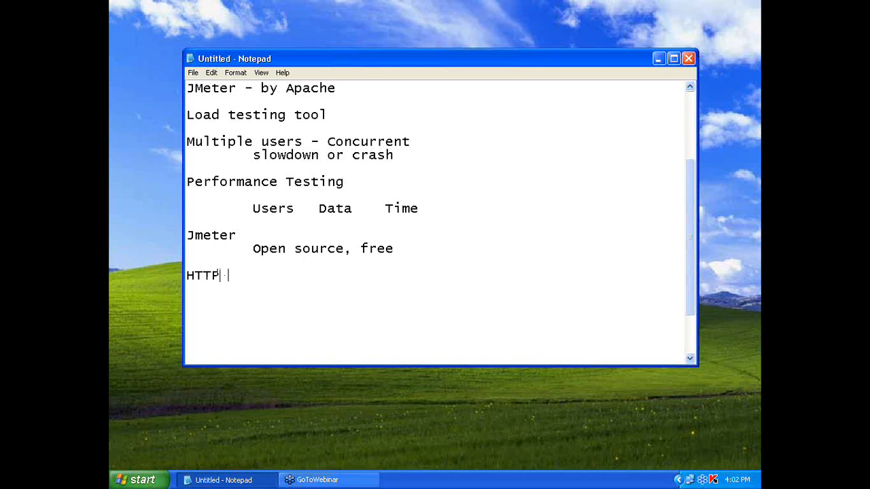
text(or)
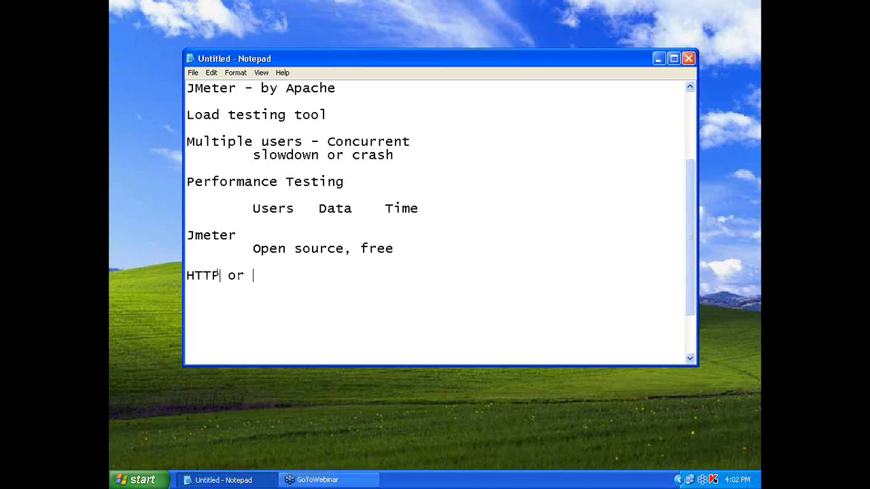
text(FTP)
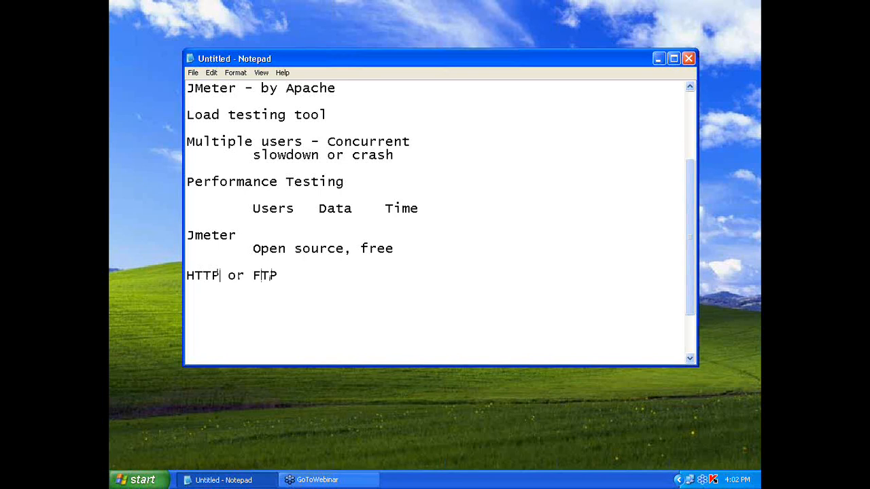
text(or)
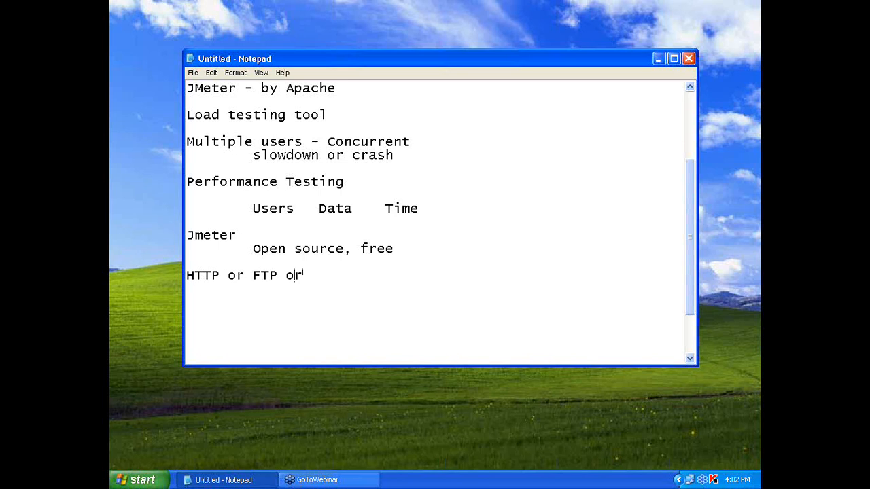
text(SOAP)
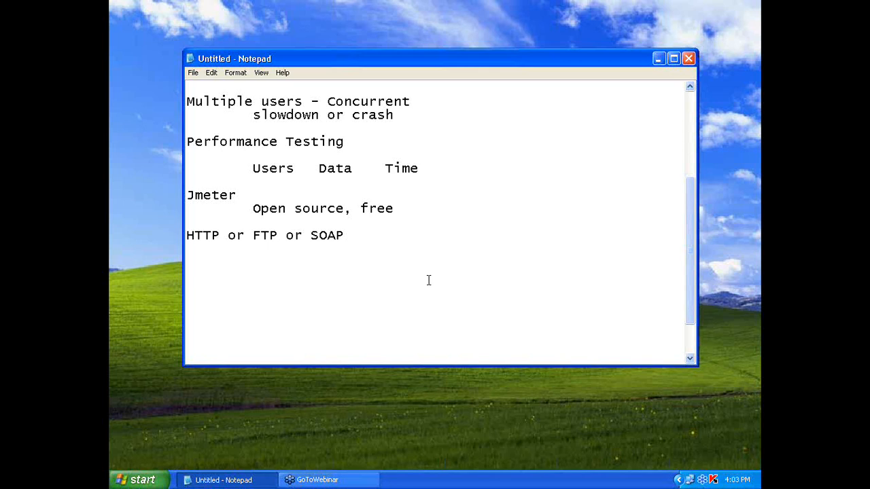
text(JDBC conn)
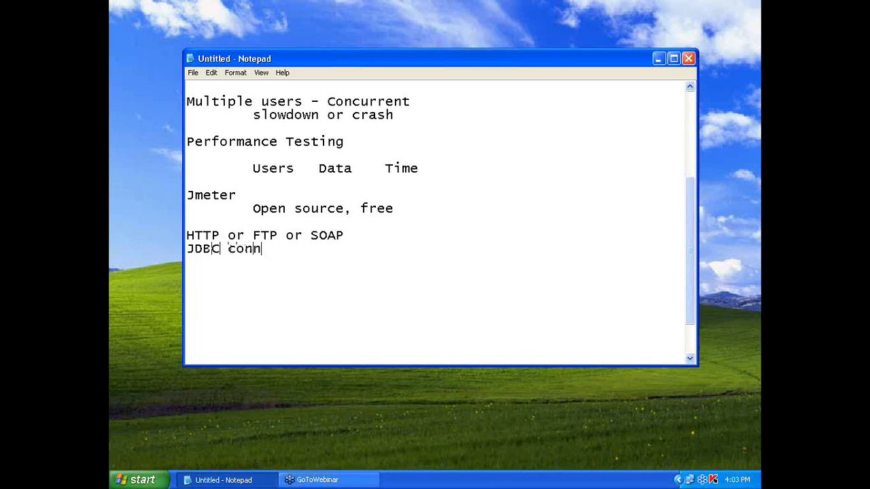
text(ector)
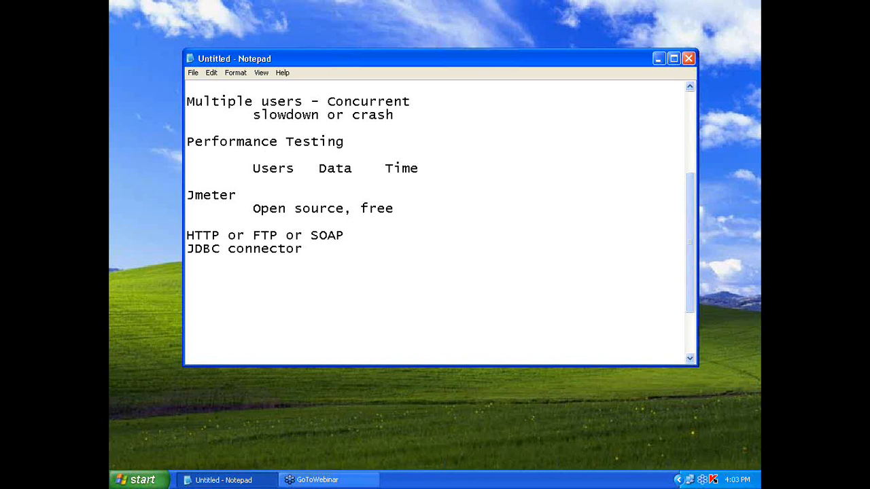
mouse_move(453, 114)
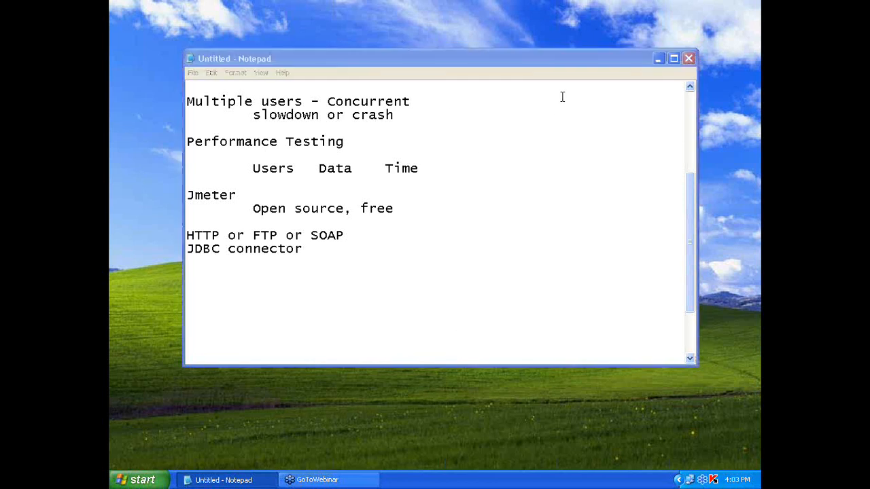
mouse_move(293, 25)
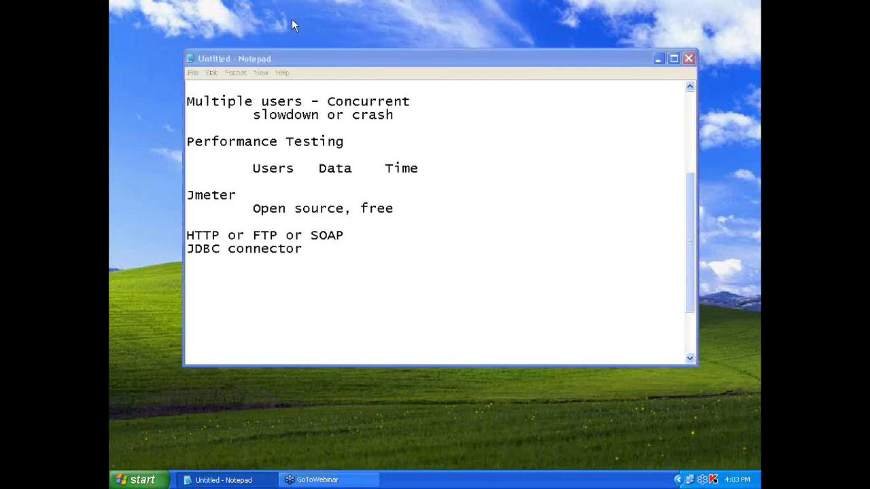
mouse_move(322, 53)
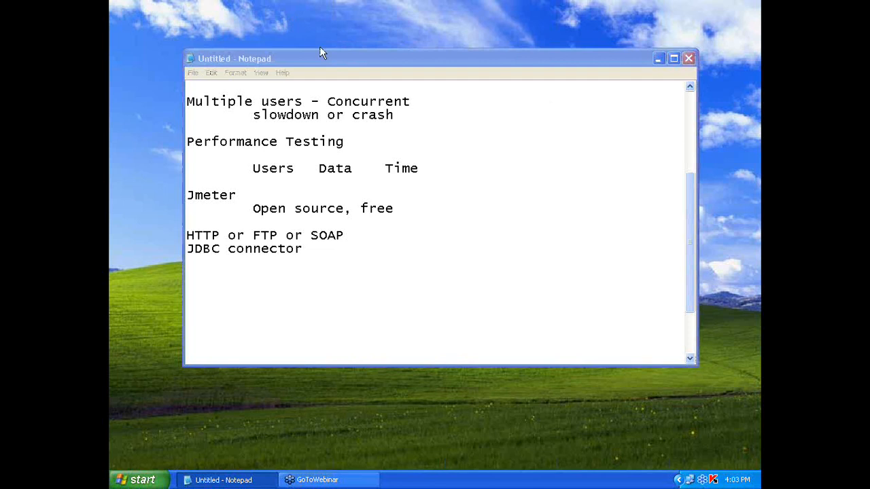
mouse_move(546, 74)
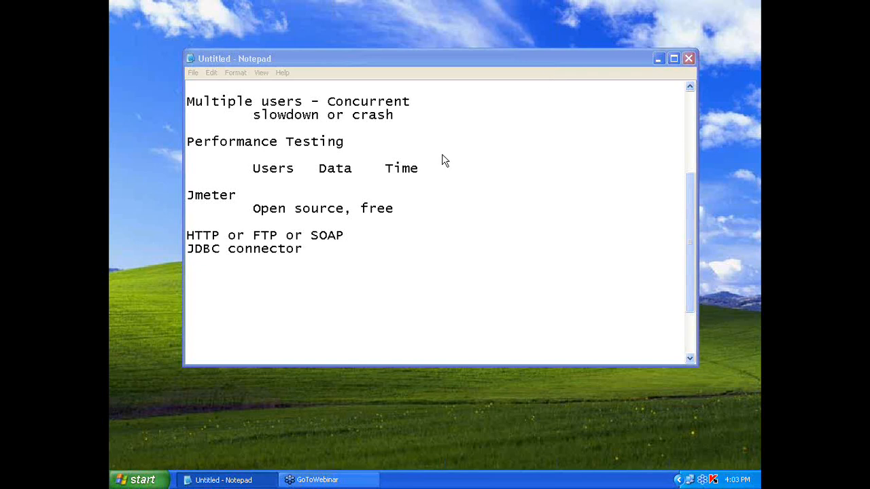
mouse_move(400, 166)
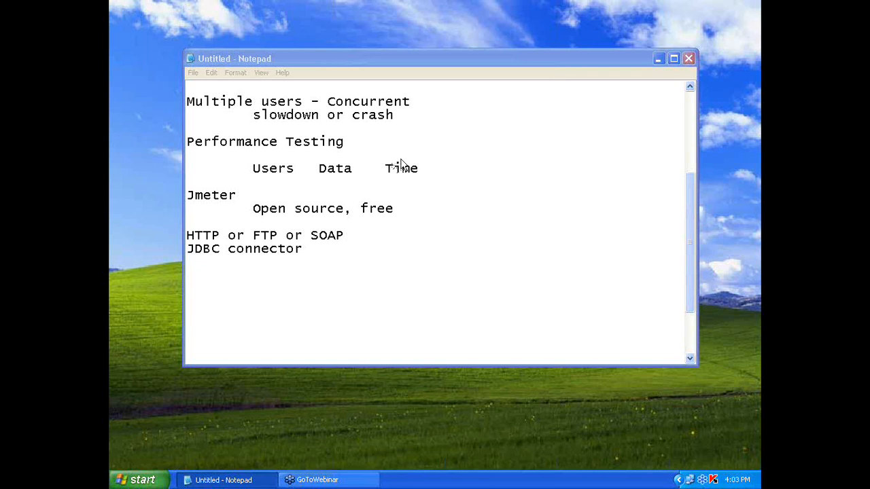
mouse_move(403, 126)
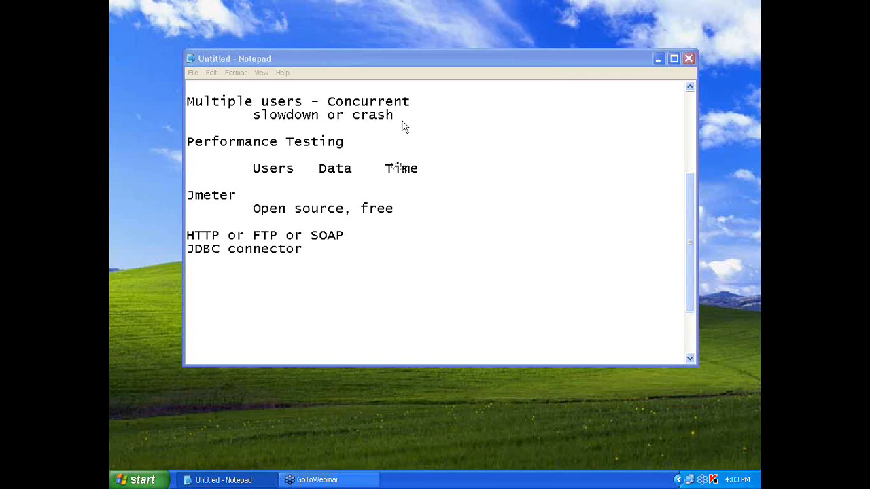
mouse_move(474, 100)
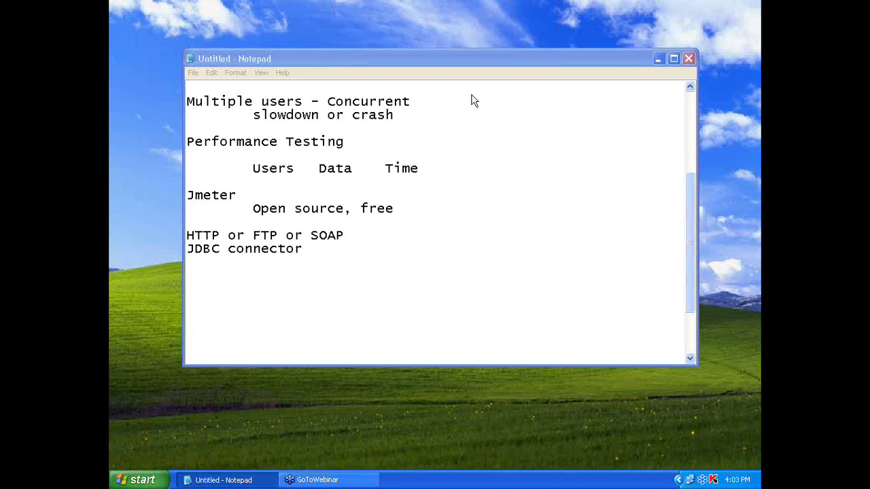
mouse_move(396, 32)
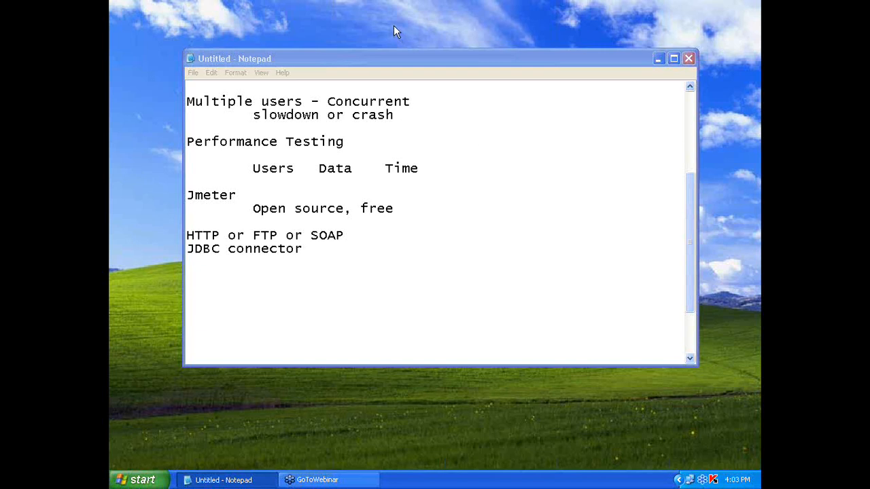
mouse_move(441, 138)
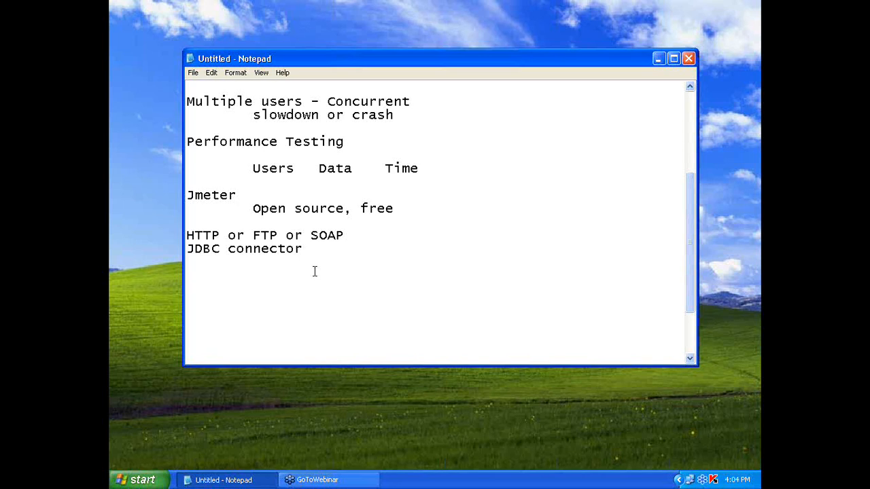
- Type the line 'Load Stress Scalability Volume Endurance' below 'JDBC connector'
text(Load)
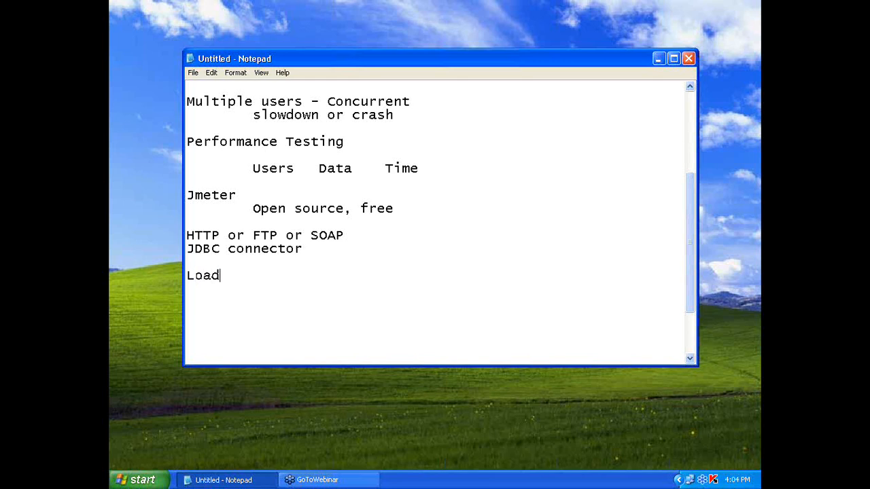
text(Stress Sc)
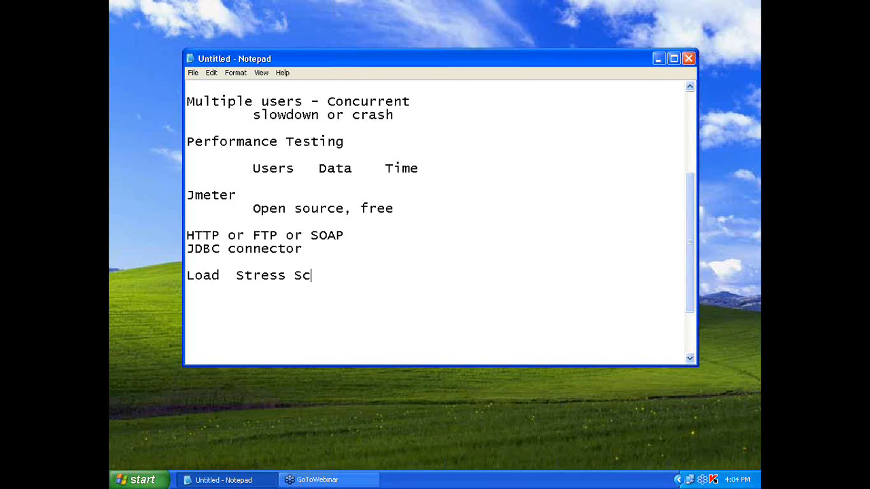
text(alability Volume)
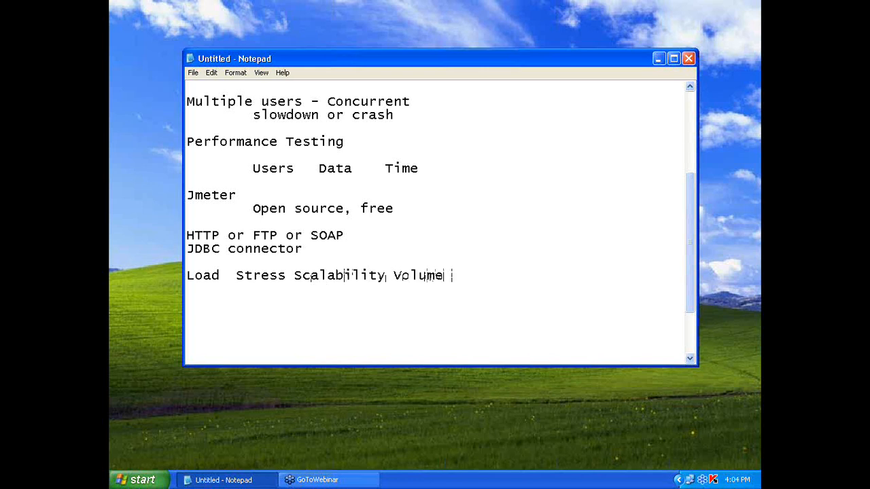
text(Endu)
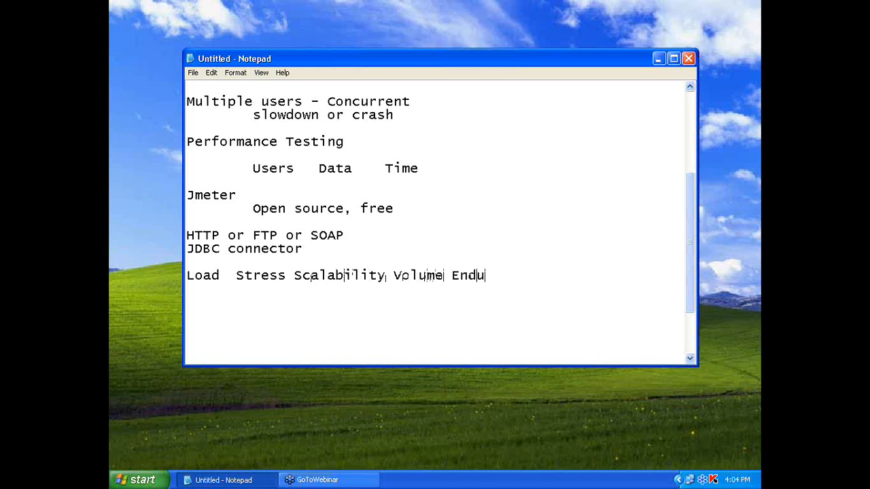
text(rance)
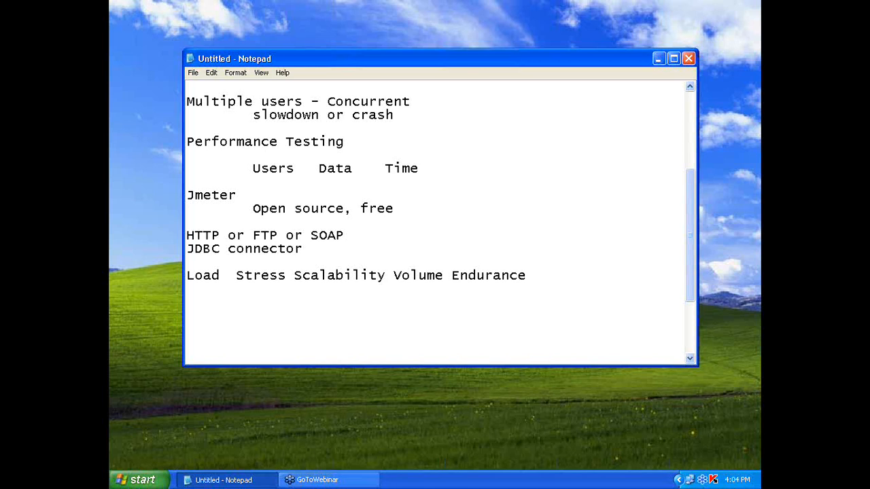
mouse_move(297, 272)
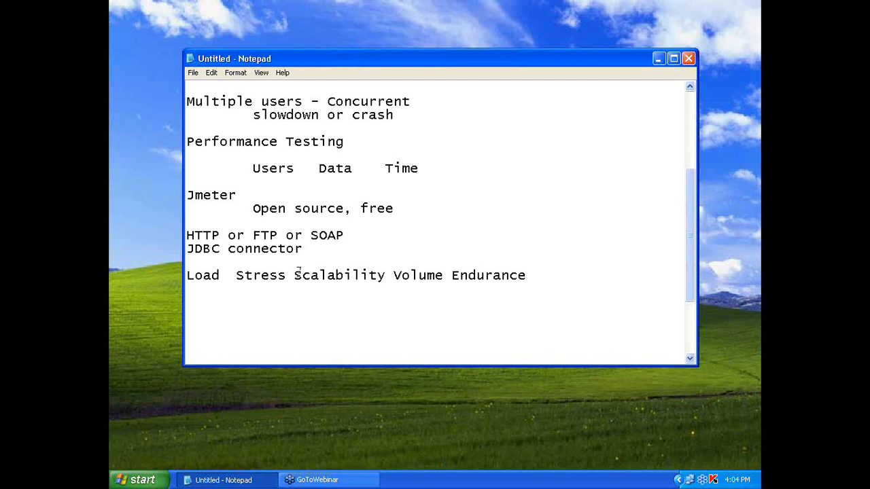
- Move Scalability to an indented line and add '(limit - breaking point)'
key(Enter)
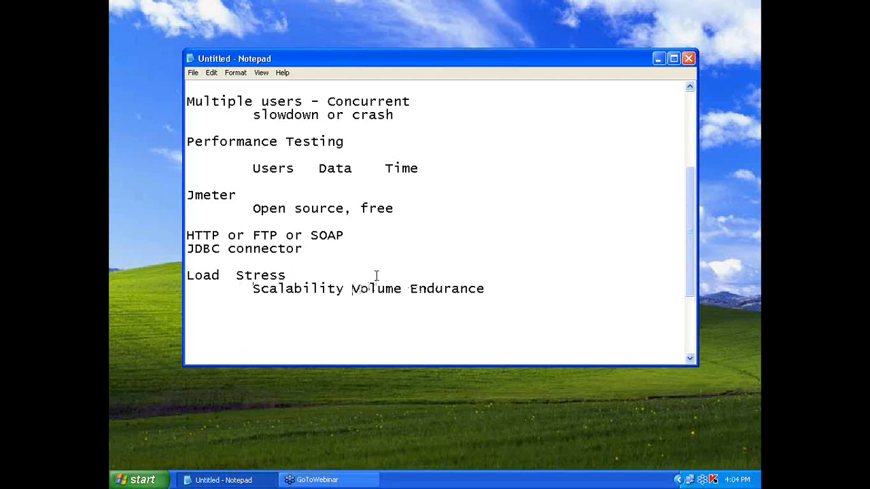
key(Enter)
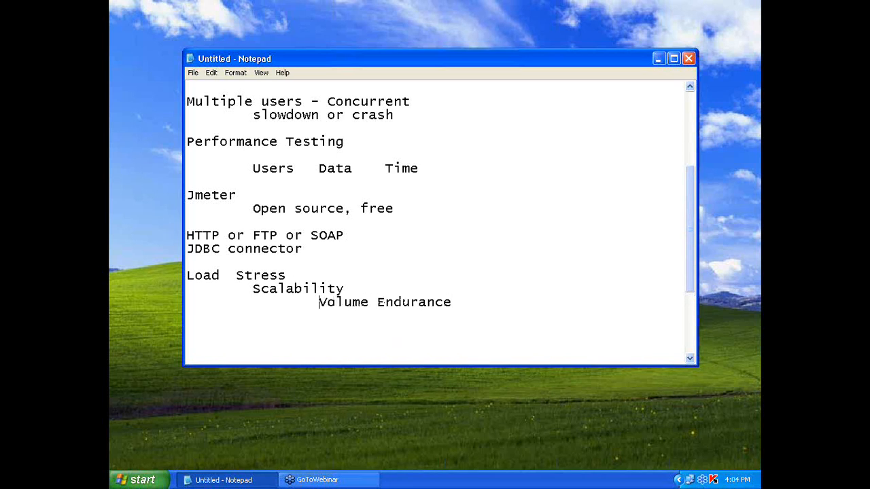
text(()
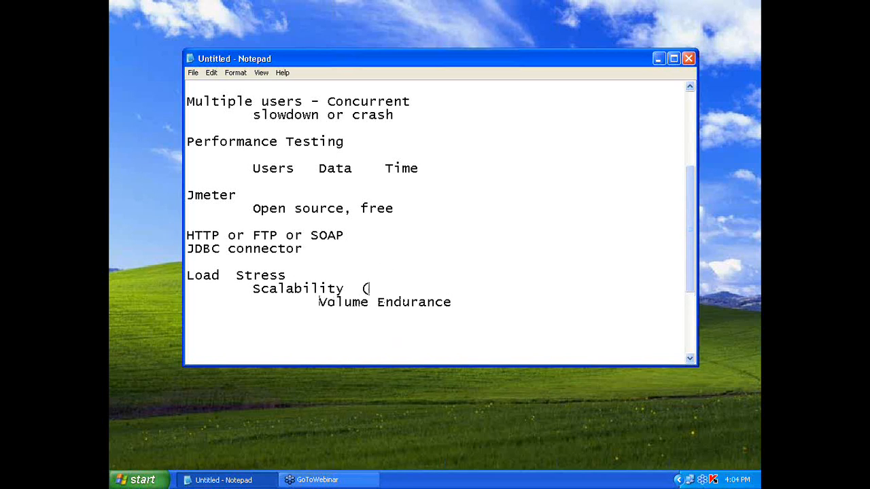
text(limit)
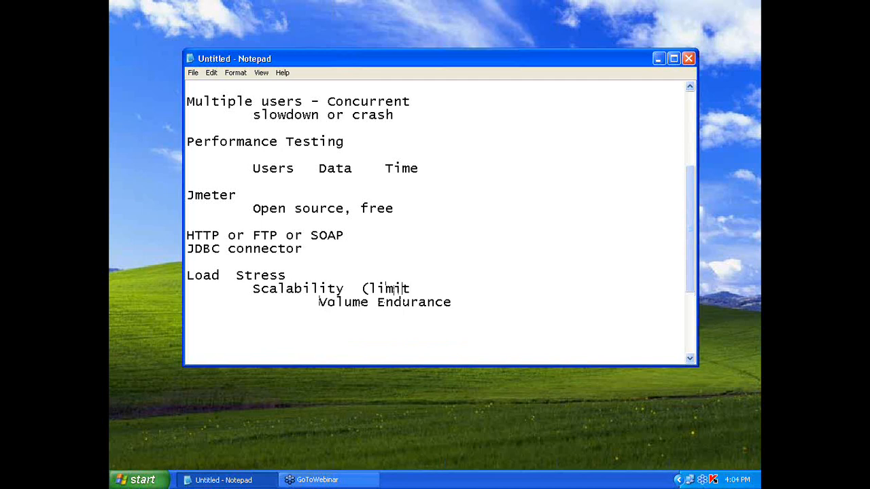
text(- breaking)
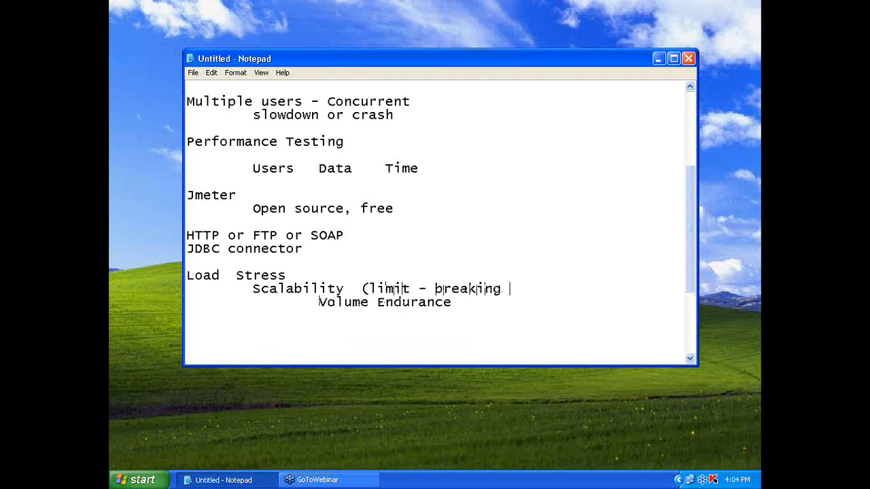
text(point))
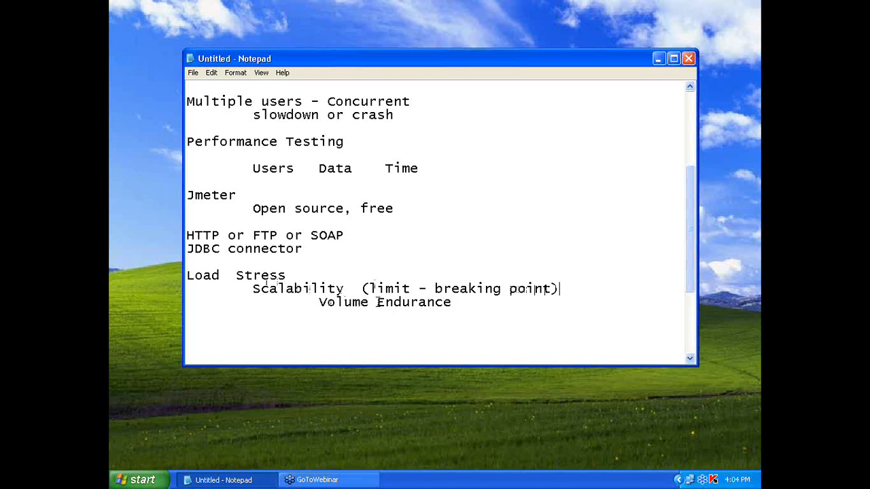
- Give Volume '- more data' and Endurance '- Test for long hours' on indented lines
key(Enter)
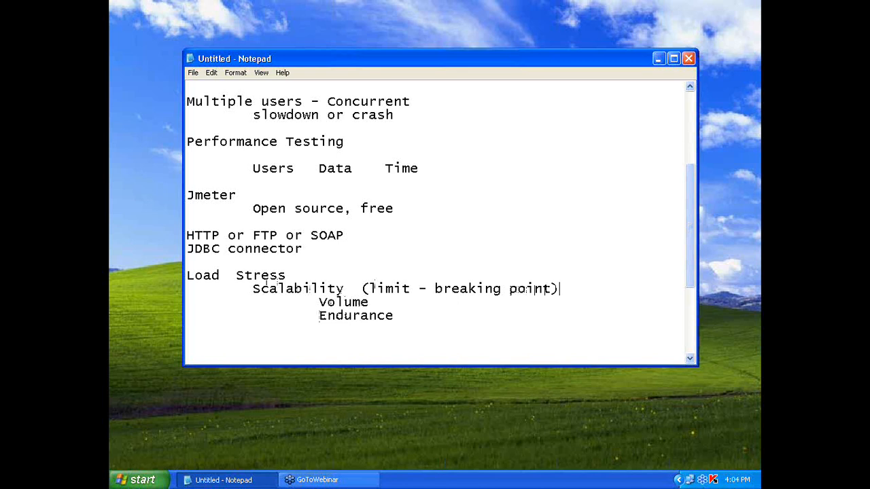
text(- more)
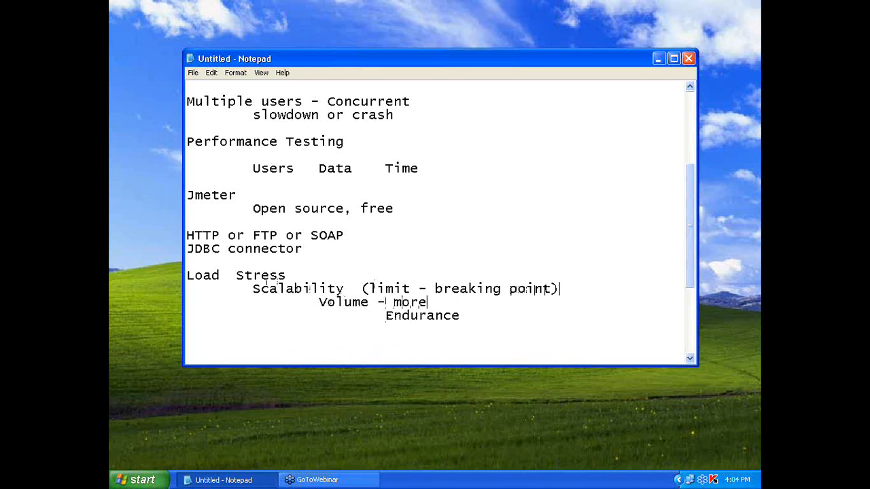
text(data)
click(434, 315)
text( - Test for)
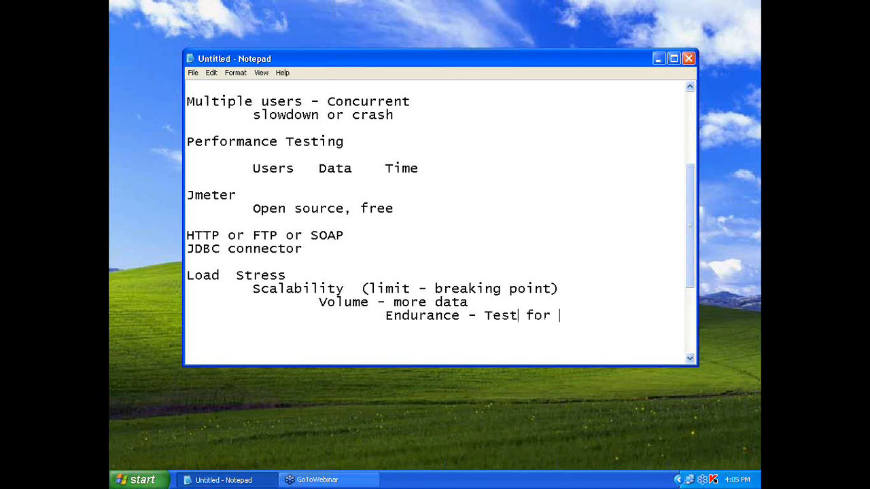
text(long hours)
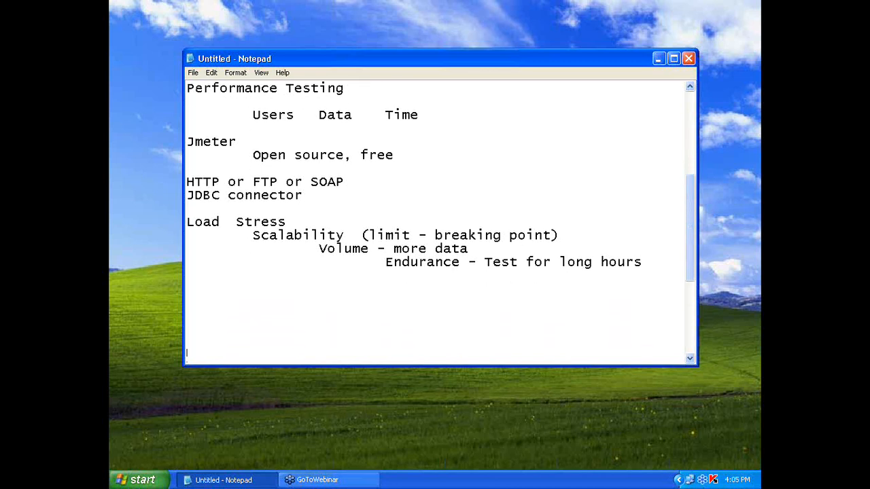
scroll(down, 3)
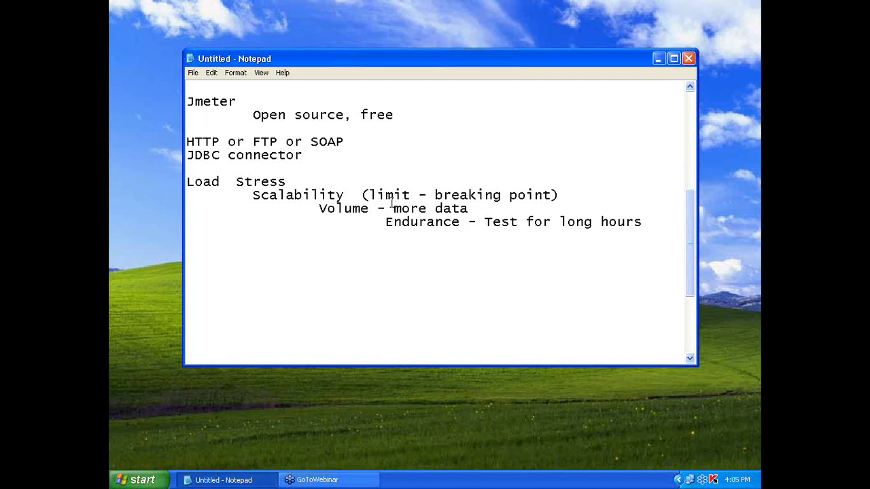
- Type 'Open source Vs commercial tool' with indented 'Load Runner' and 'Silk Performer' lines
text(Ope)
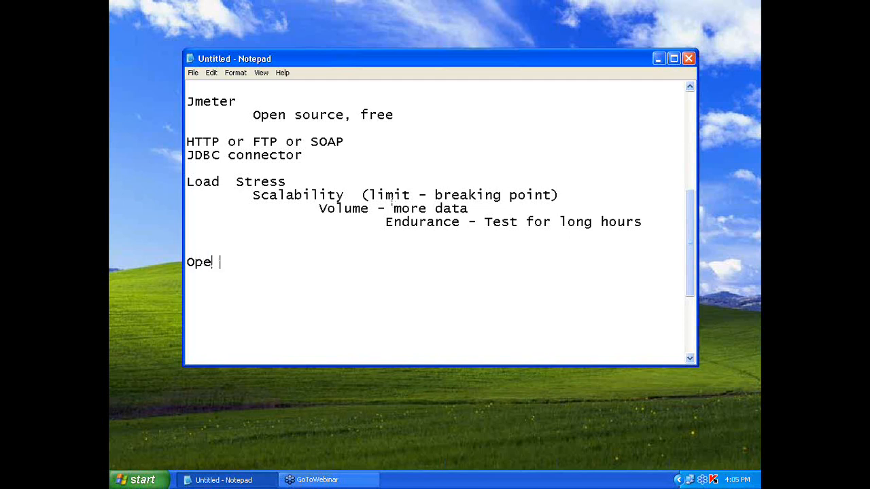
text(n source)
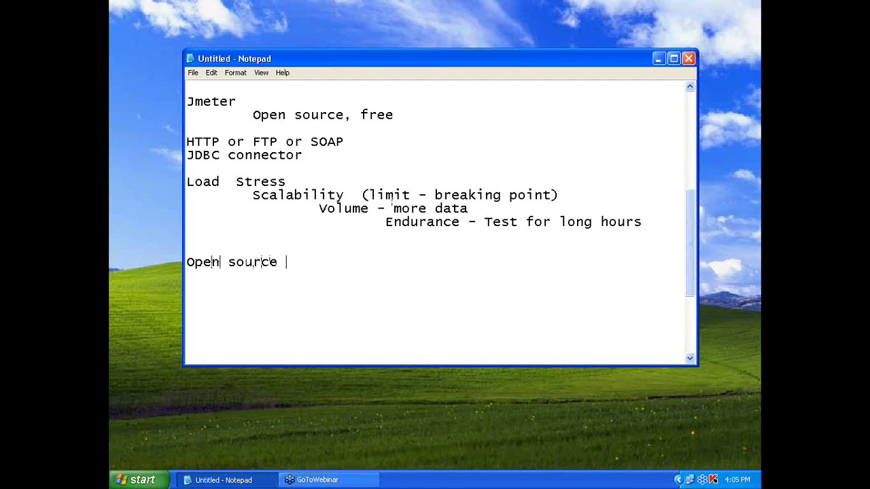
text(Vs commercial.)
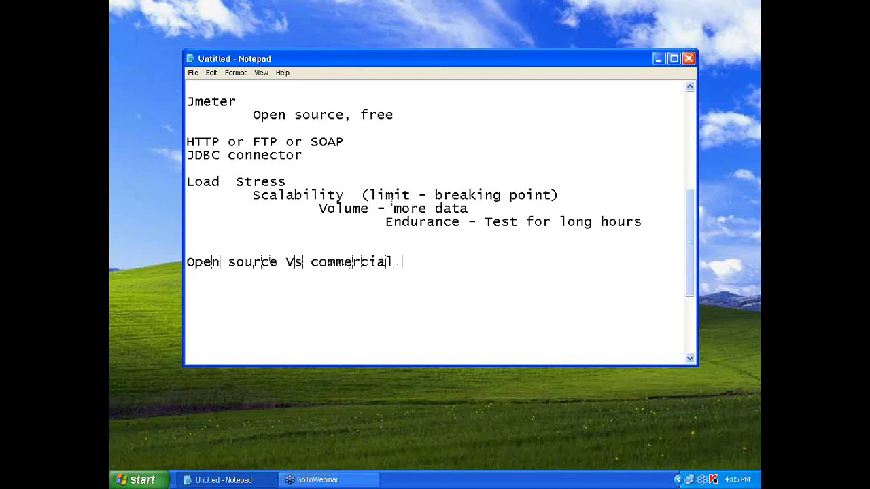
text(tool)
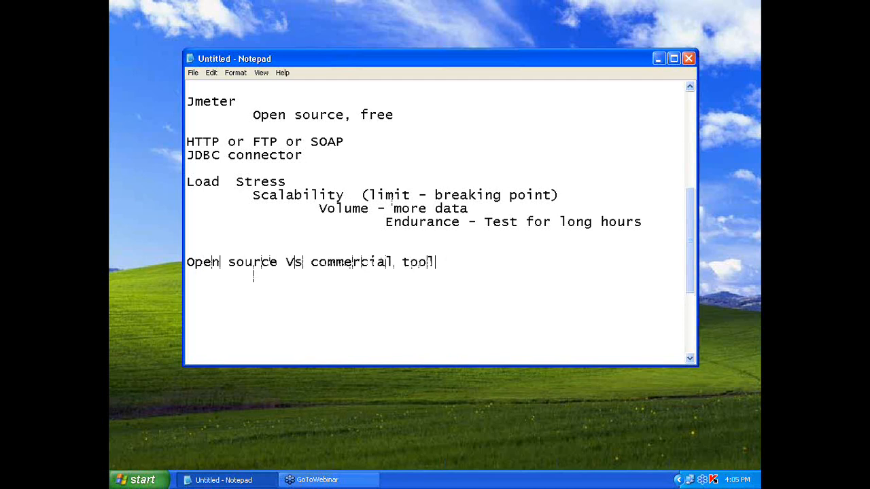
text(Load Runne)
text(Silk Perfp)
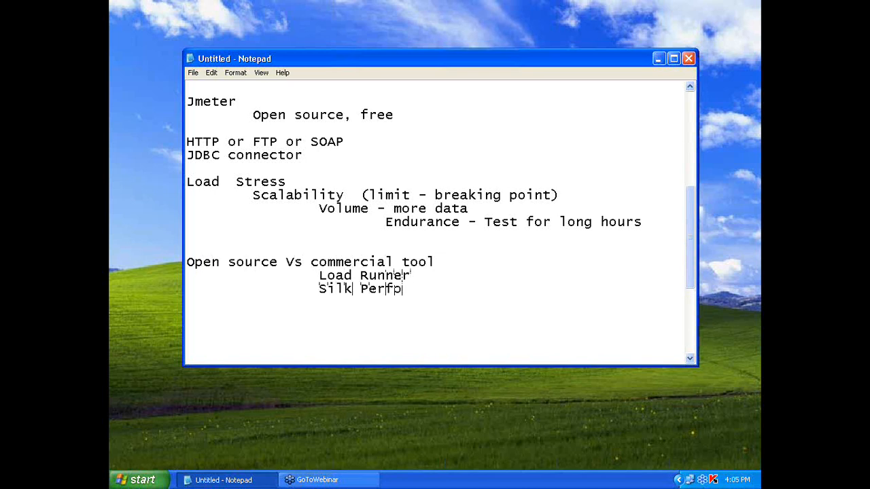
text(rmer)
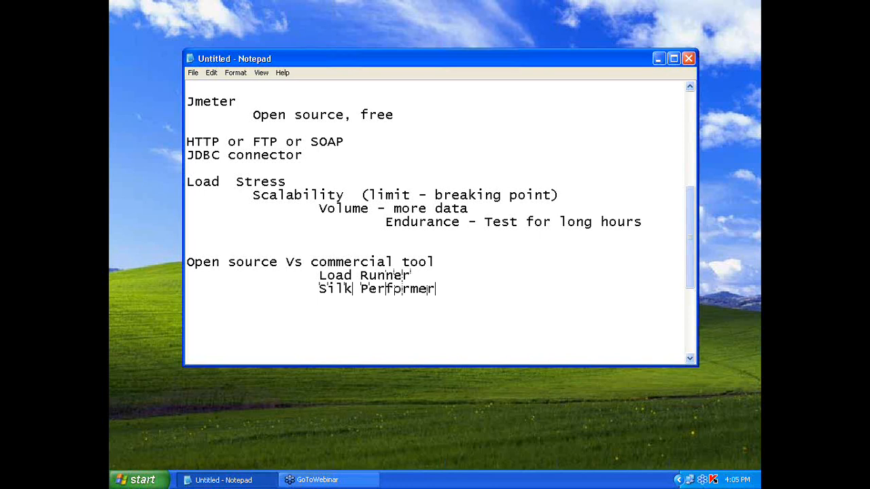
key(Enter)
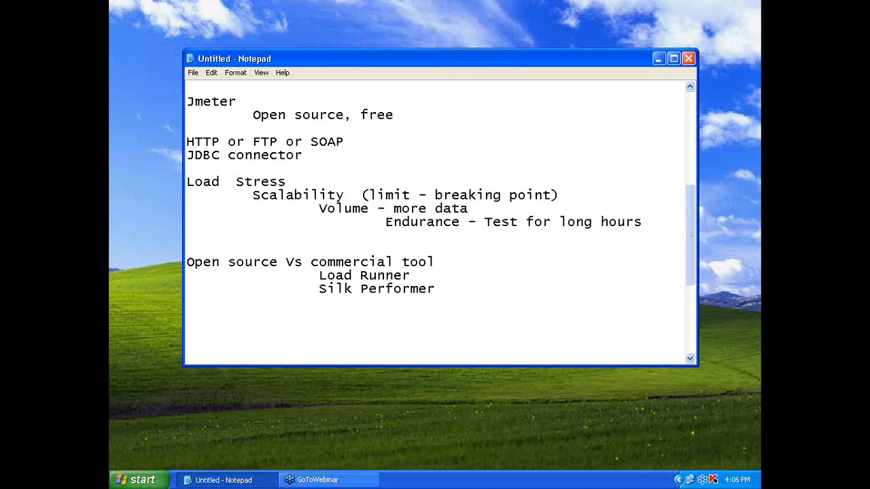
key(Enter)
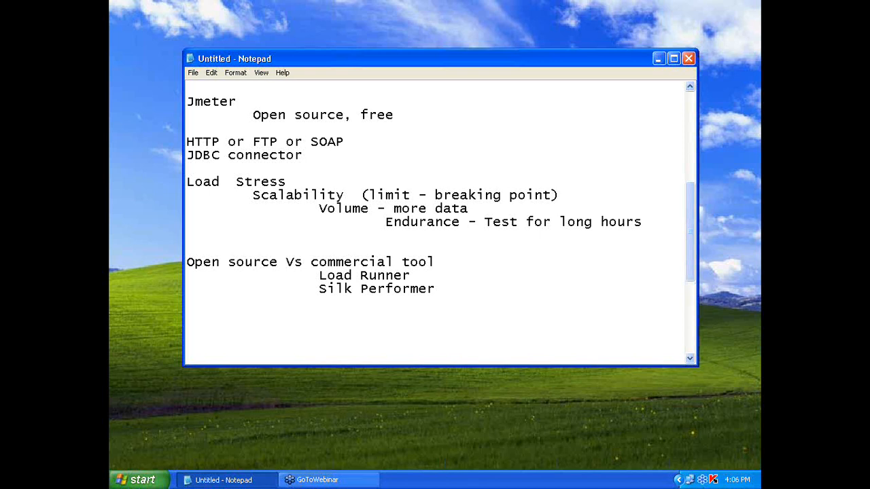
- Type the line 'Support many protocols - SAP, Oracle Apps, Flex or Silverlight'
text(Suppor)
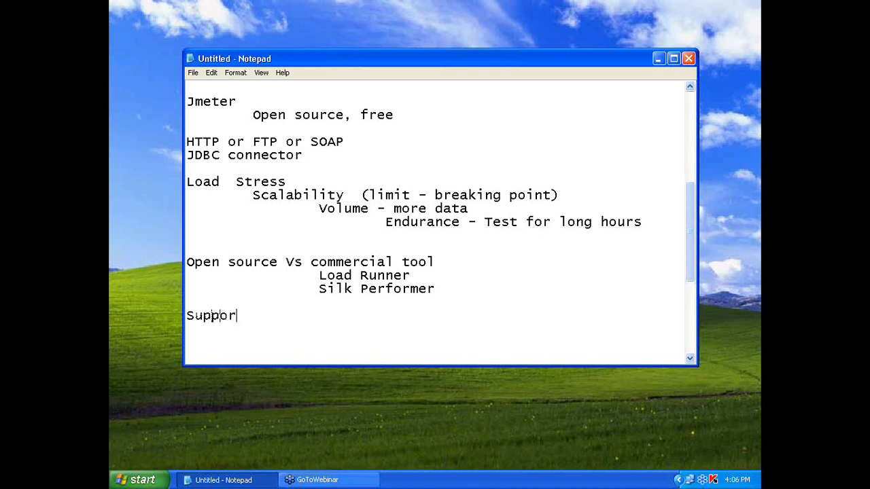
text(many proto)
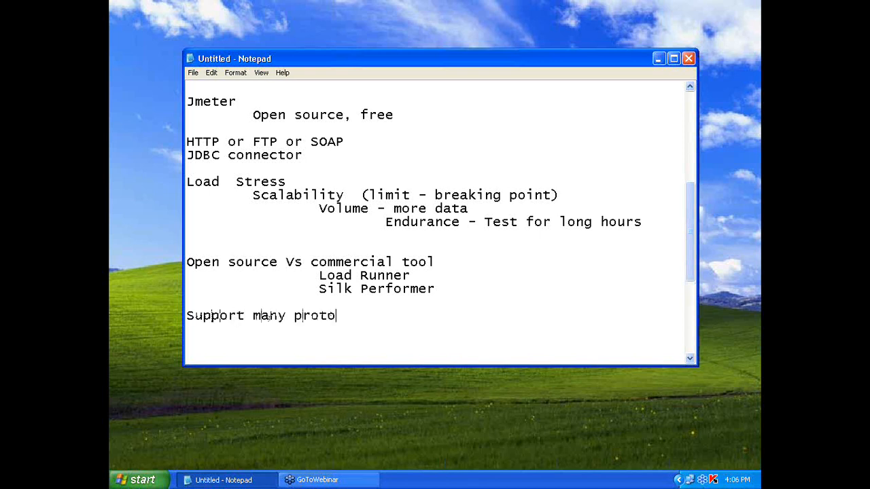
text(cols -)
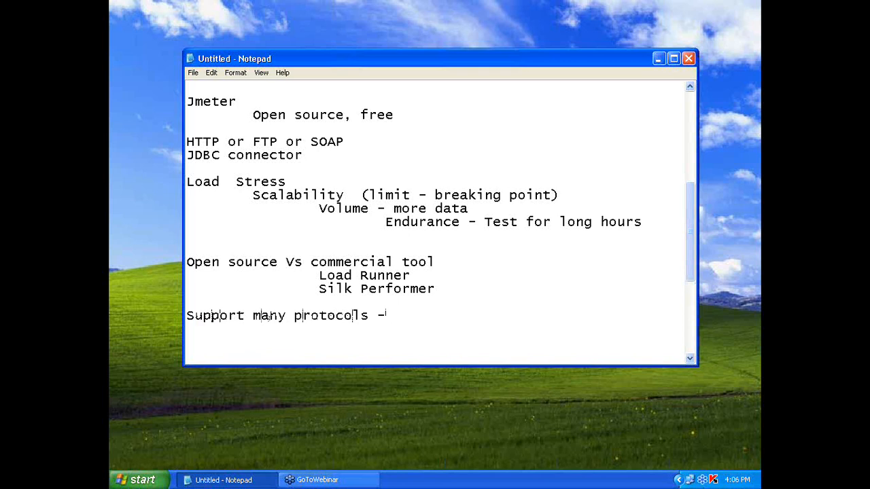
text(S)
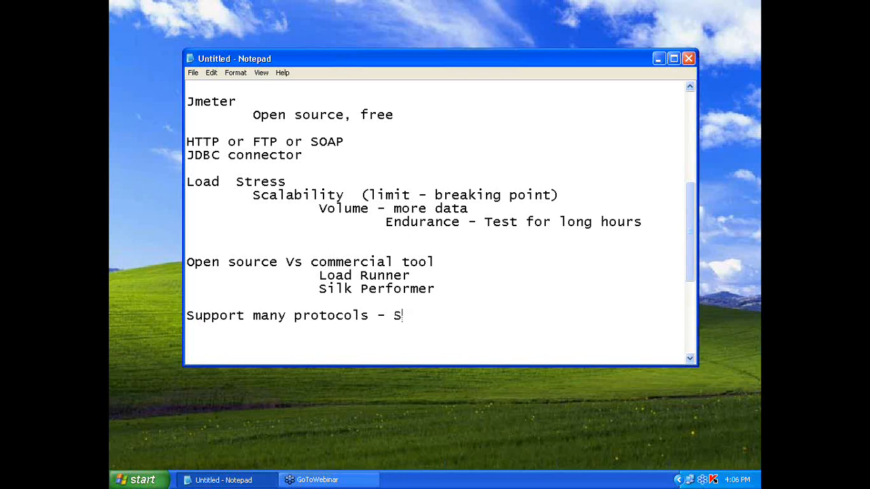
text(AP,)
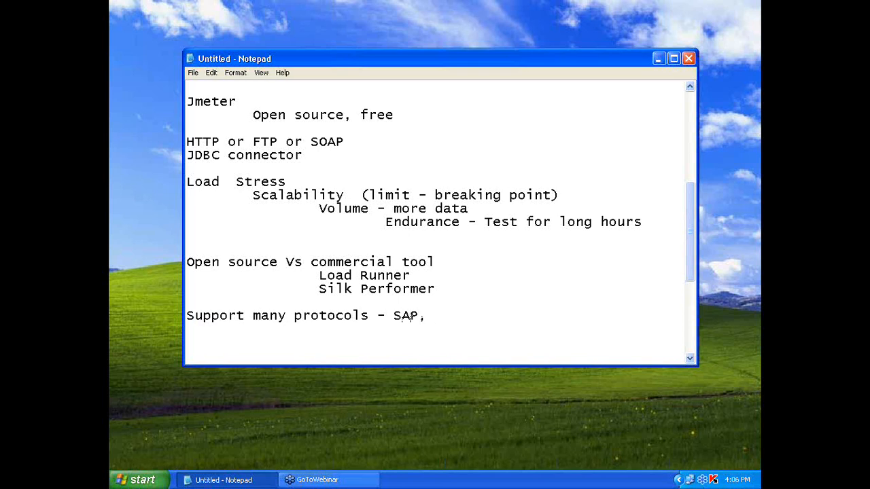
text(Oracle Apps)
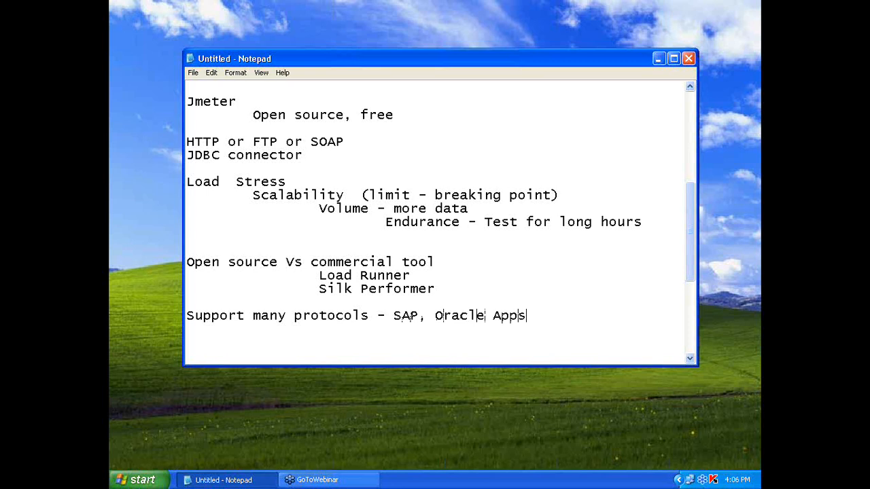
text(" ")
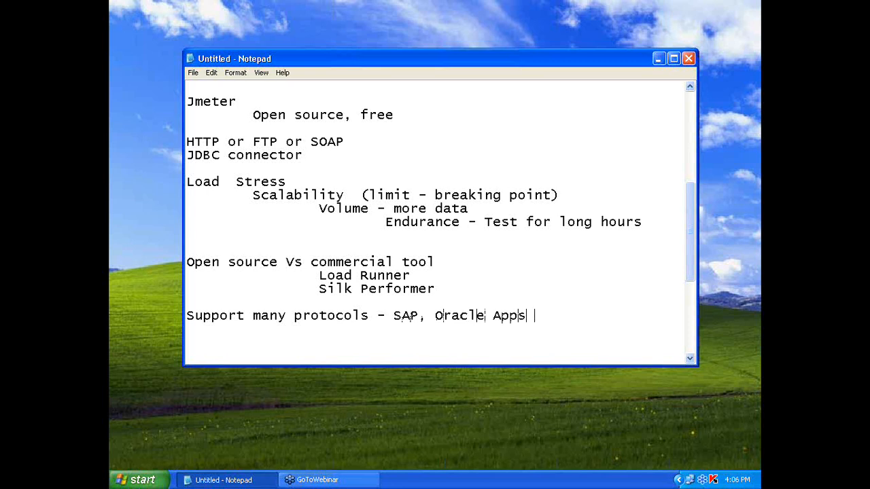
text(, Flex or)
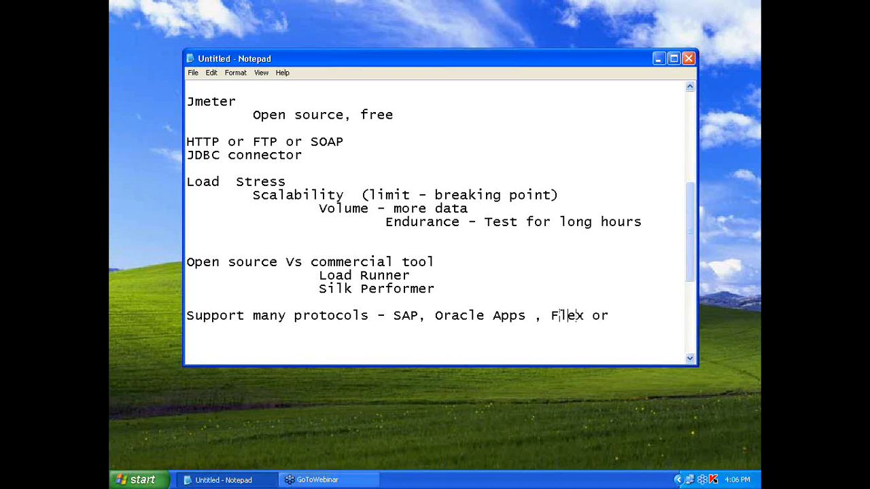
text(Silve)
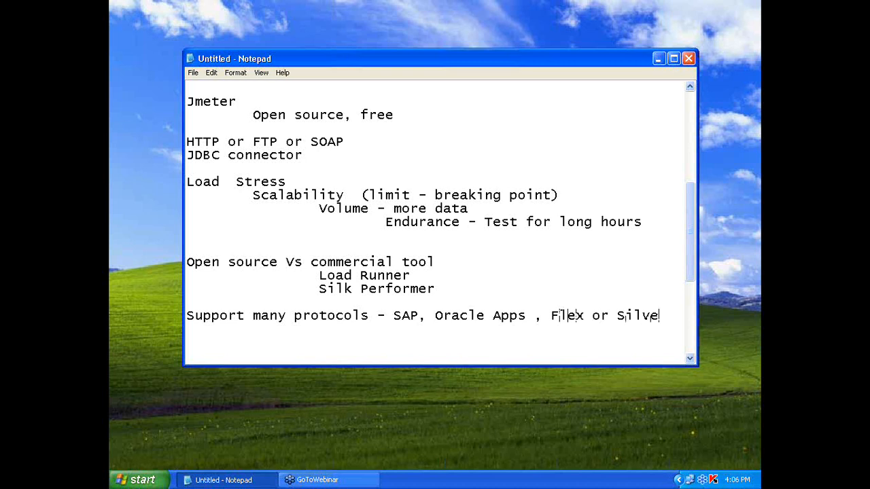
text(rlight)
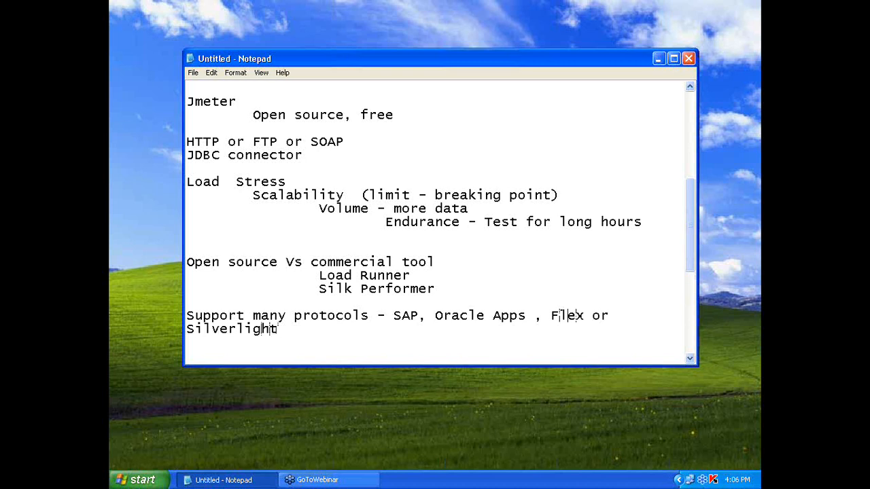
scroll(down, 3)
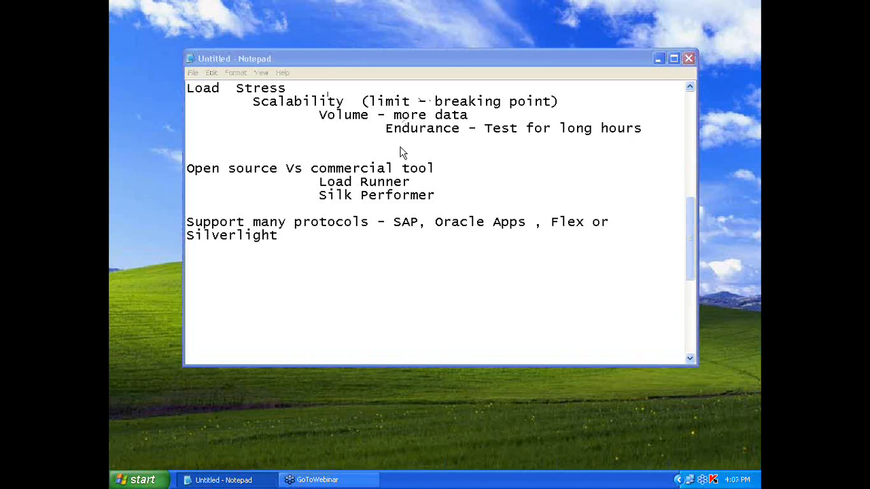
mouse_move(257, 70)
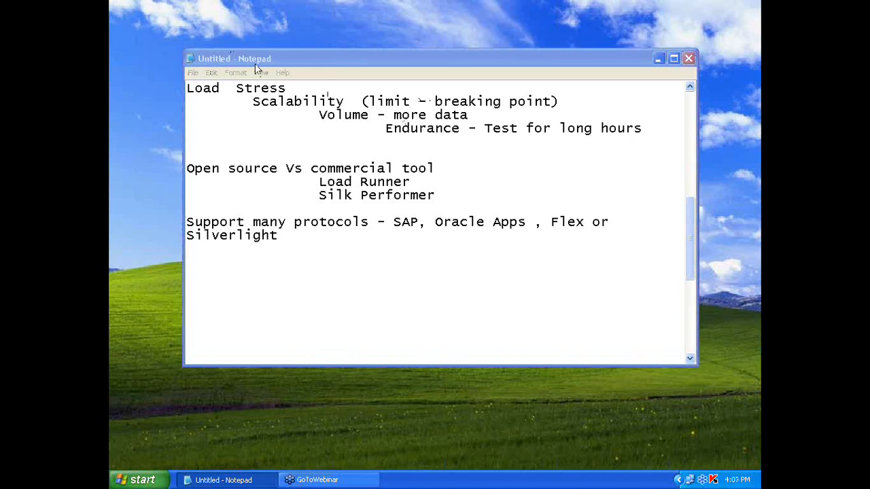
mouse_move(259, 401)
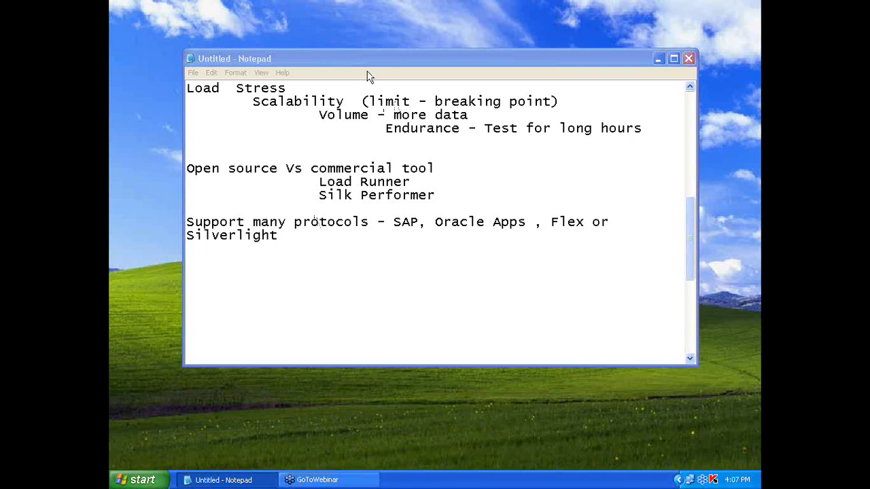
mouse_move(214, 24)
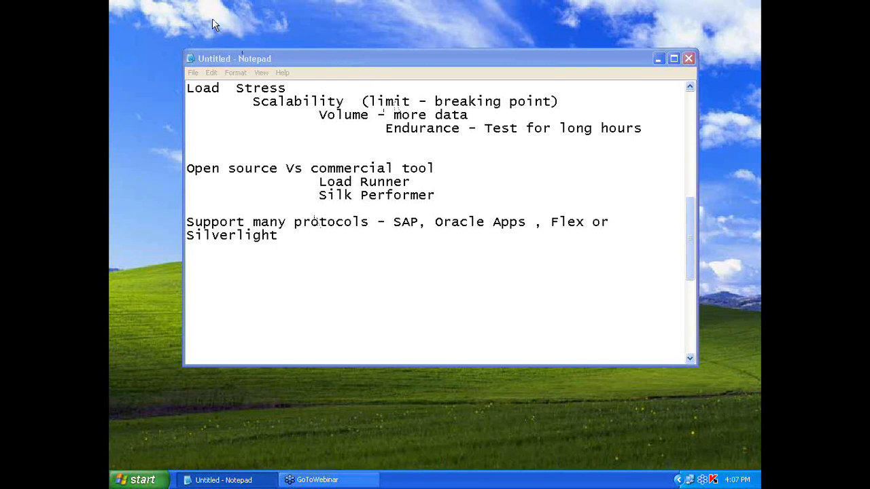
mouse_move(410, 169)
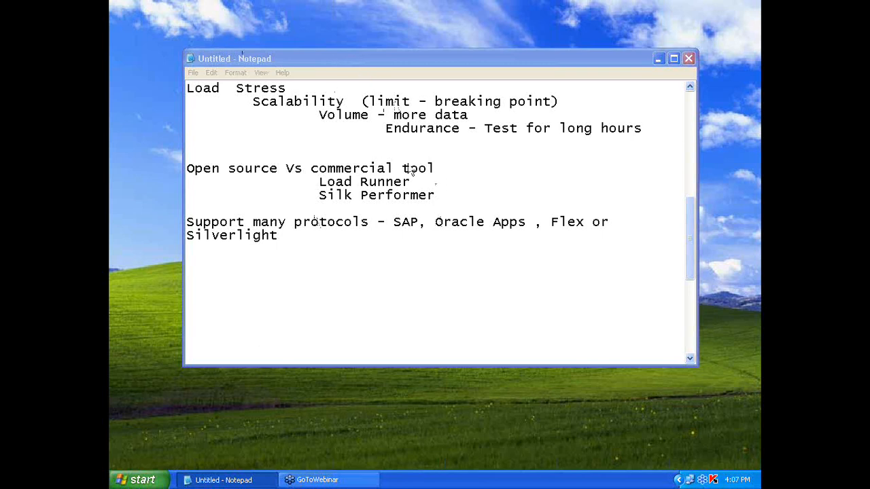
mouse_move(400, 165)
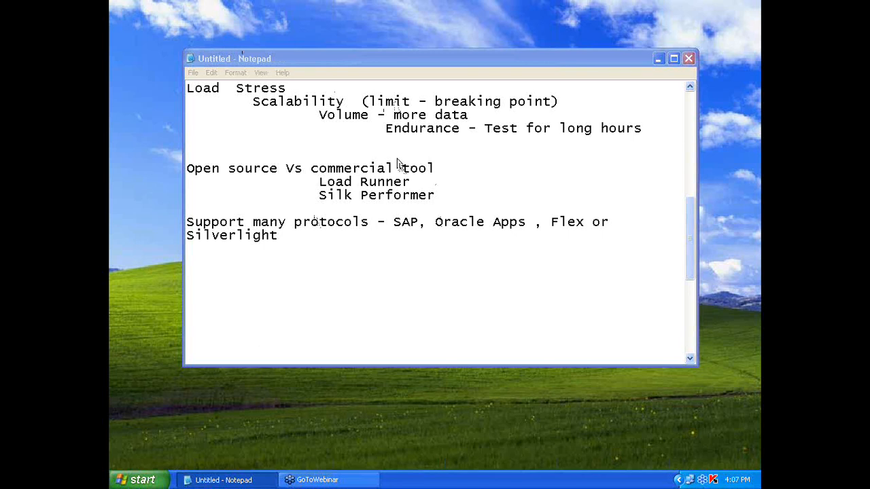
mouse_move(399, 138)
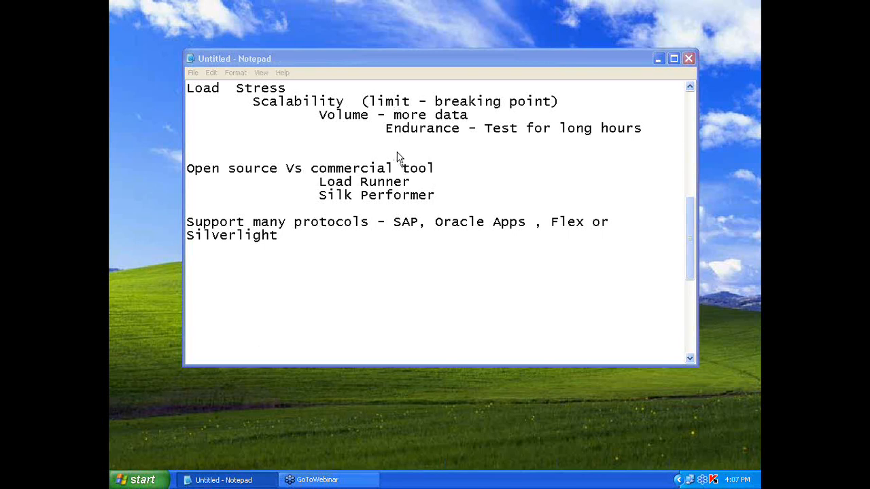
mouse_move(404, 60)
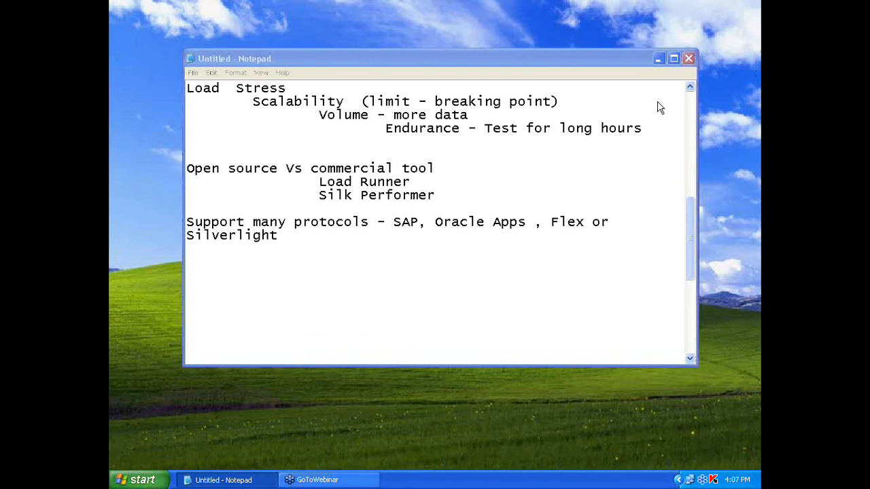
mouse_move(718, 70)
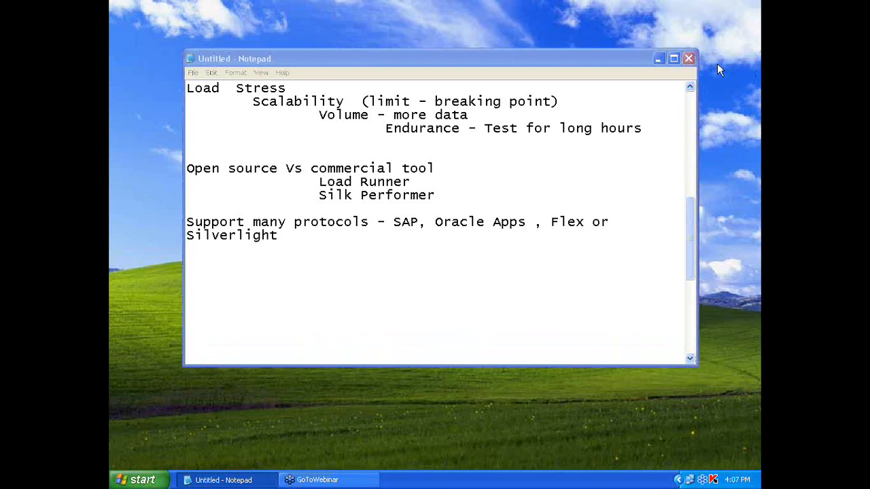
mouse_move(702, 75)
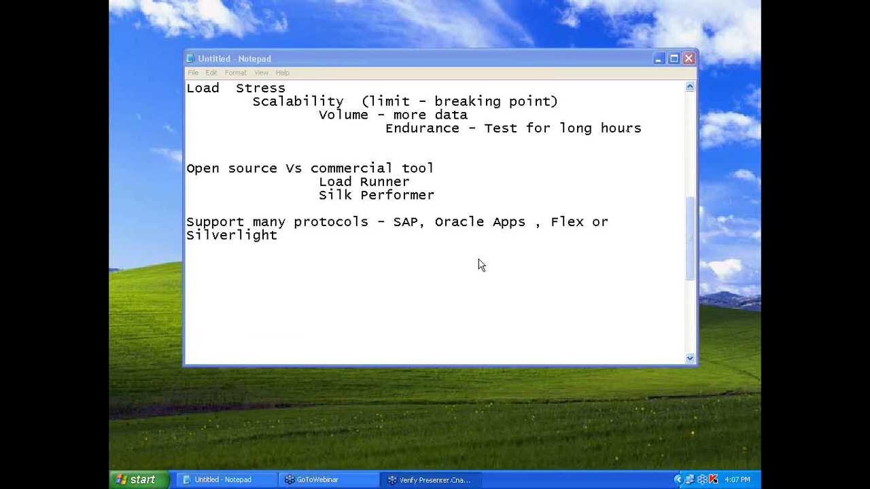
mouse_move(476, 265)
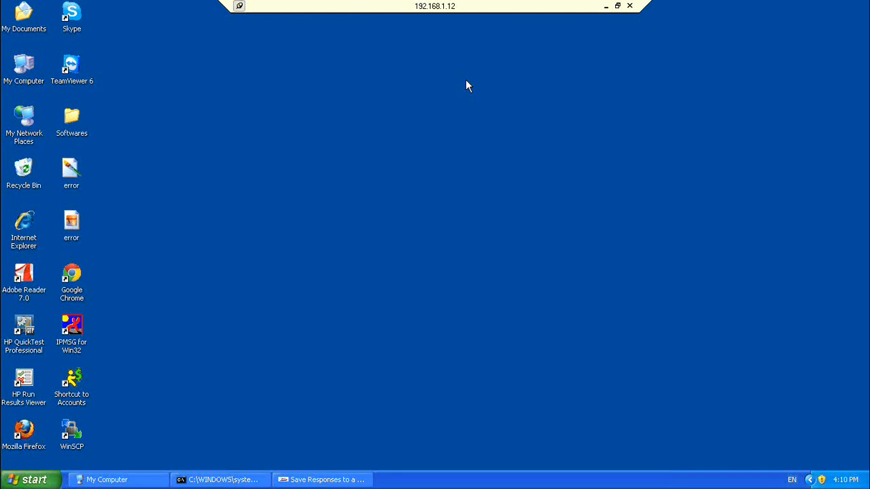
mouse_move(466, 139)
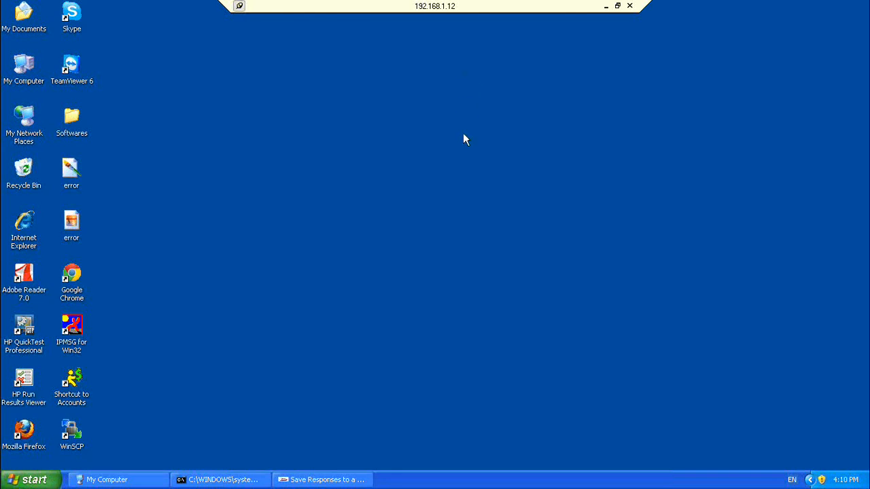
mouse_move(440, 212)
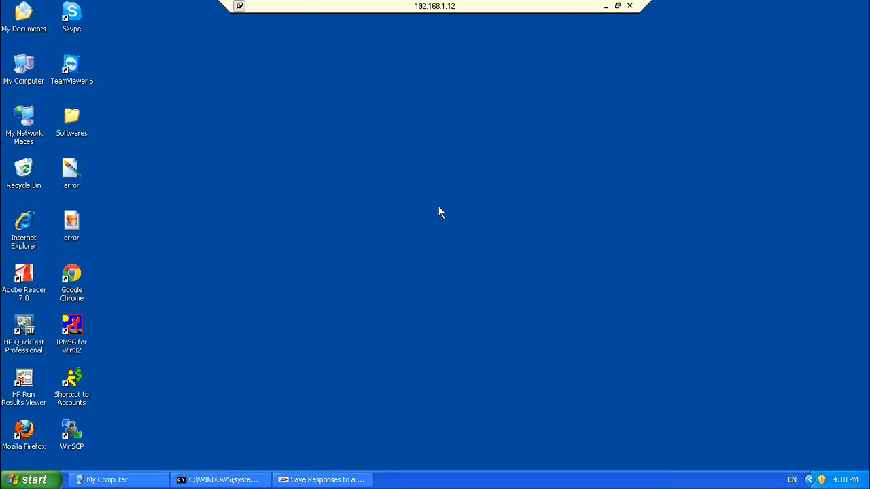
mouse_move(387, 285)
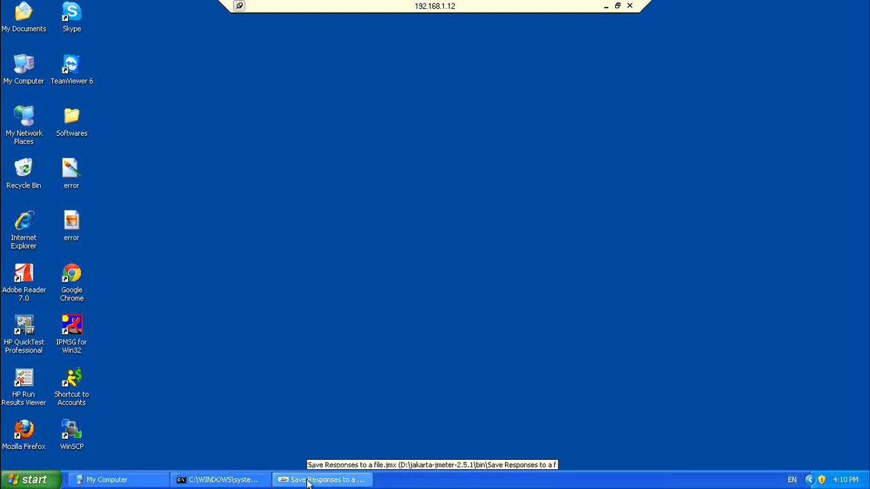
- Switch to JMeter and remove the Thread Group node from the test plan tree
click(323, 479)
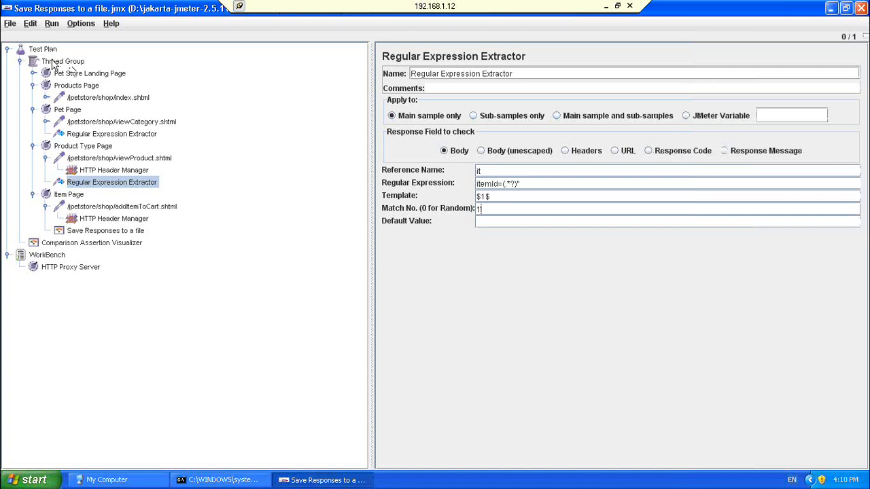
click(62, 61)
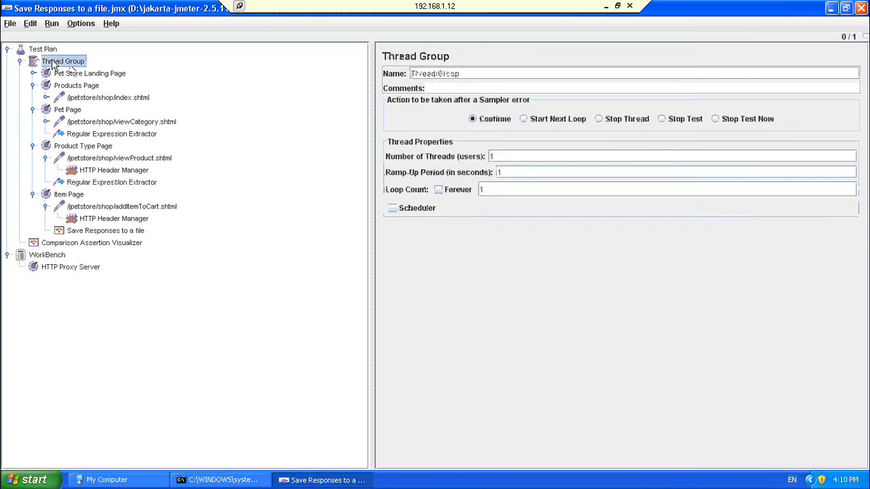
right_click(64, 61)
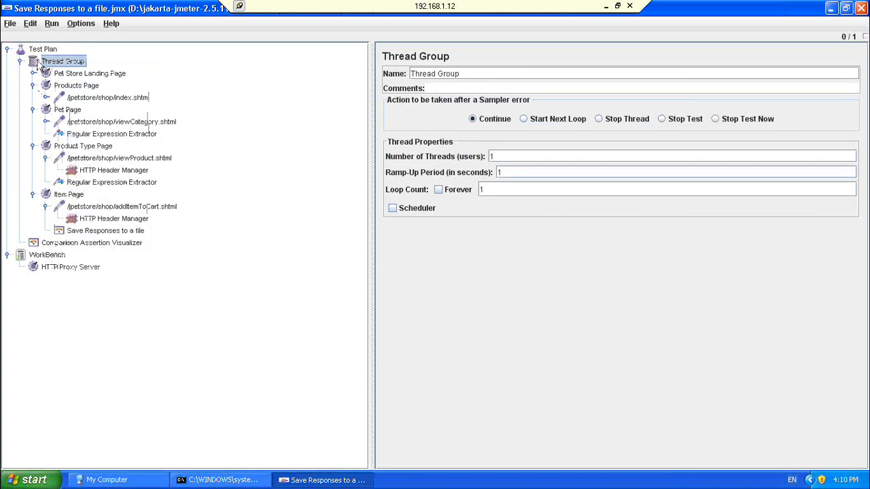
right_click(63, 61)
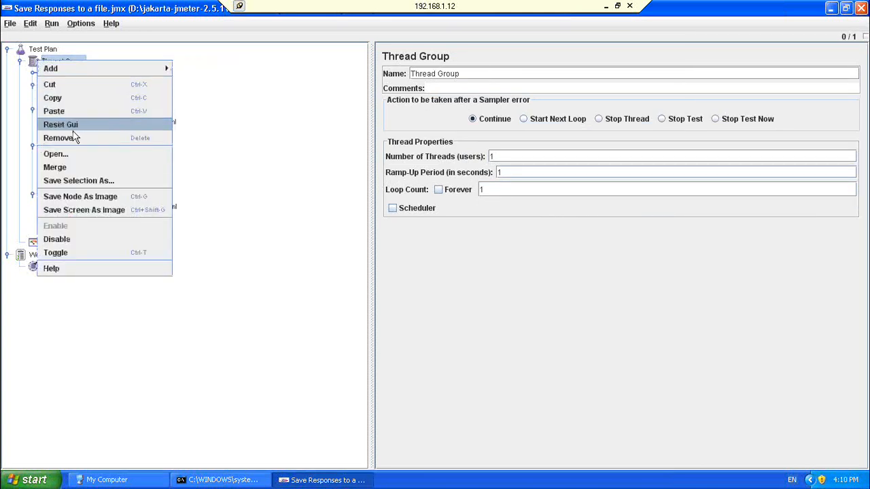
click(61, 138)
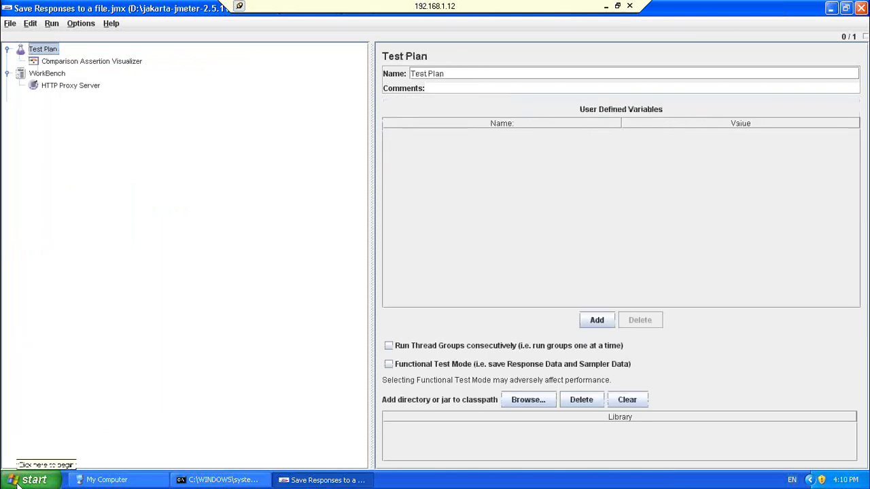
- Launch a new Notepad from Start and type 'jakarta.jmeter.com'
click(30, 480)
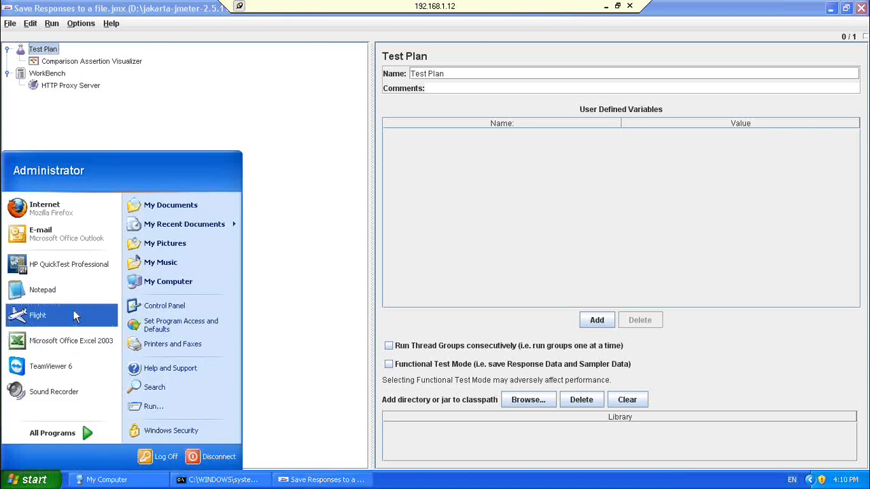
click(42, 289)
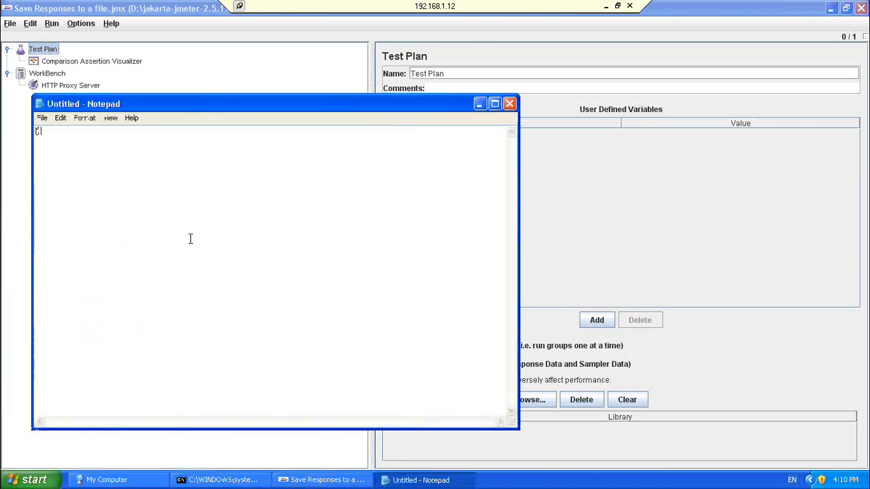
text(akarta)
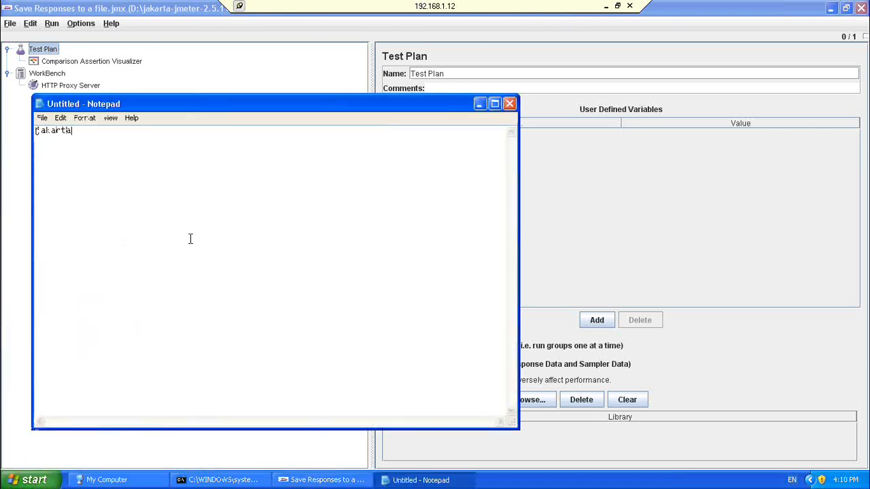
text(.jm)
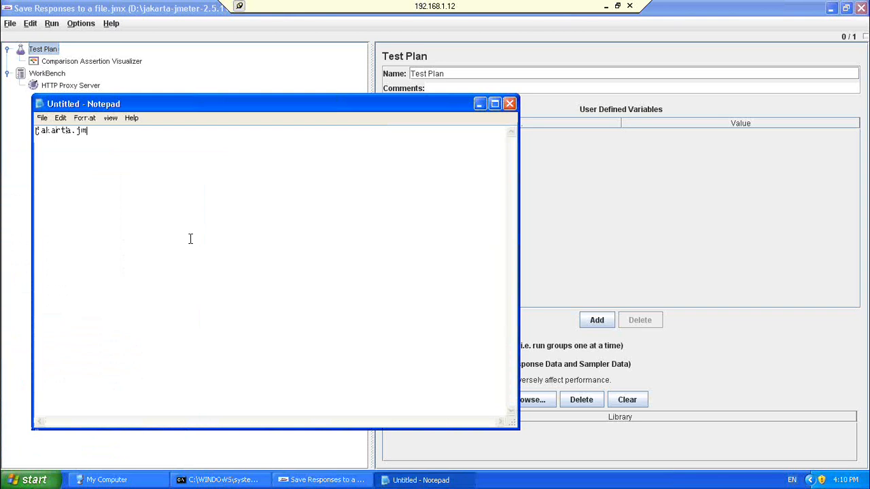
text(eter)
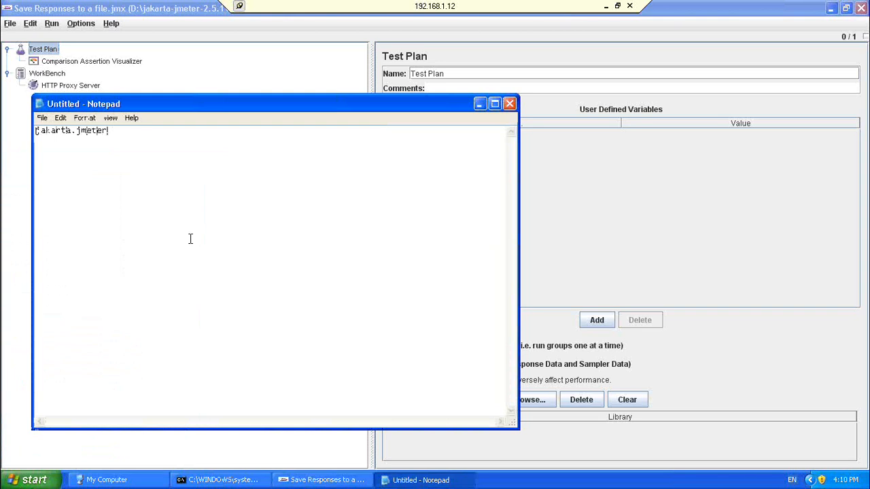
text(.com)
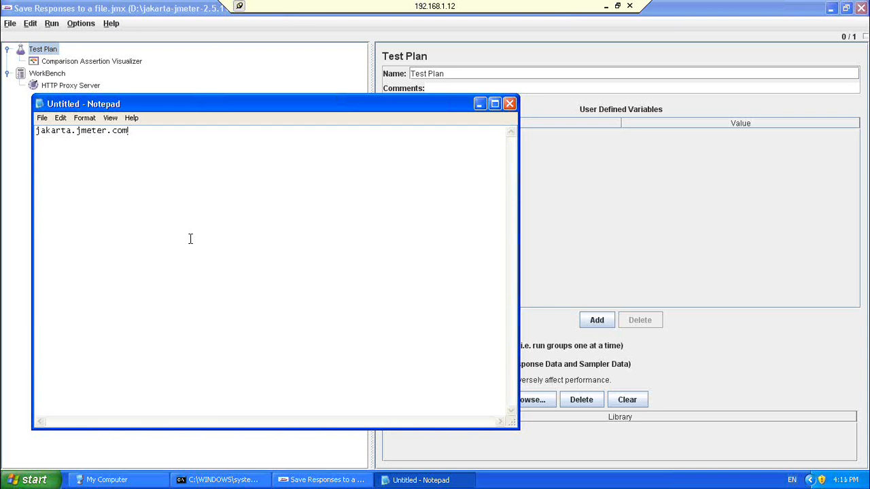
- Add a '+ Jdk 1.5' line below the URL
key(Backspace)
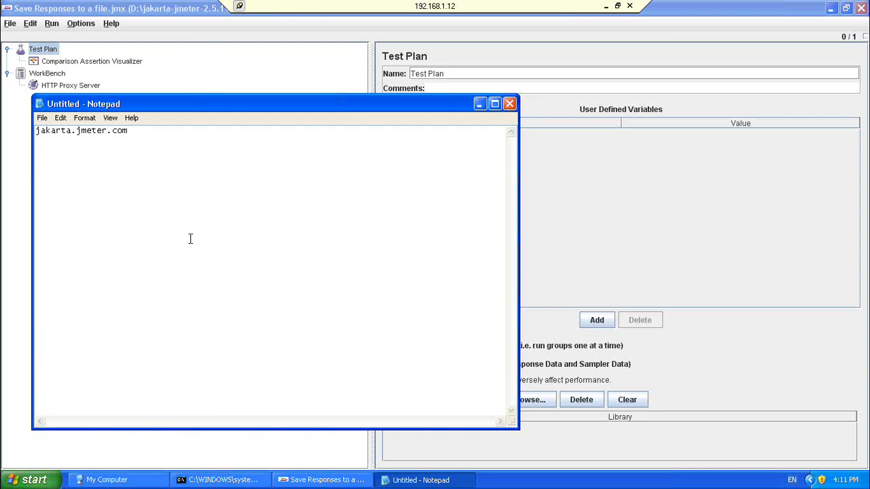
text(+ Jo)
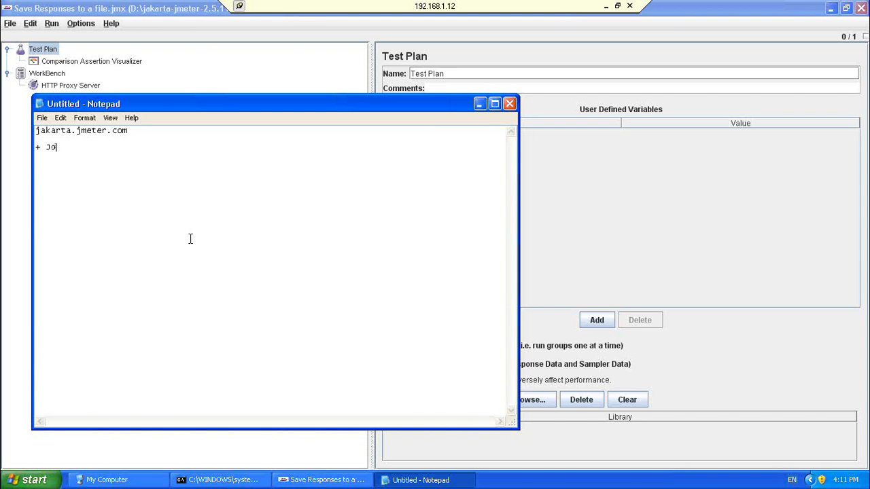
text(dk)
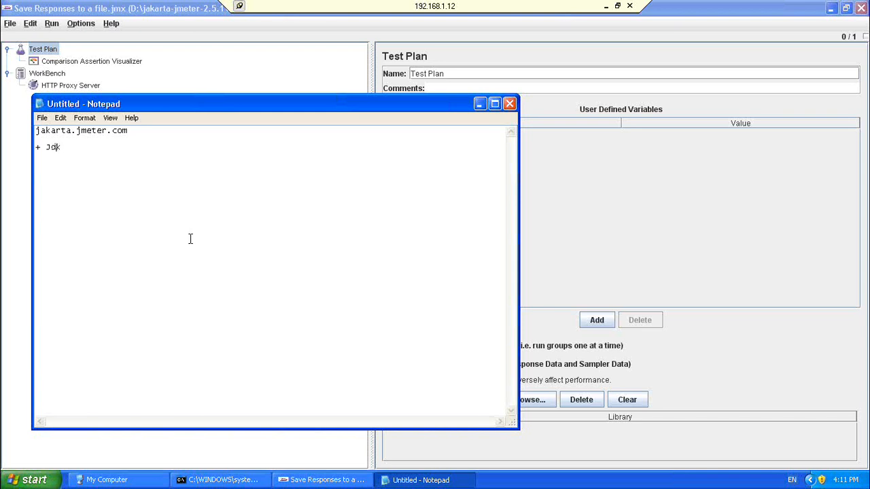
text(1.5)
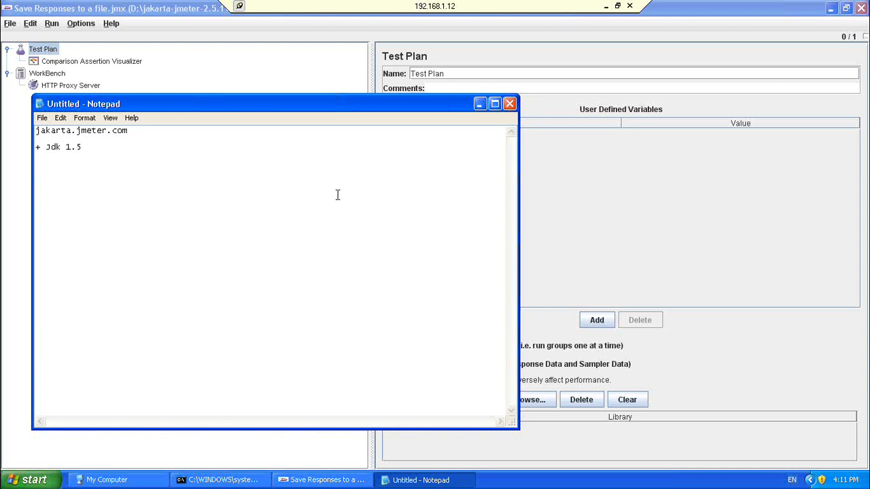
mouse_move(487, 137)
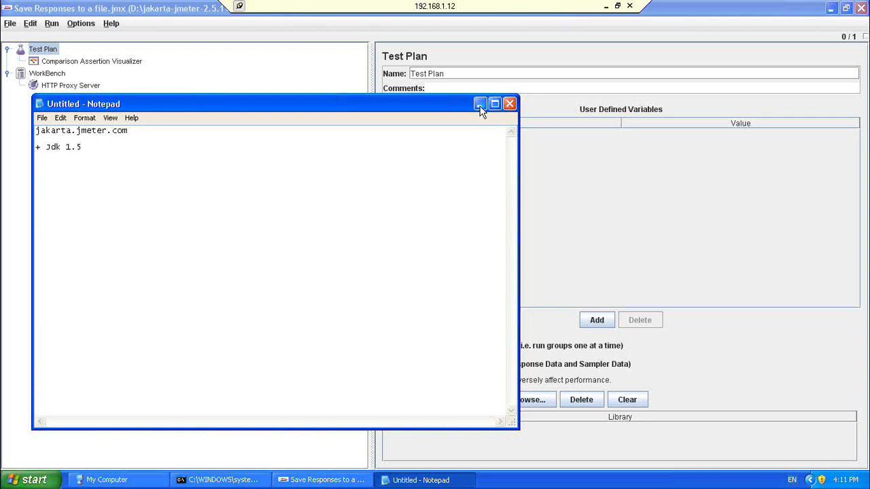
mouse_move(480, 104)
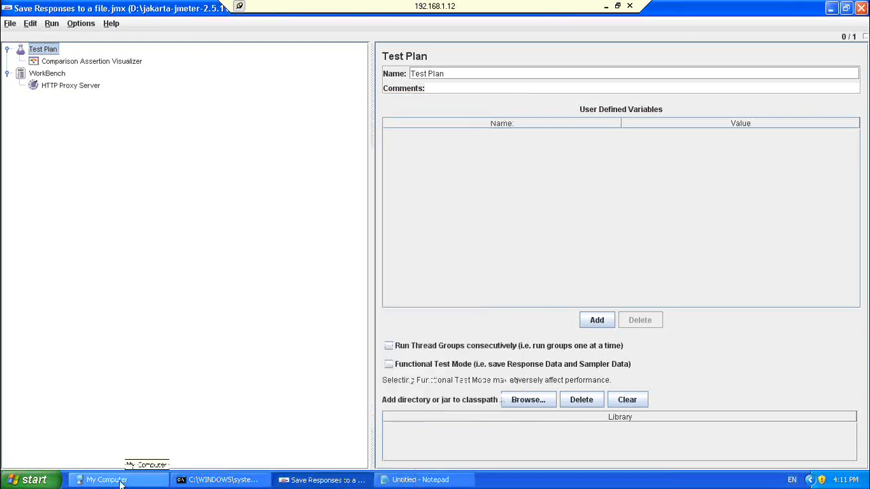
- Open Local Disk (D:) and select the jakarta-jmeter-2.5.1 archive and folder
click(106, 479)
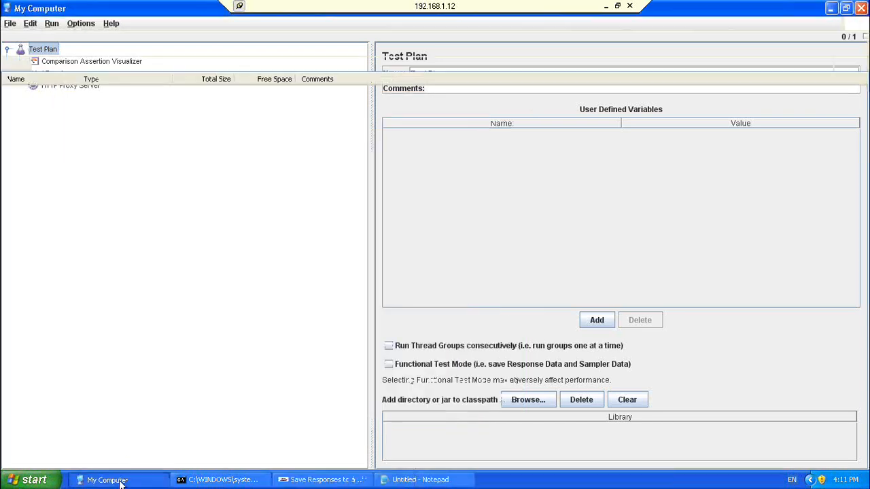
click(108, 480)
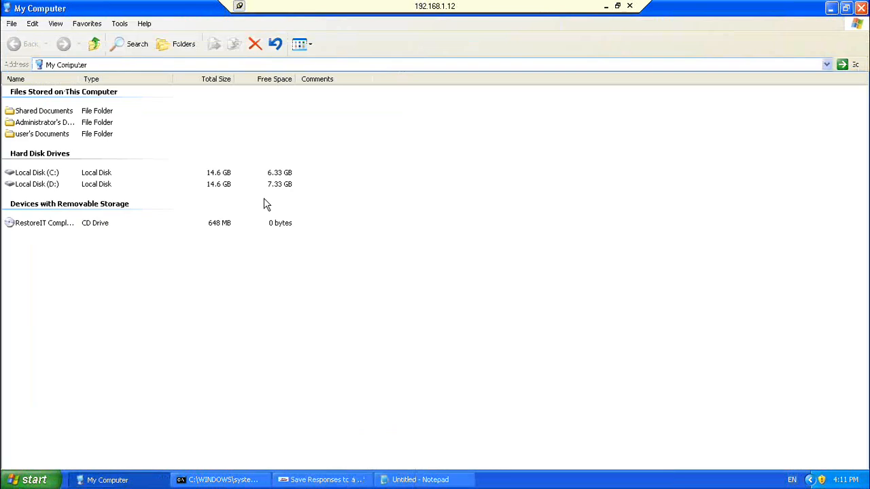
double_click(36, 185)
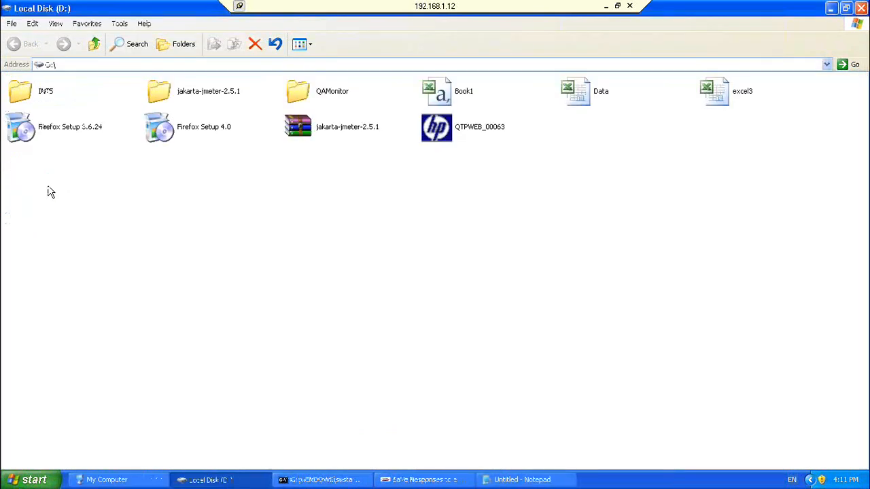
click(333, 126)
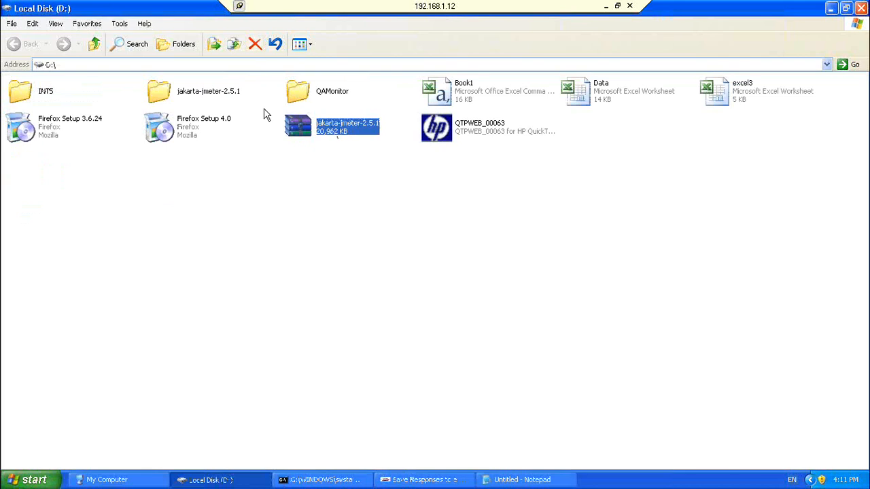
click(208, 91)
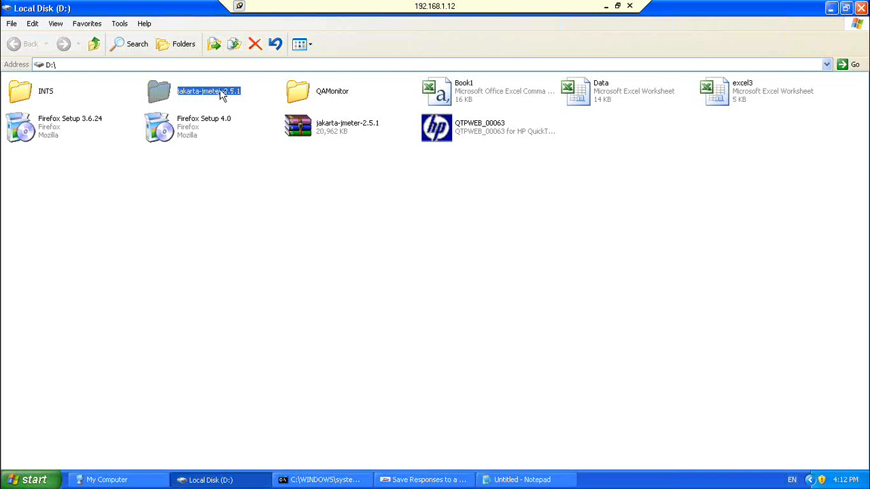
mouse_move(209, 91)
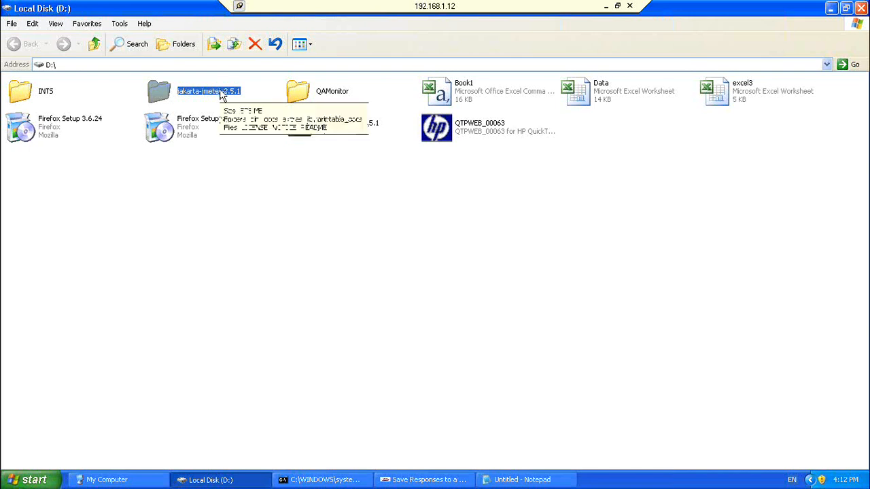
mouse_move(350, 404)
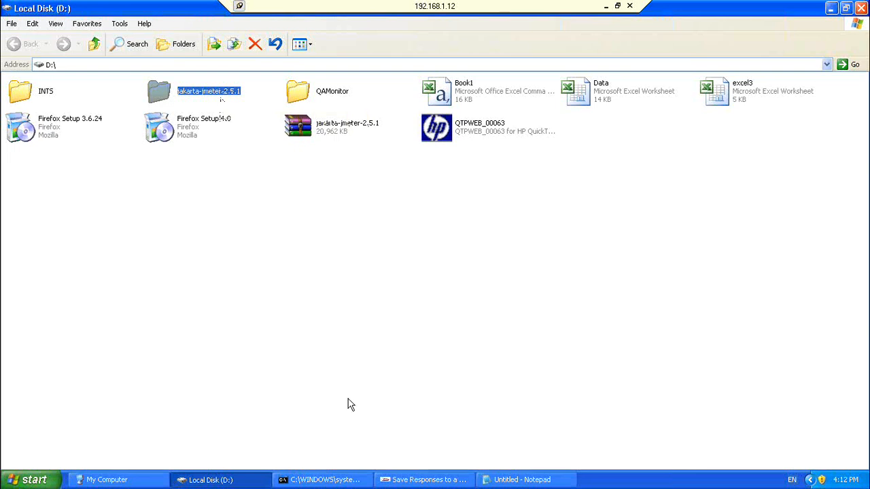
mouse_move(409, 466)
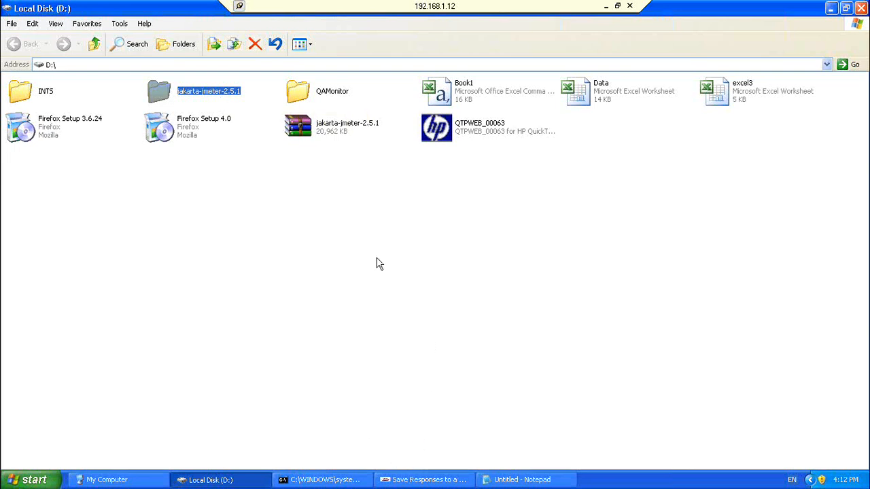
mouse_move(340, 230)
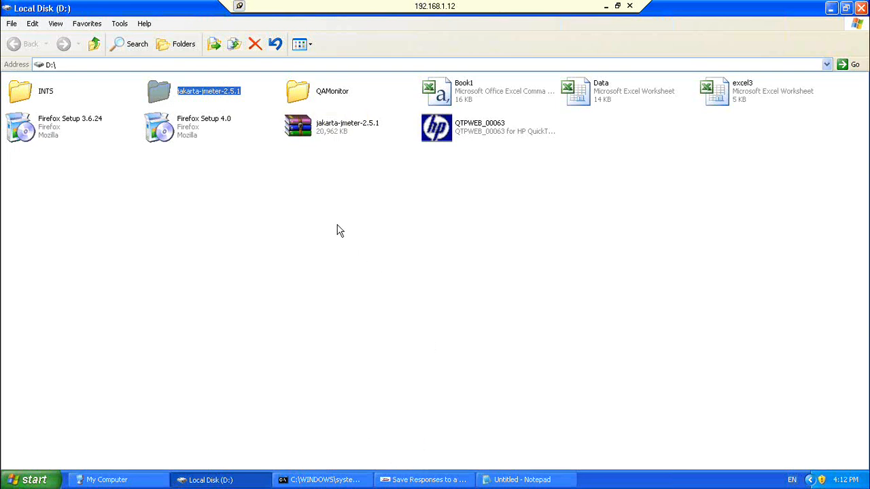
mouse_move(315, 186)
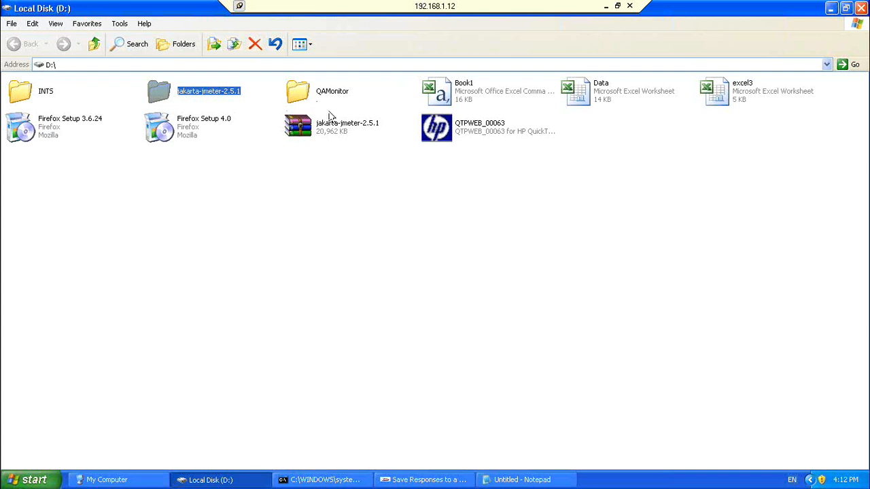
mouse_move(333, 126)
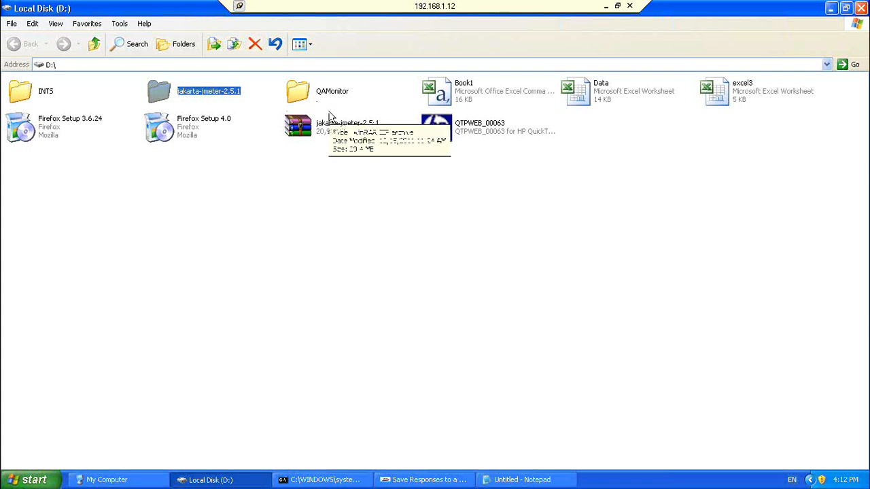
mouse_move(252, 102)
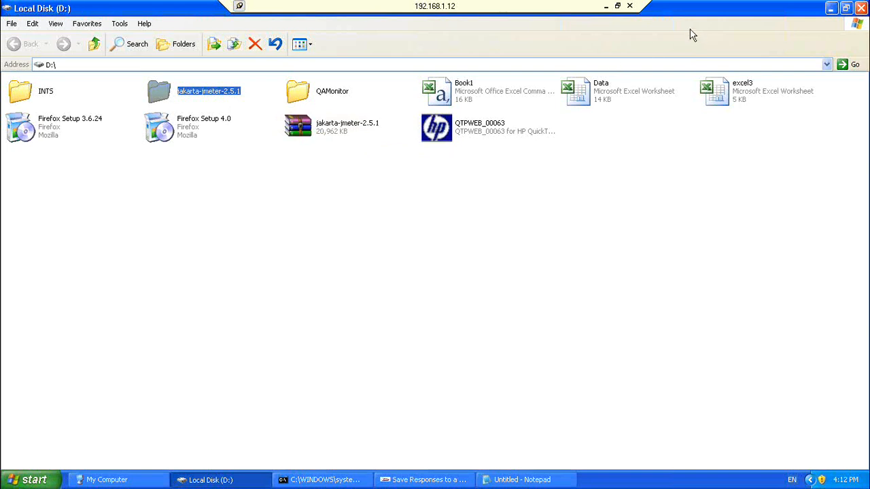
mouse_move(820, 73)
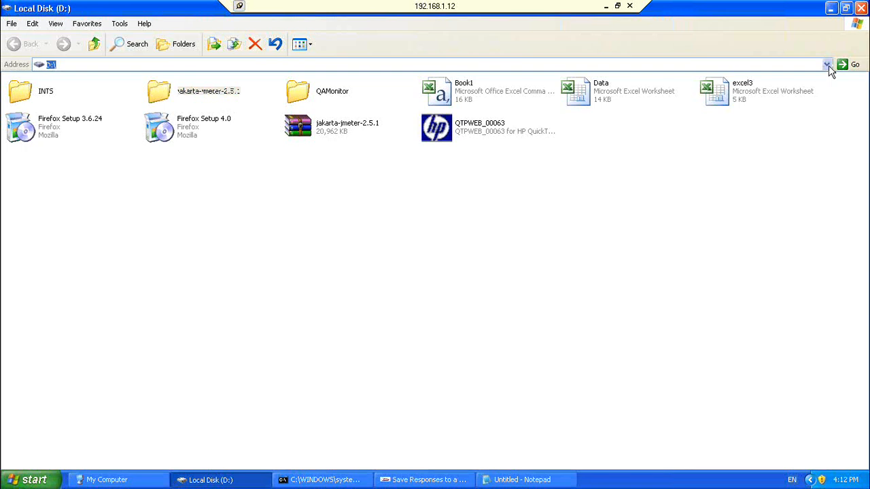
- Browse from My Computer through drive C: into the Java folder toward jdk1.6.0_21
click(827, 64)
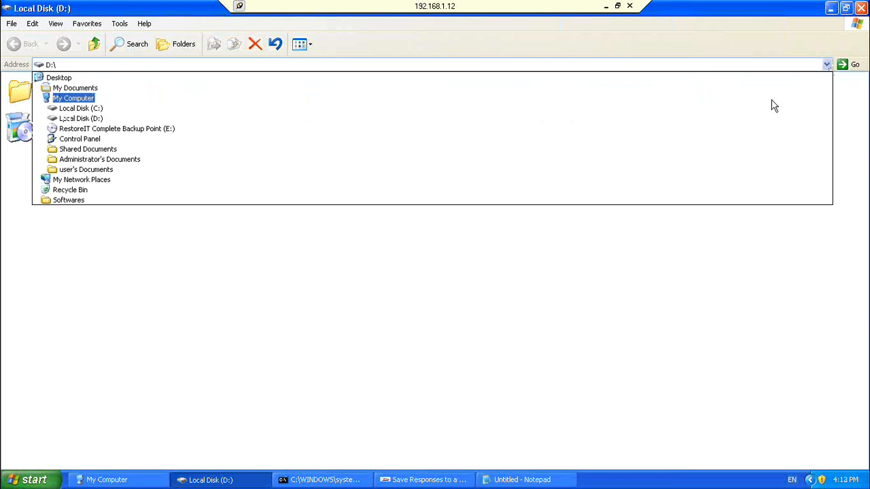
click(74, 98)
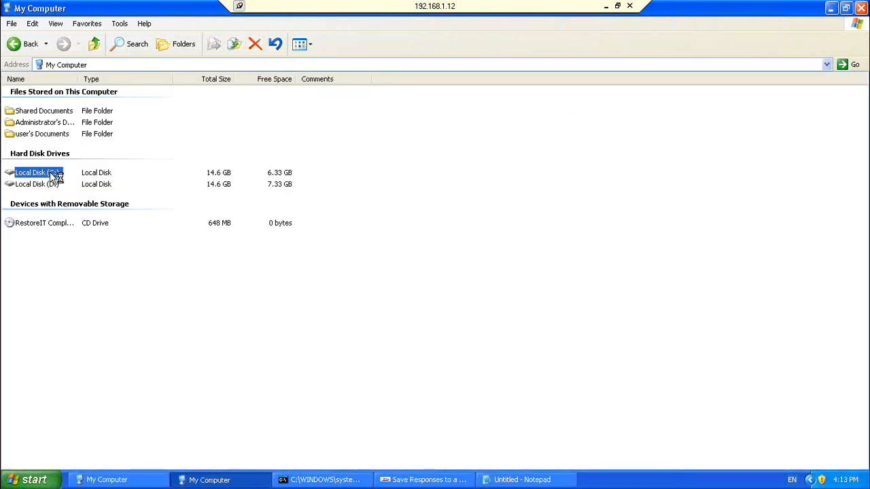
double_click(38, 172)
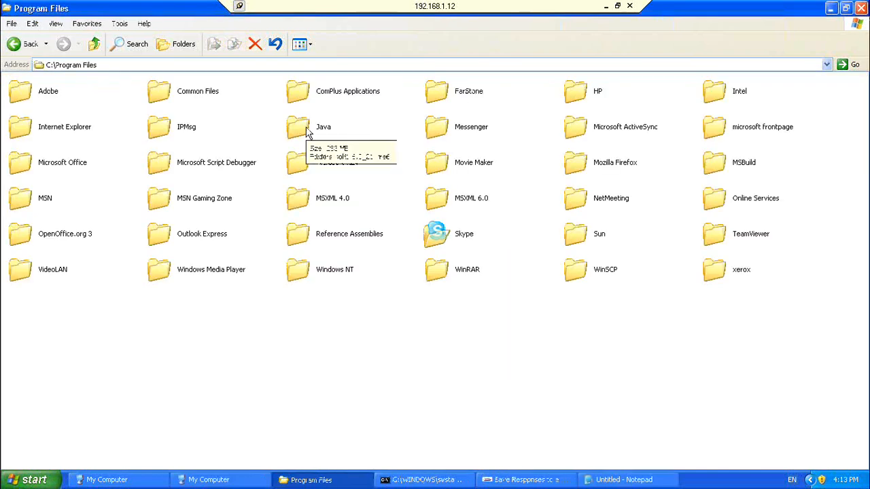
double_click(297, 127)
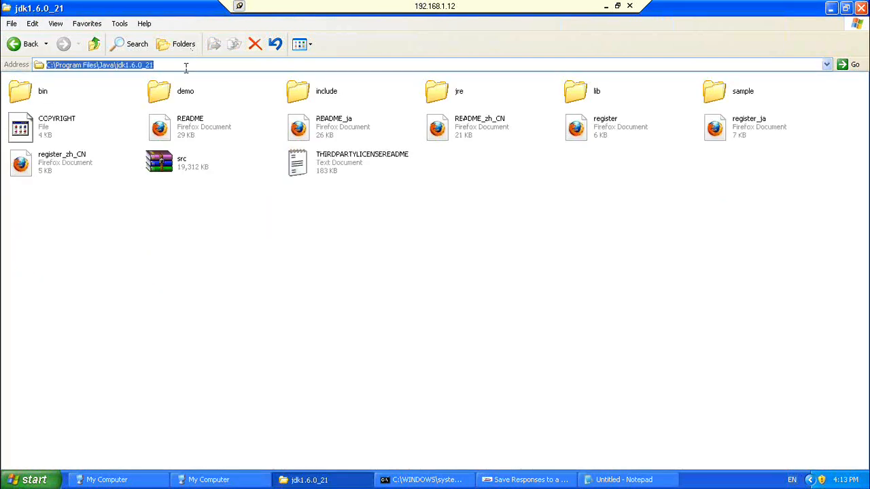
mouse_move(846, 8)
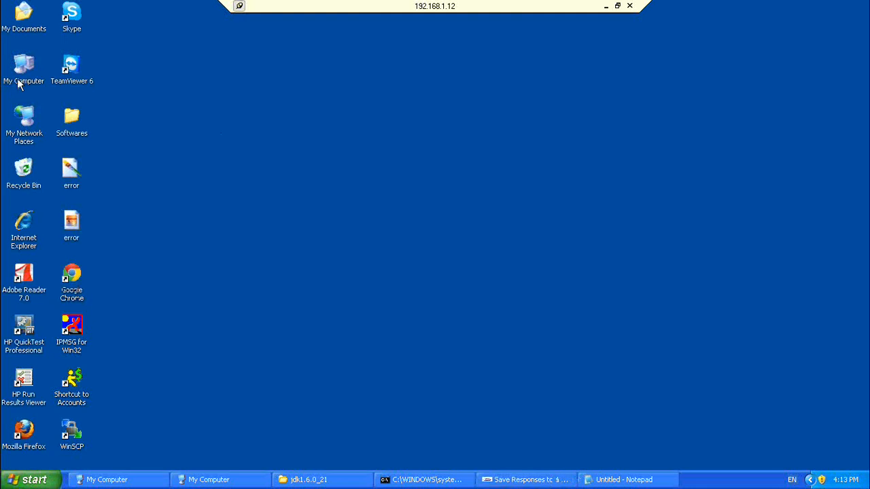
- Open My Computer's Properties, Advanced tab, and the Environment Variables window
right_click(23, 65)
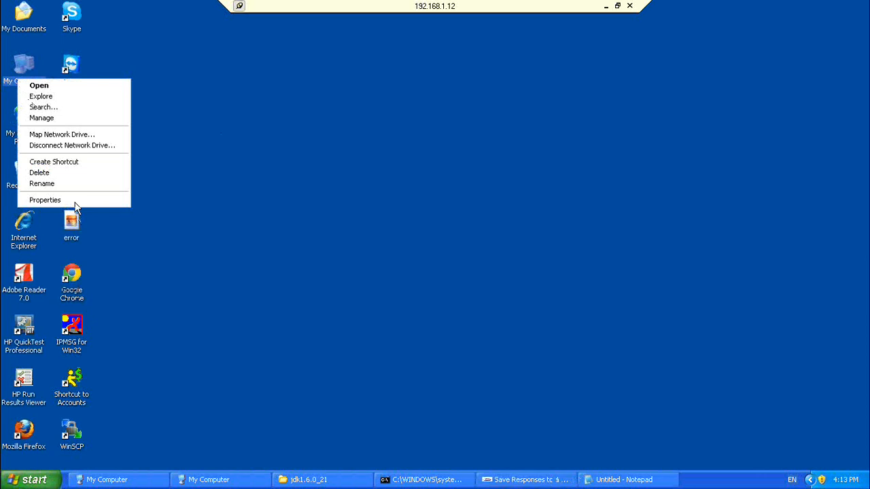
click(45, 200)
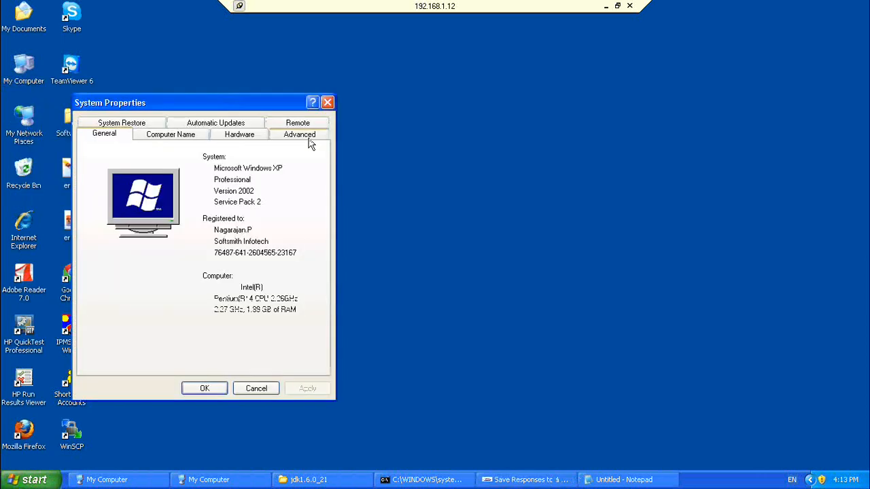
click(299, 133)
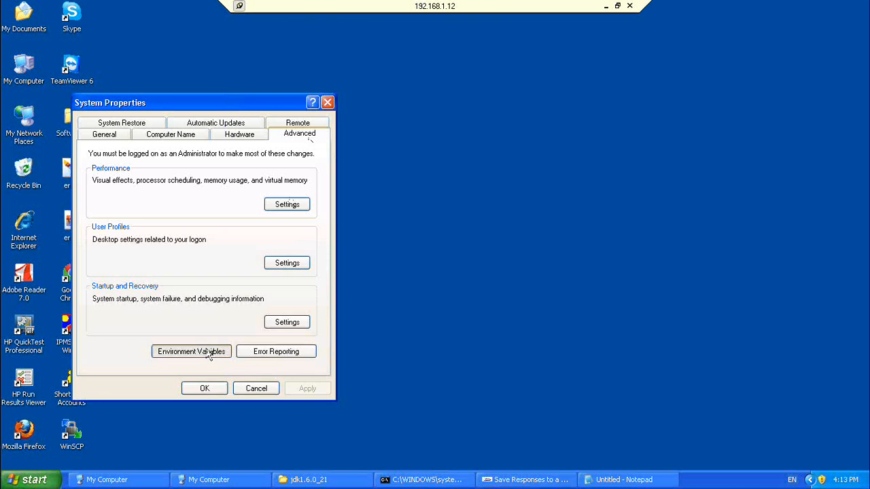
click(191, 351)
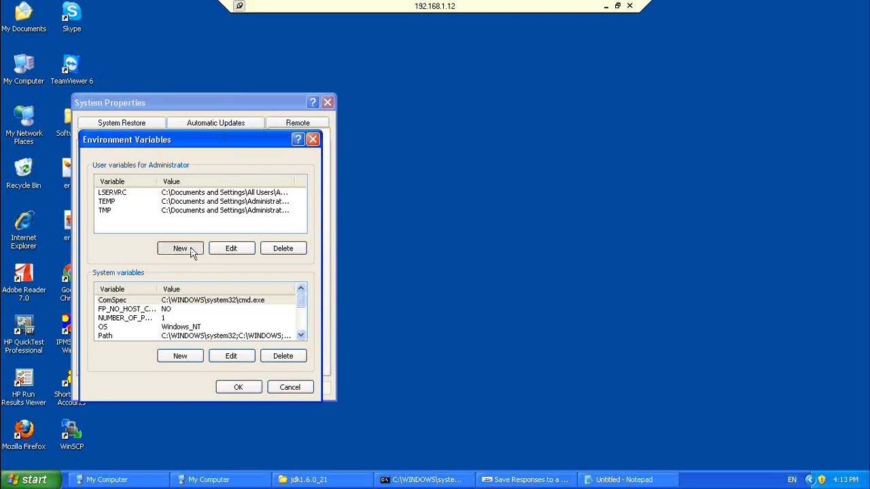
- Add new user variable JAVA_HOME with value C:\Program Files\Java\jdk1.6.0_21
click(180, 248)
text(JAVA_HOME)
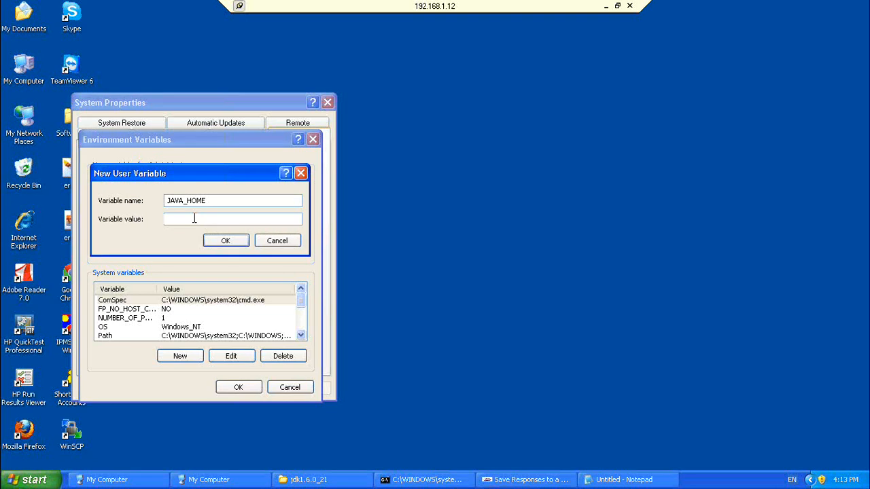
text(C:\Program Files\Java\jdk1.6.0_21)
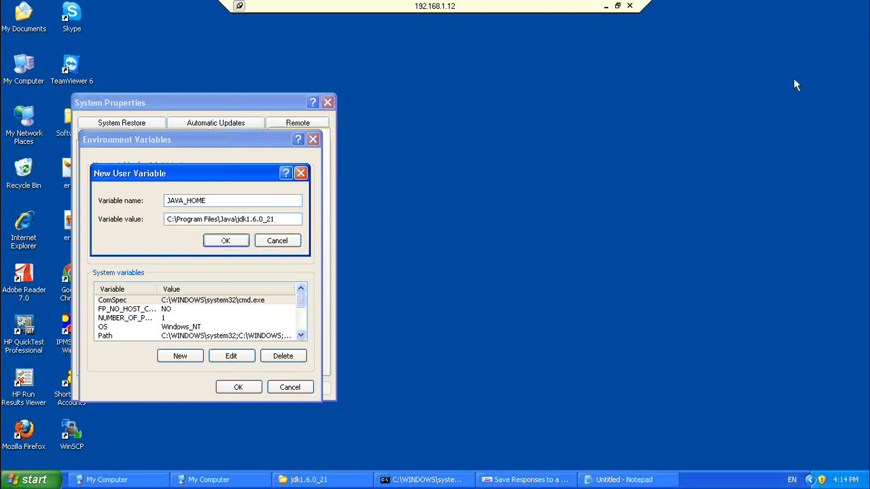
mouse_move(709, 224)
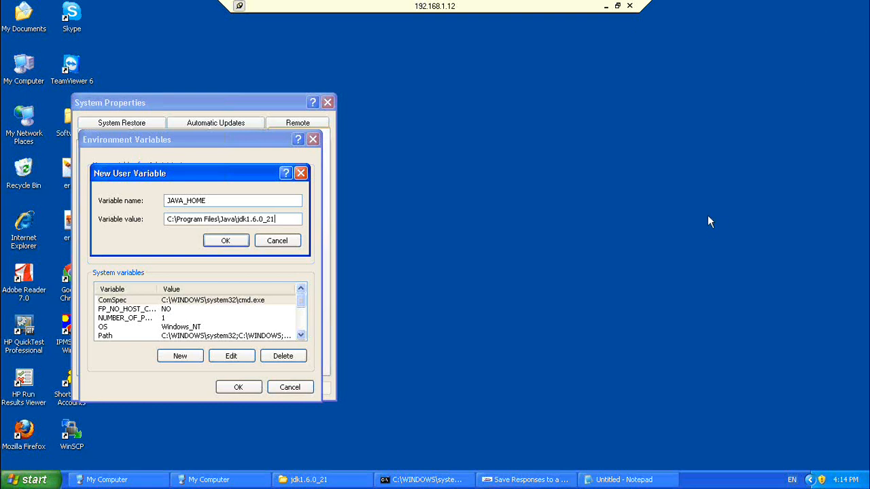
mouse_move(480, 229)
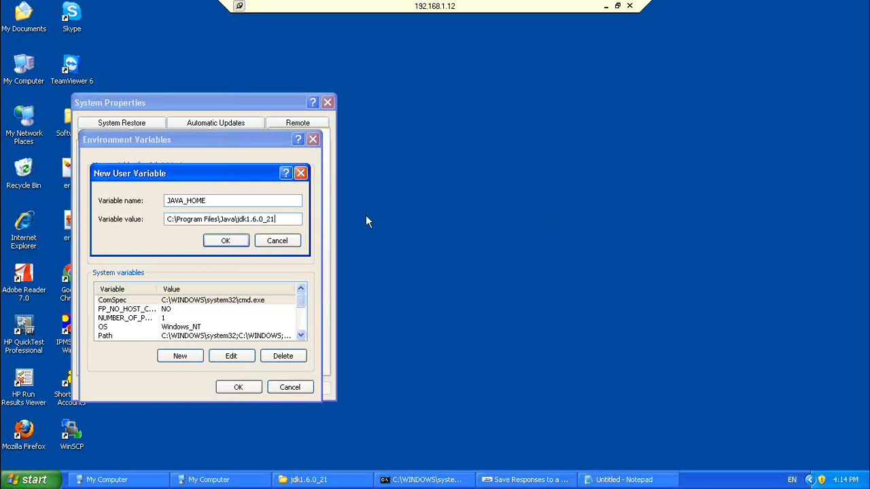
mouse_move(283, 226)
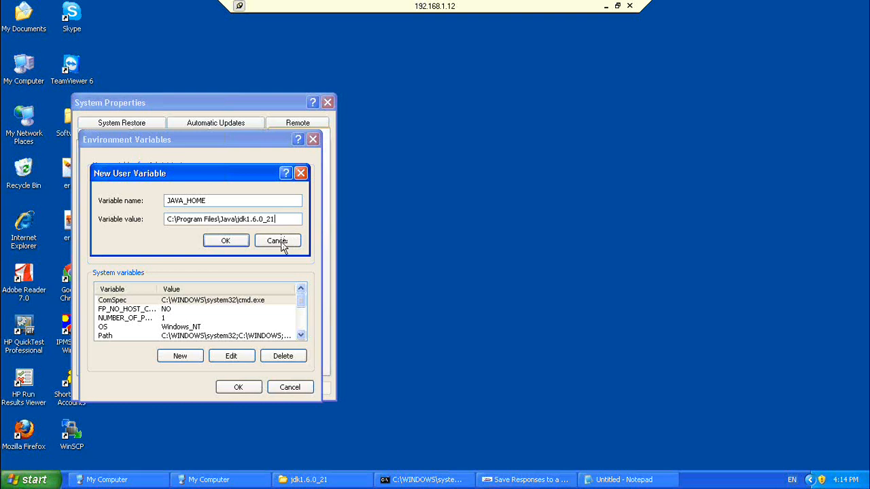
mouse_move(422, 207)
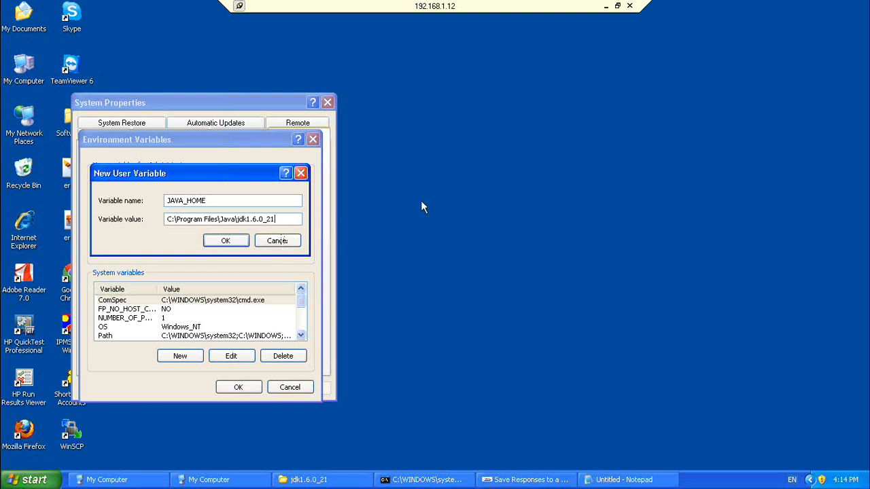
mouse_move(303, 251)
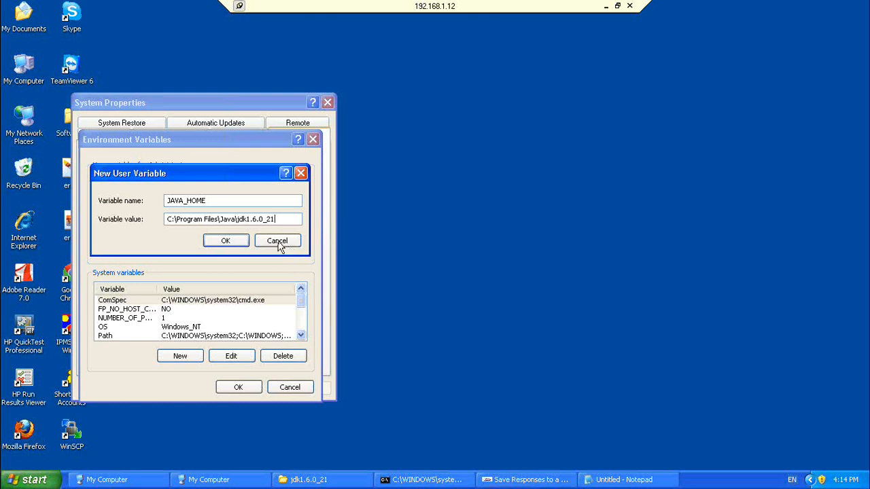
mouse_move(238, 233)
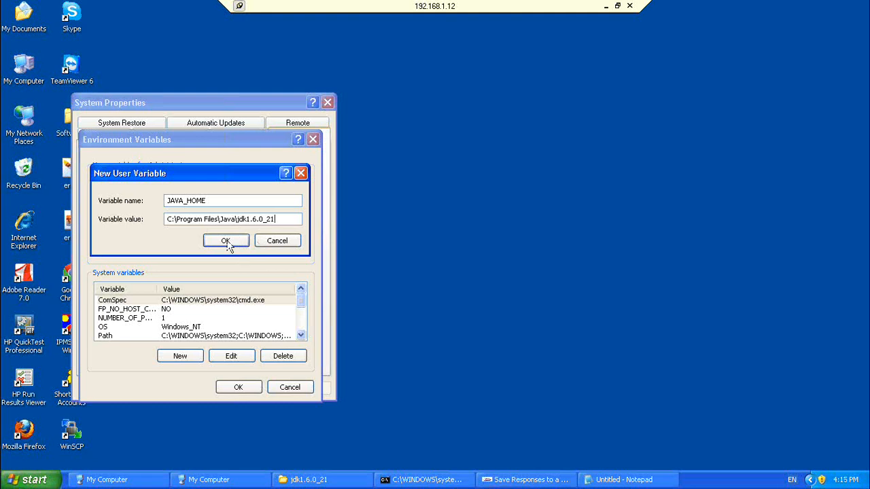
mouse_move(269, 292)
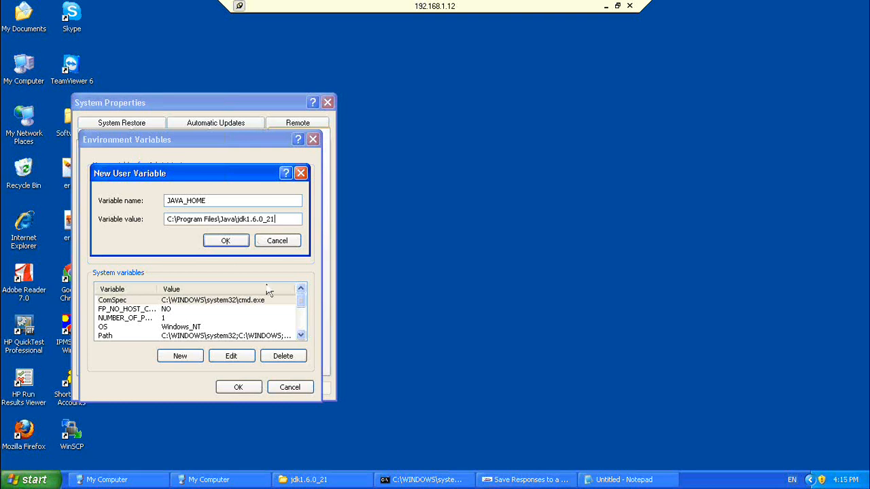
mouse_move(310, 480)
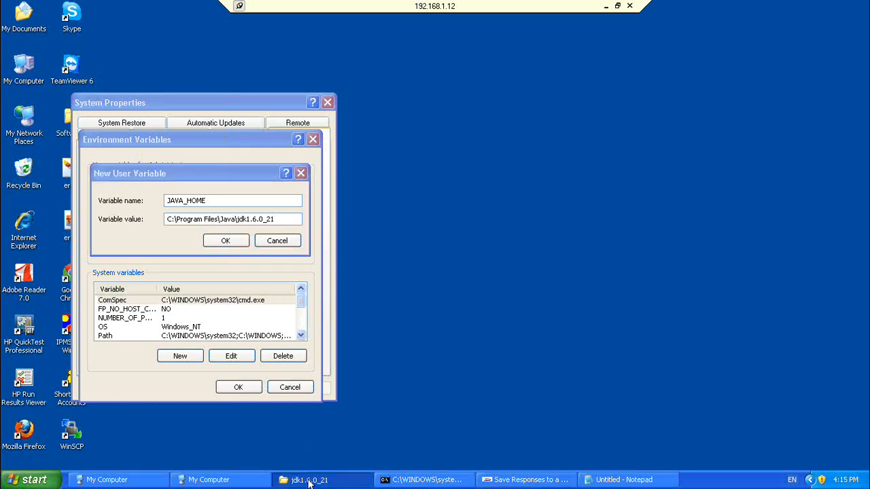
- Confirm JAVA_HOME and open the system Path variable for editing
click(309, 480)
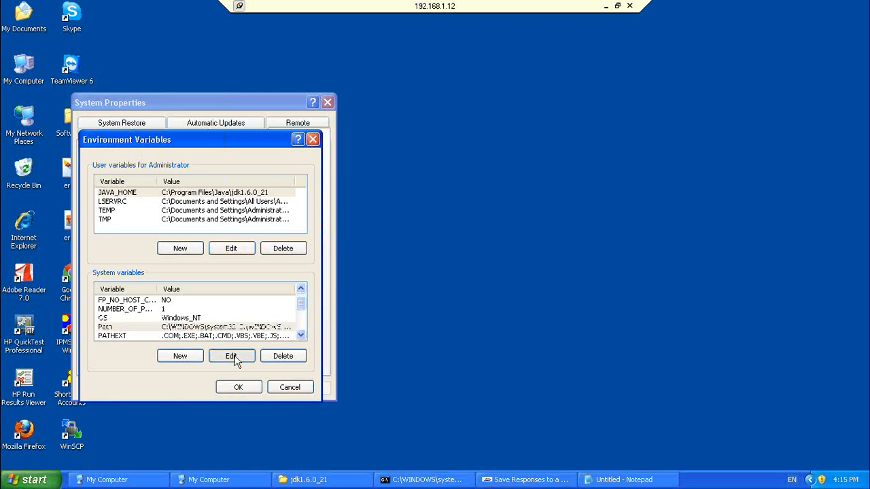
click(231, 355)
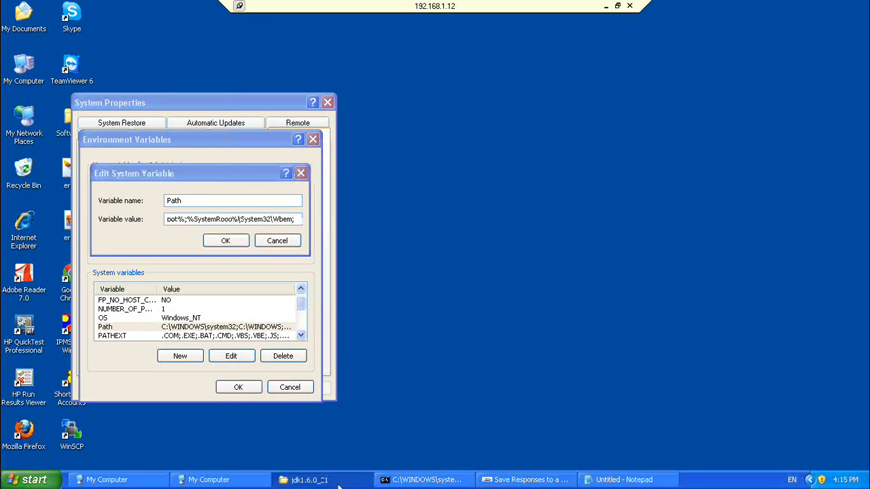
- Open the JDK bin folder and save Path ending with C:\Program Files\Java\jdk1.6.0_21\bin
click(309, 480)
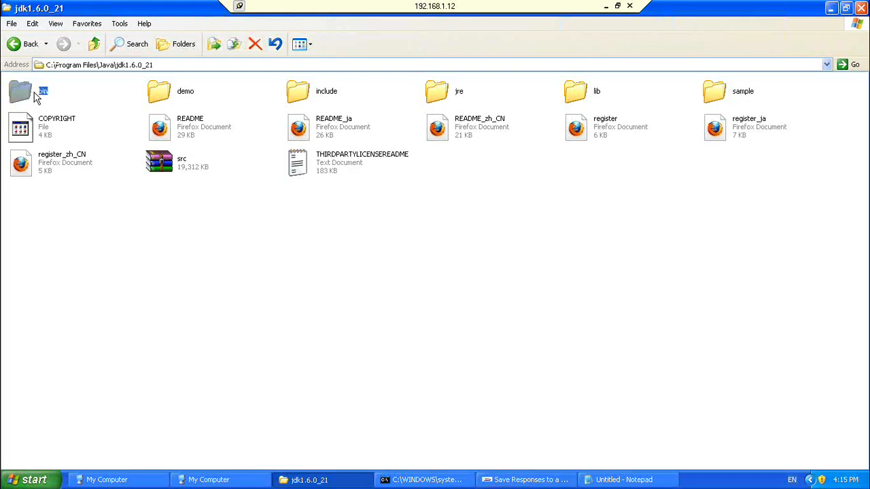
double_click(21, 90)
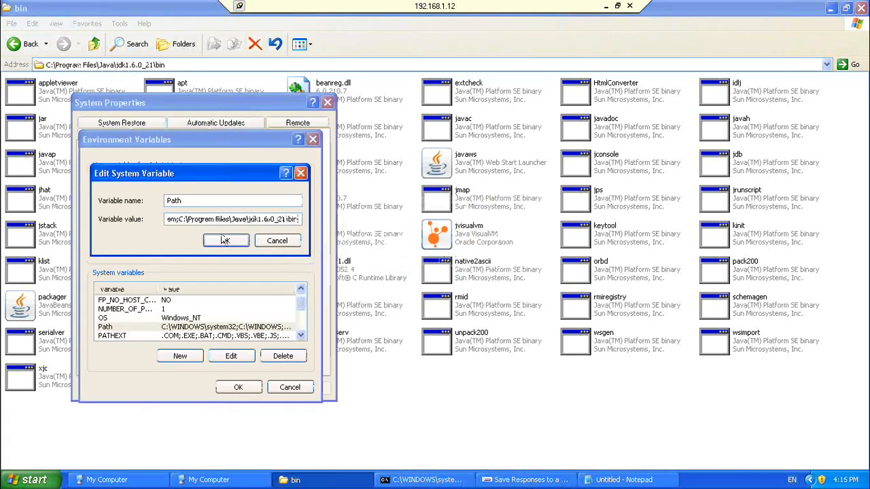
click(225, 240)
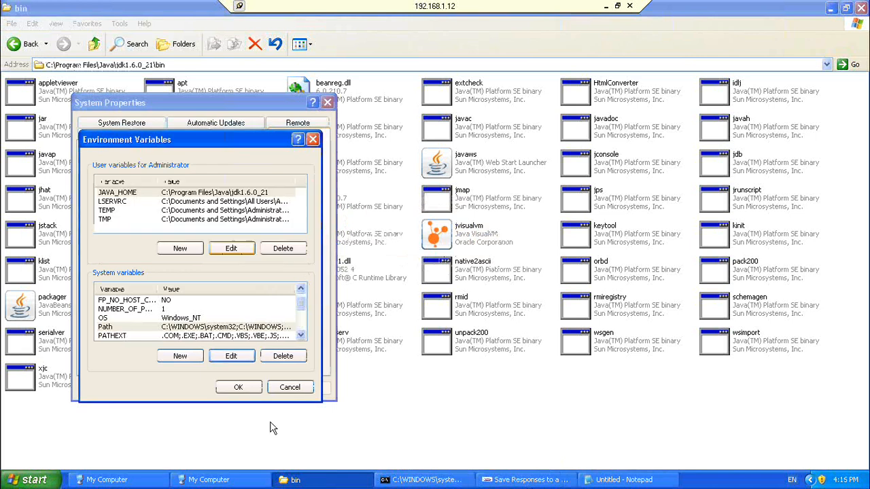
click(238, 388)
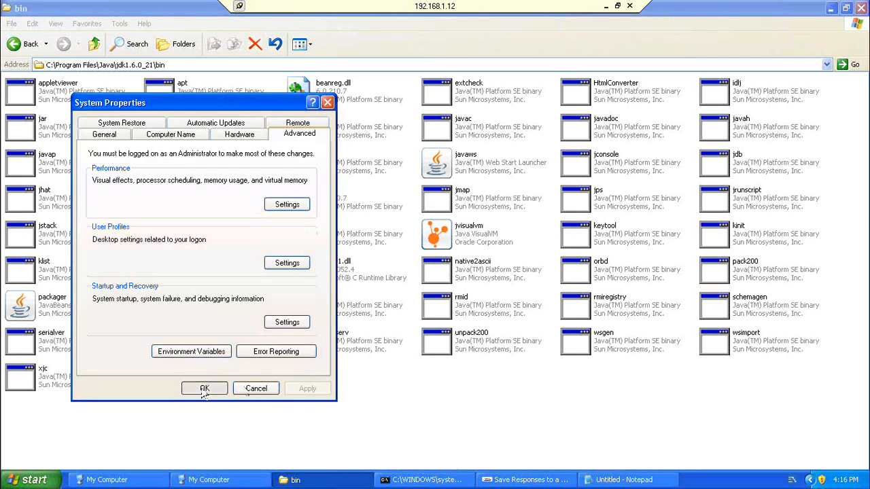
- Close System Properties and climb from the JDK bin folder up to My Computer
click(204, 388)
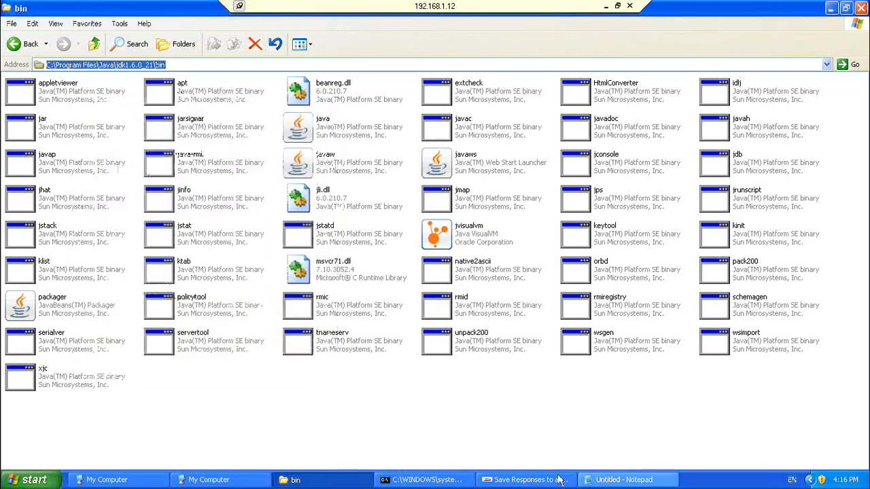
click(622, 480)
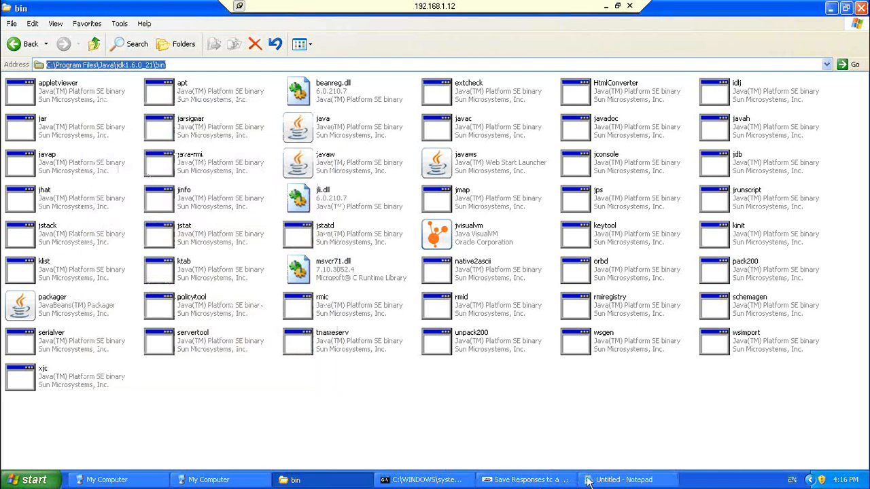
mouse_move(752, 258)
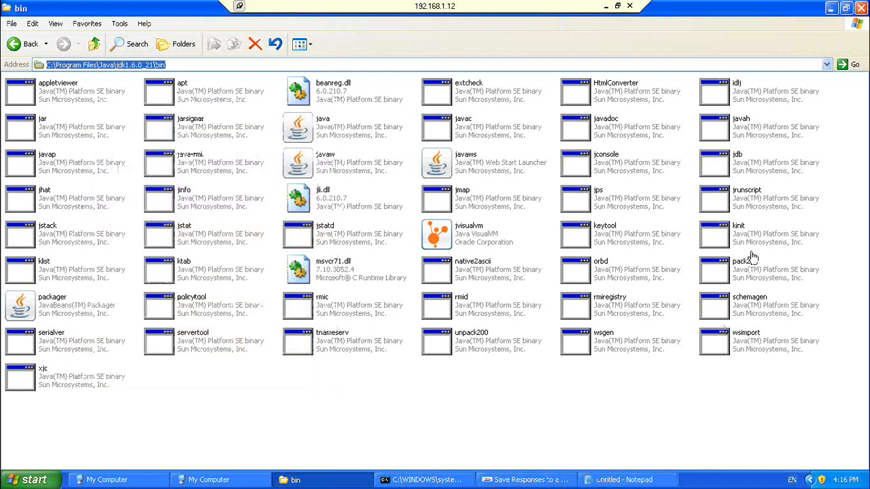
mouse_move(752, 274)
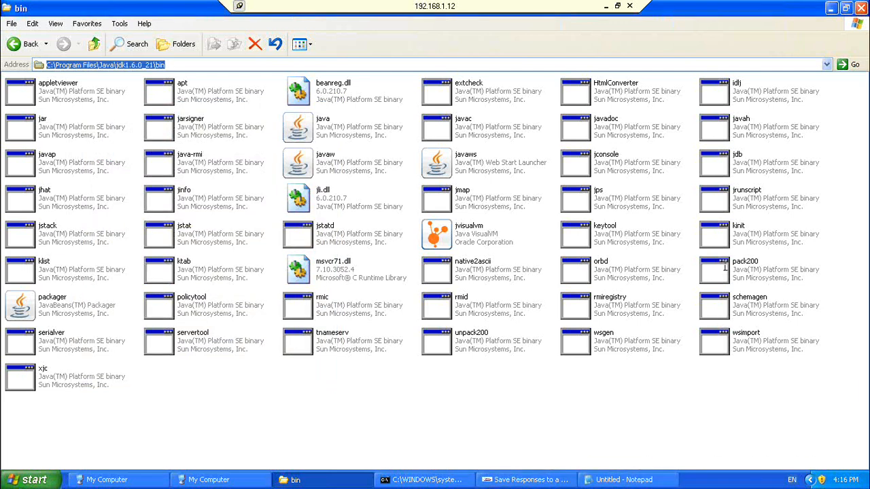
mouse_move(754, 265)
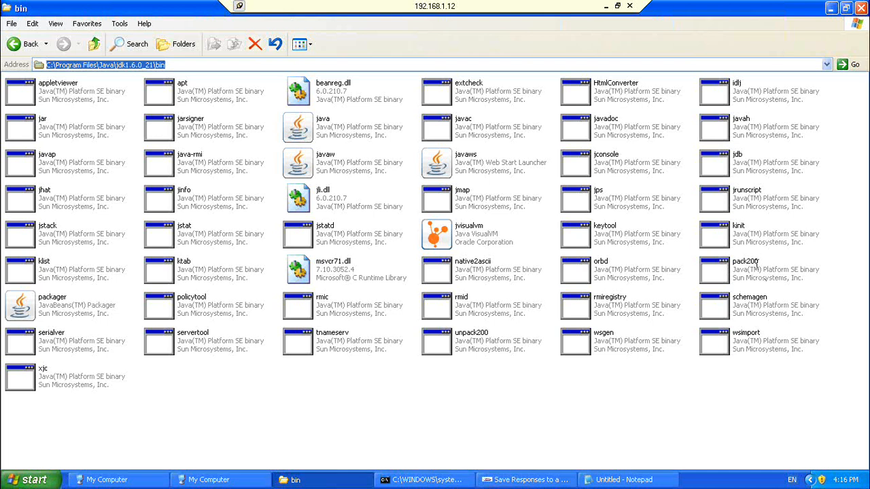
mouse_move(575, 441)
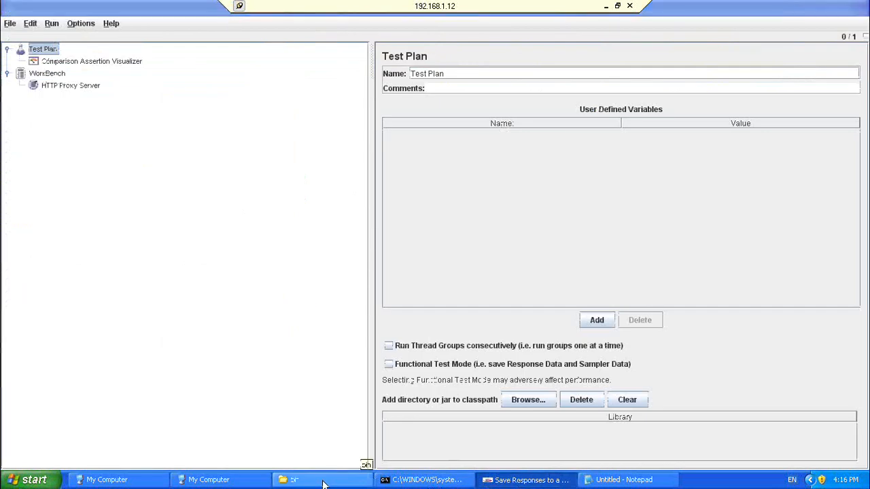
click(319, 480)
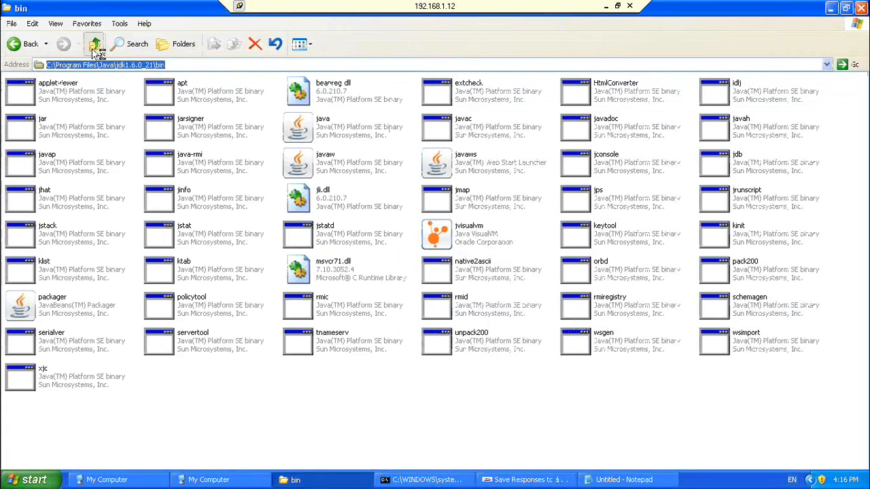
click(94, 43)
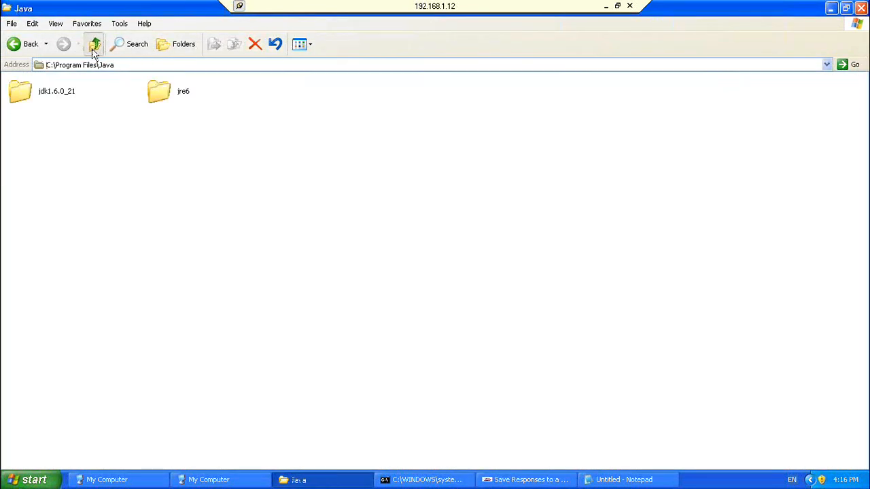
click(95, 44)
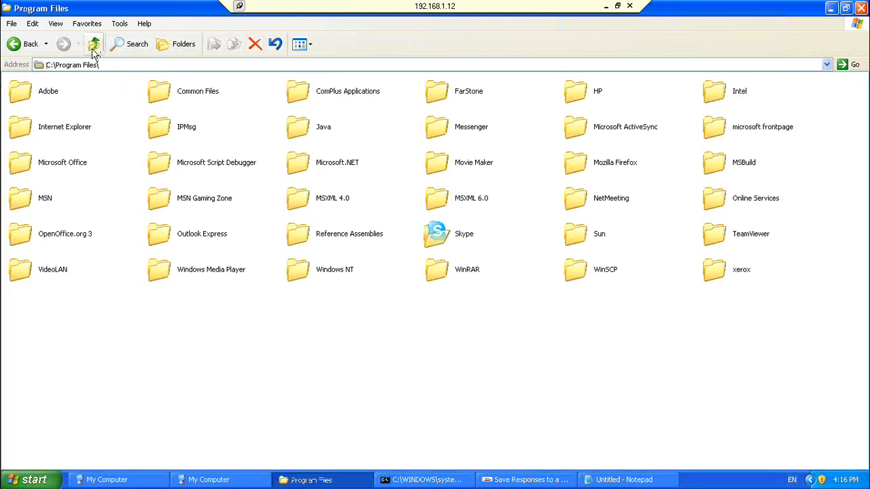
click(95, 44)
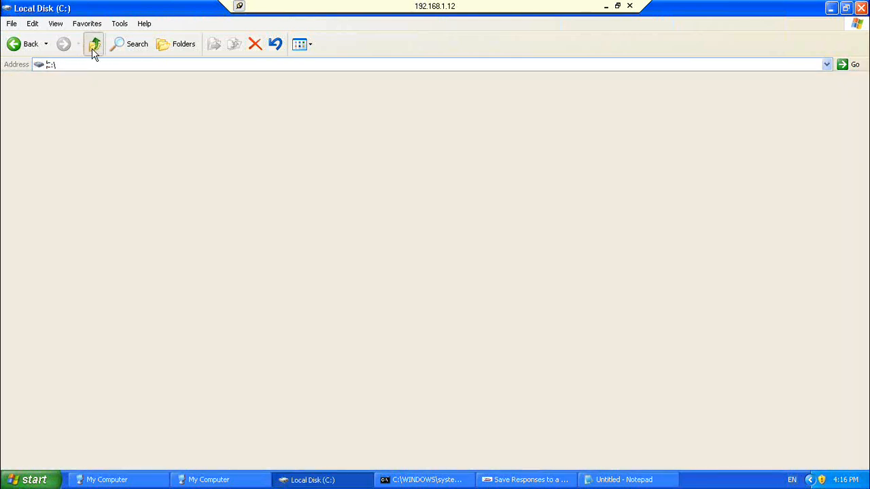
click(93, 43)
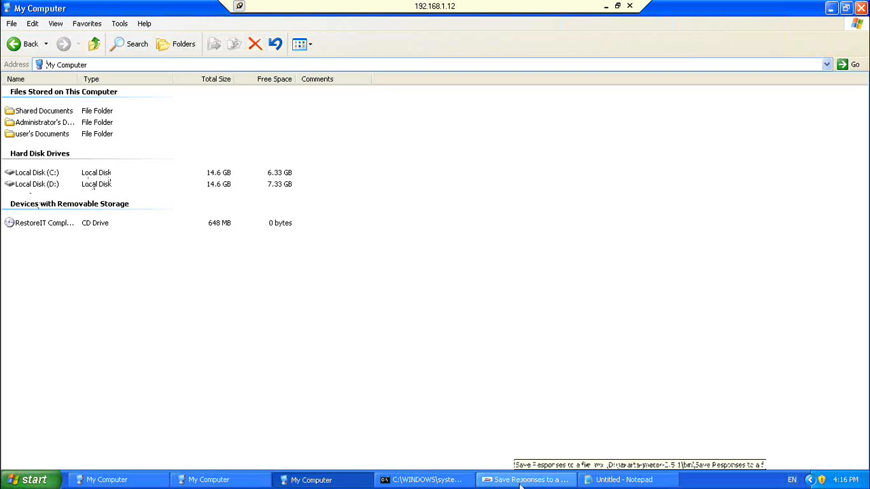
- Open drive D:, then jakarta-jmeter-2.5.1, and select its bin folder
click(526, 479)
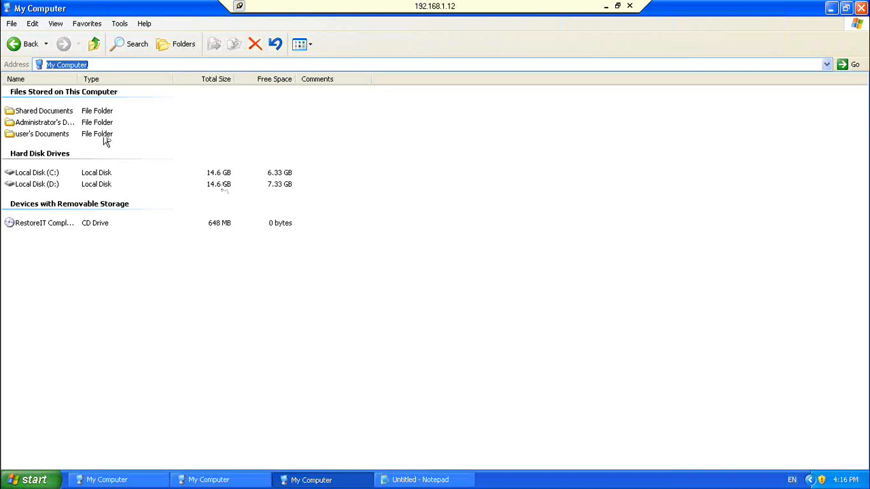
mouse_move(46, 189)
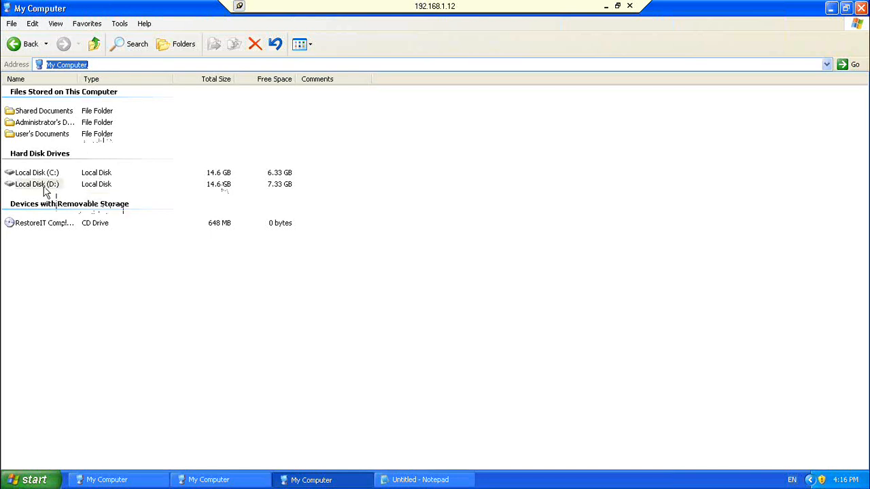
click(36, 184)
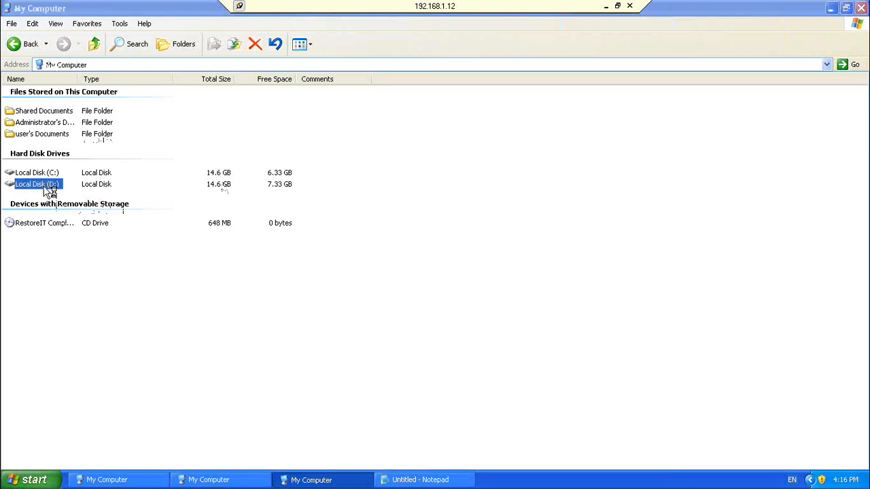
double_click(36, 184)
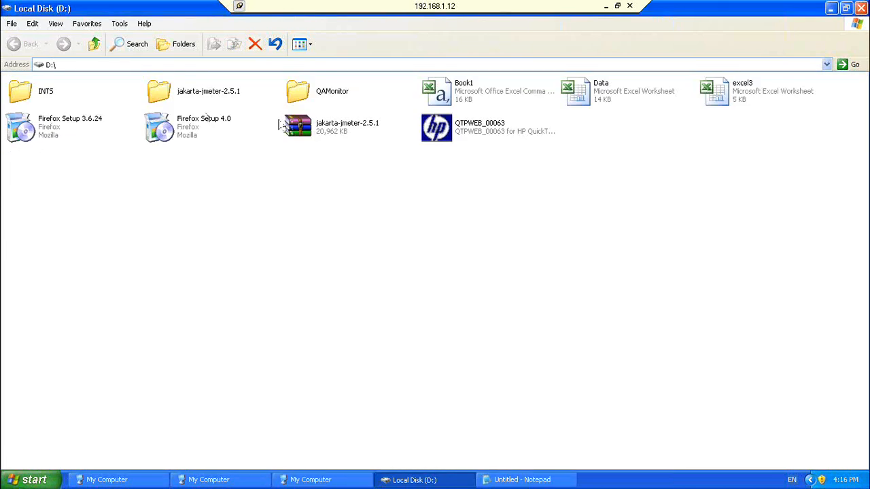
mouse_move(208, 95)
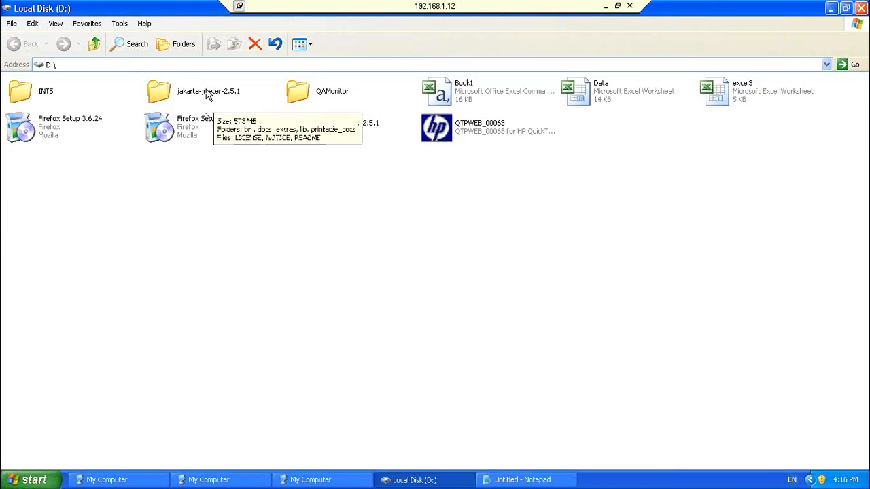
click(208, 91)
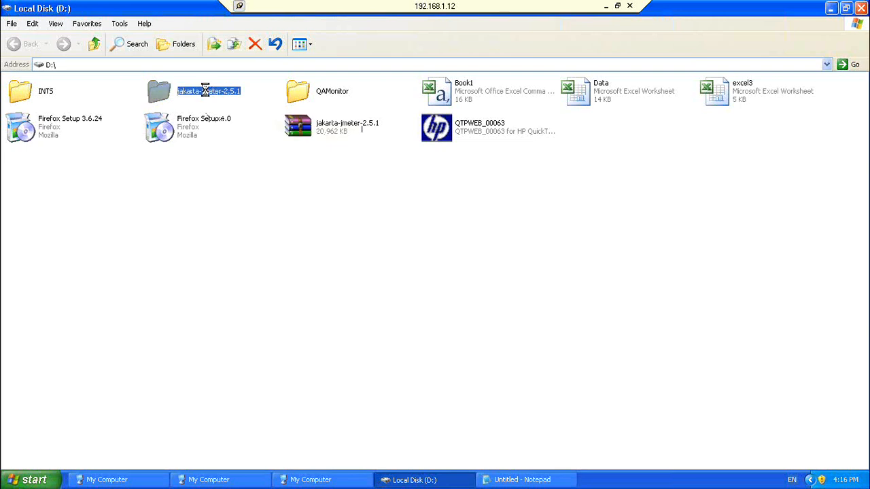
double_click(208, 90)
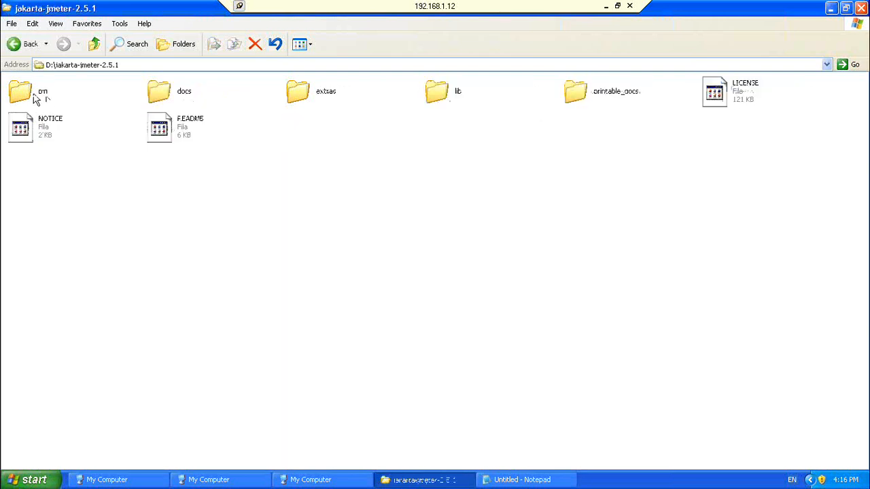
click(20, 91)
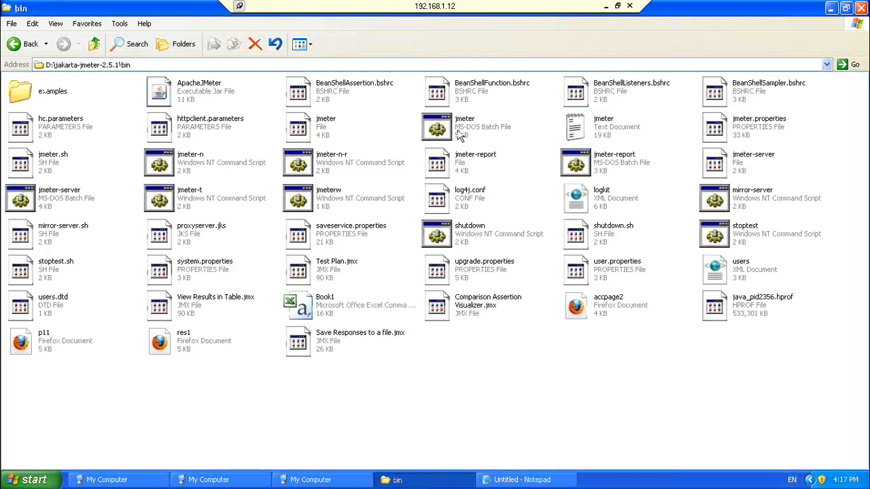
- Launch jmeter.bat and bring the Apache JMeter 2.5.1 window to the front
click(465, 127)
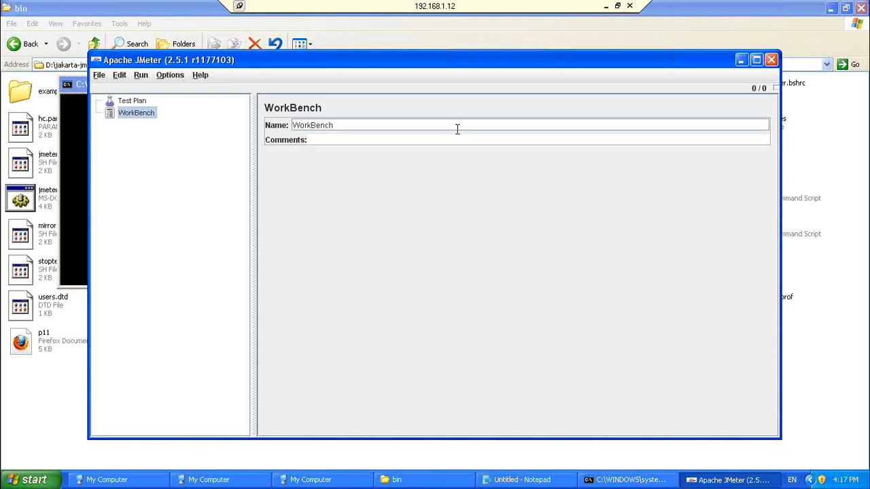
mouse_move(84, 402)
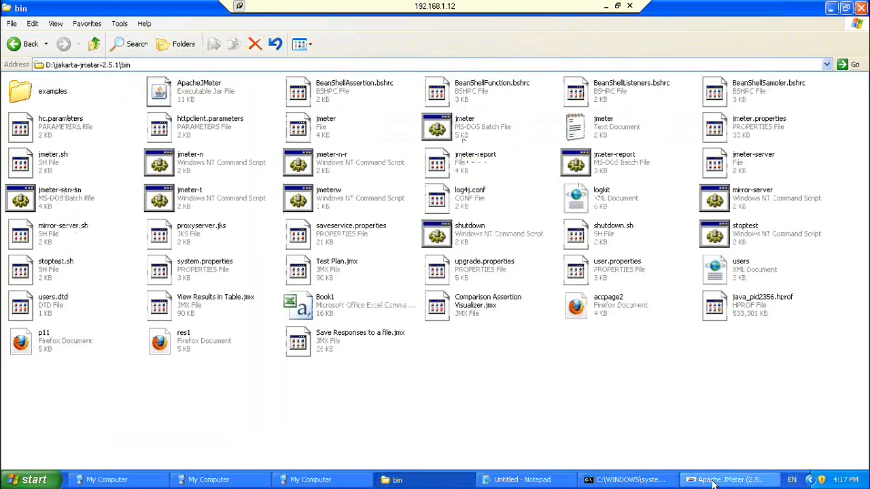
click(727, 479)
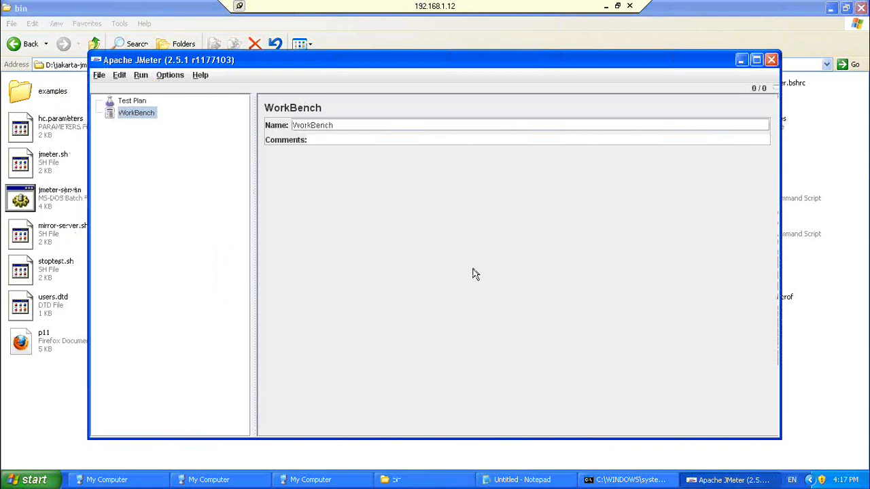